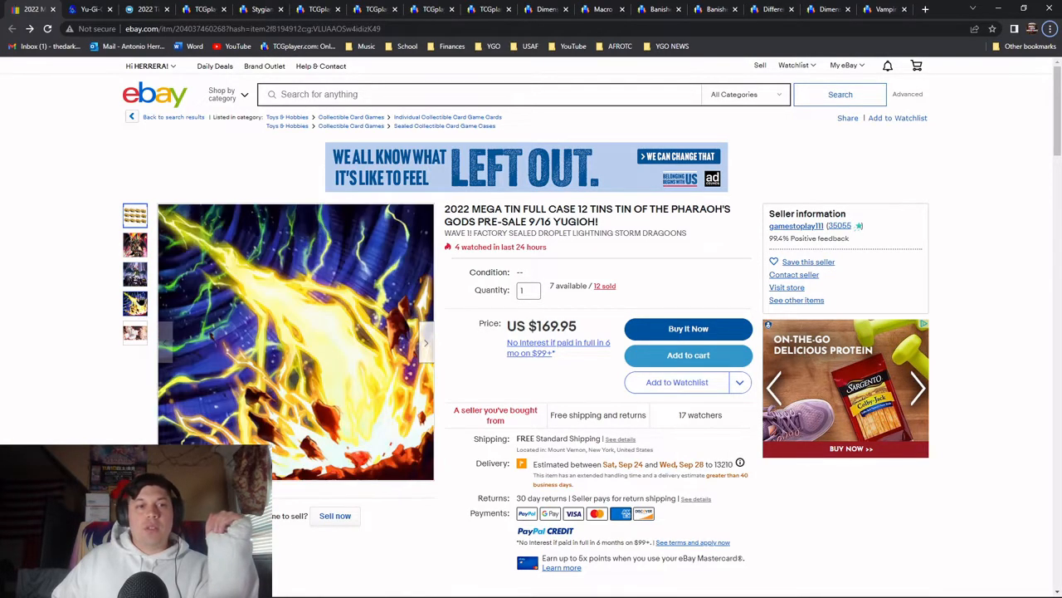
# Bring up the calculator showing 170 ÷ 12, about $14.17 per tin
pyautogui.click(135, 333)
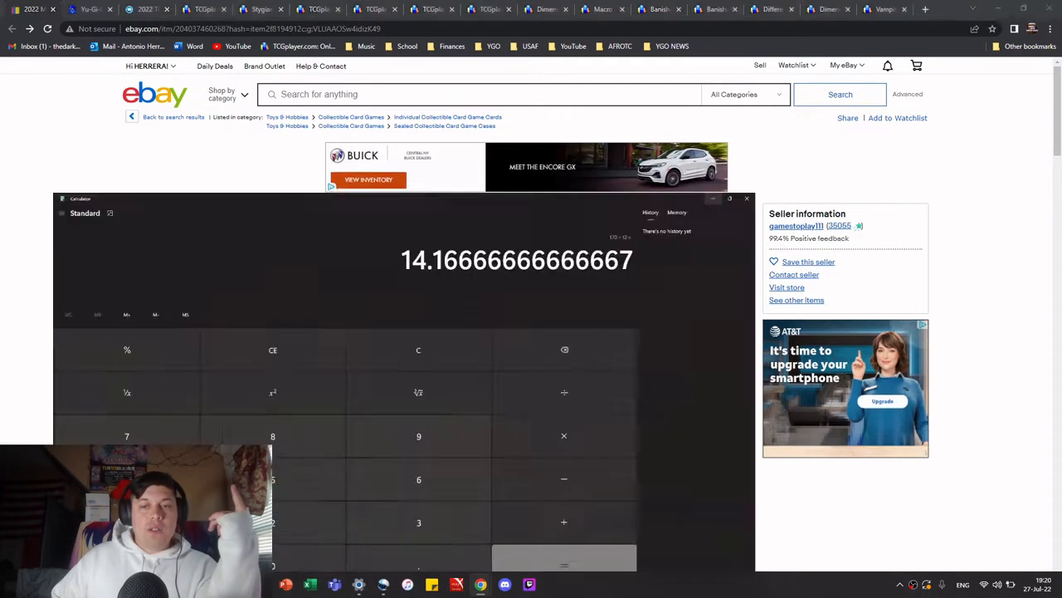
pyautogui.click(730, 197)
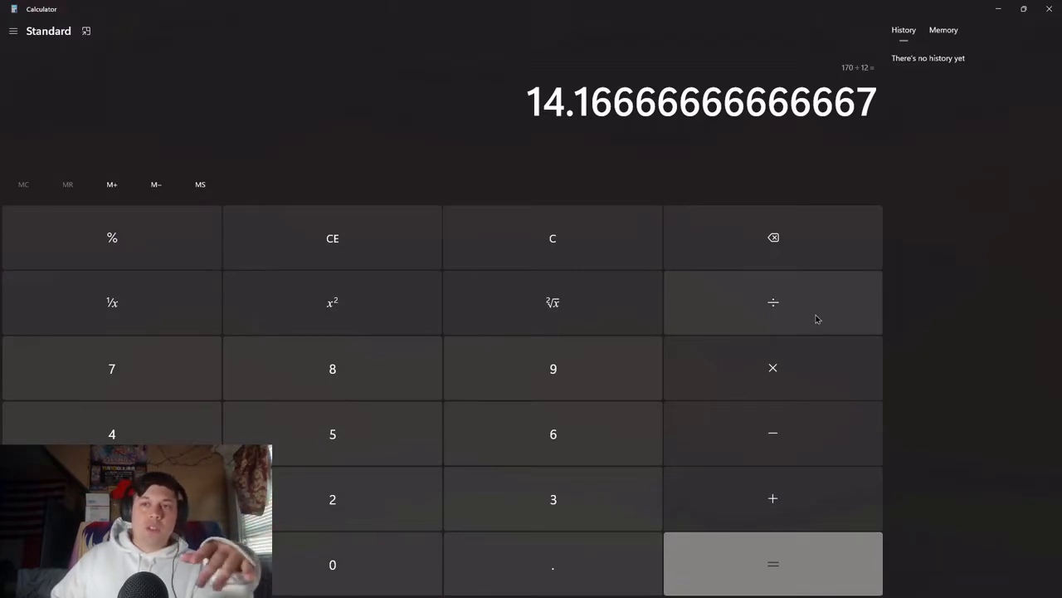
pyautogui.moveTo(869, 291)
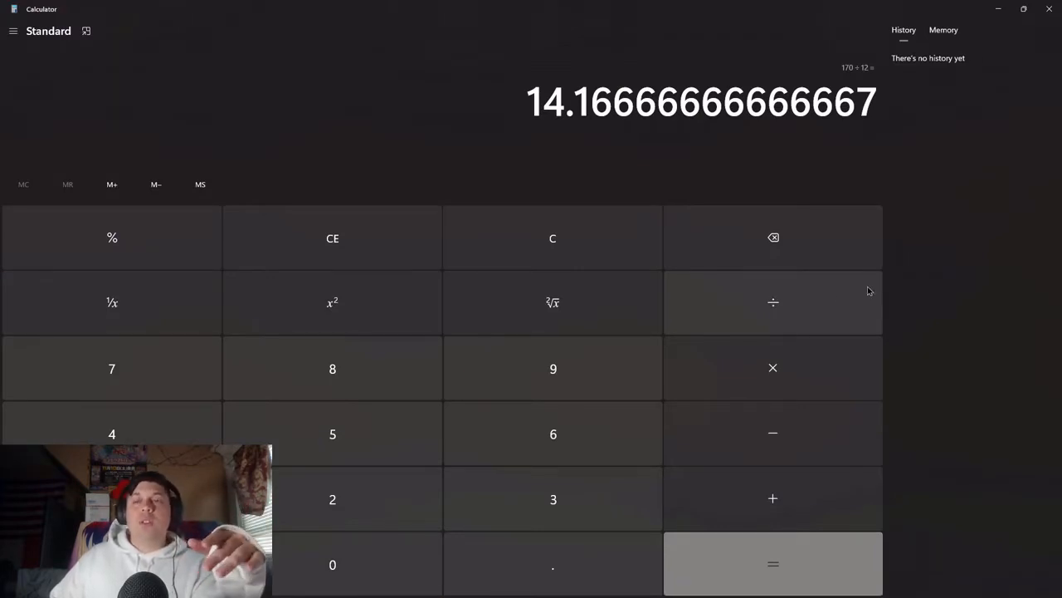
pyautogui.moveTo(883, 172)
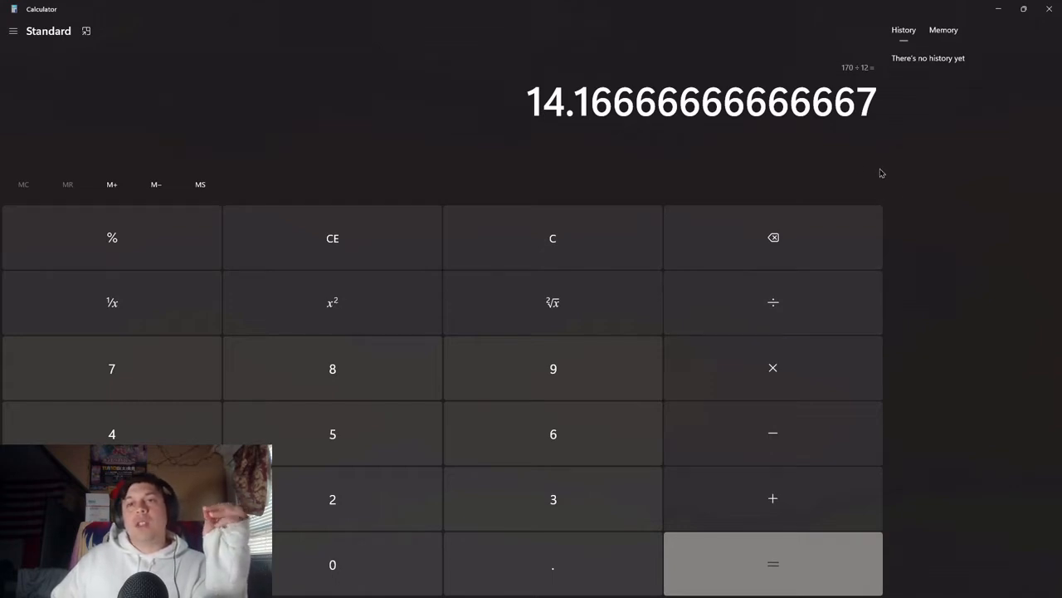
pyautogui.moveTo(601, 165)
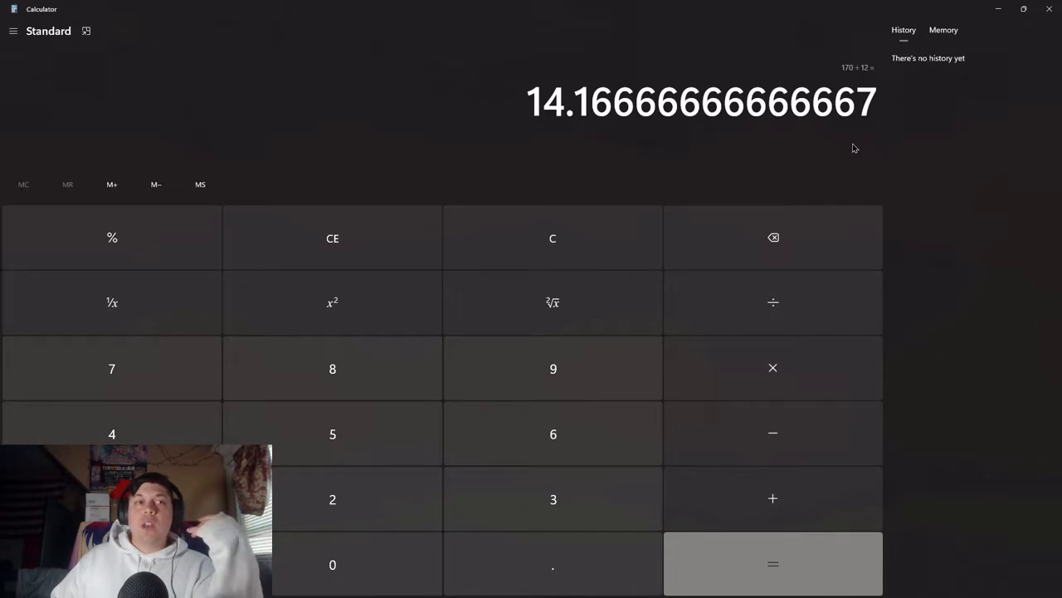
pyautogui.moveTo(910, 49)
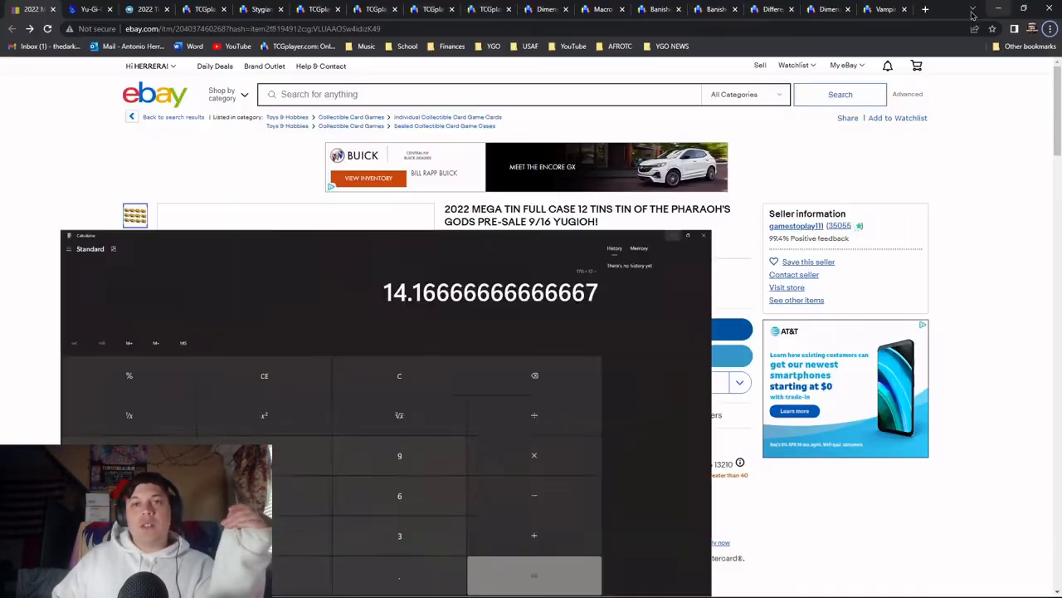
# Close the eBay Mega Tin case listing
pyautogui.click(704, 236)
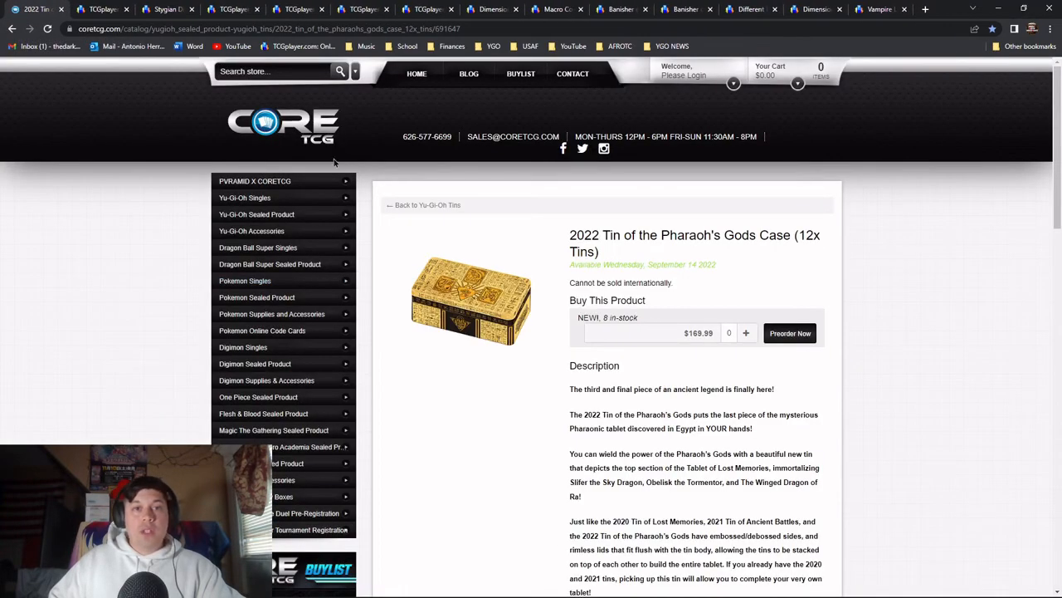
pyautogui.moveTo(720, 339)
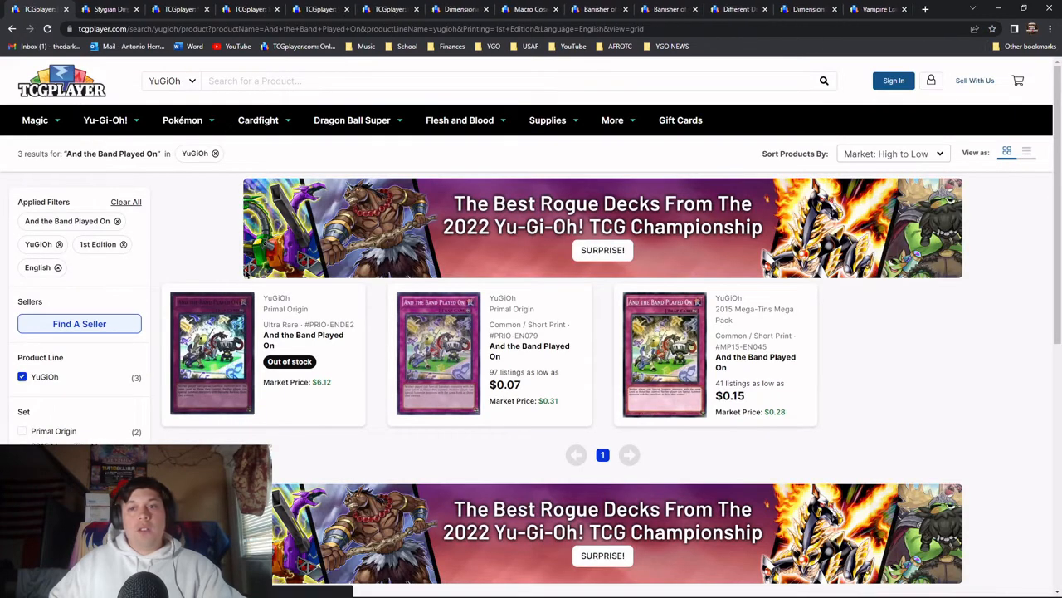
pyautogui.moveTo(926, 372)
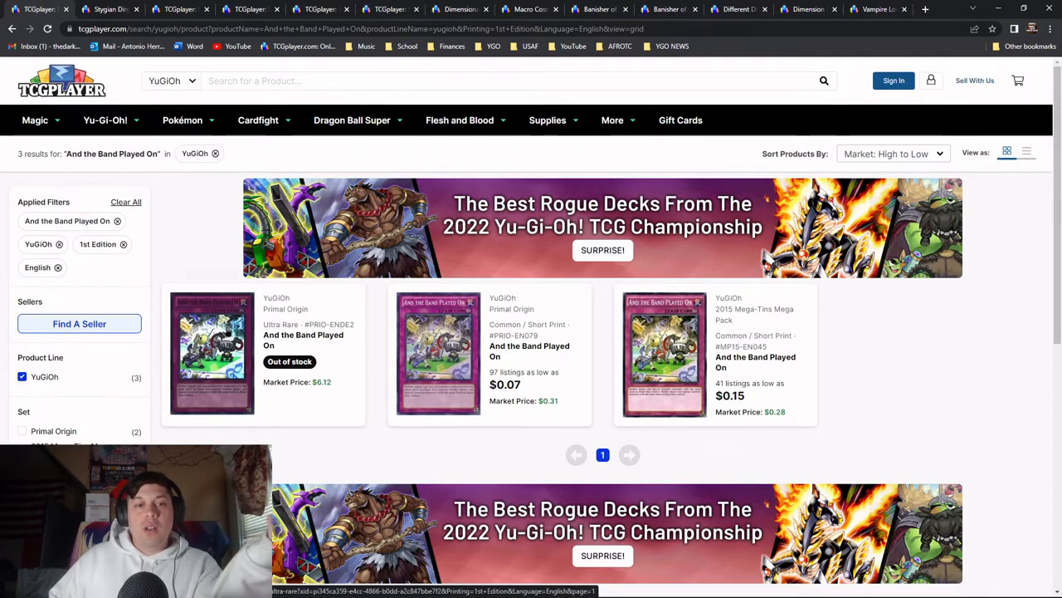
# Filter the Ultra Rare And the Band Played On listings to Near Mint and Lightly Played
pyautogui.click(212, 353)
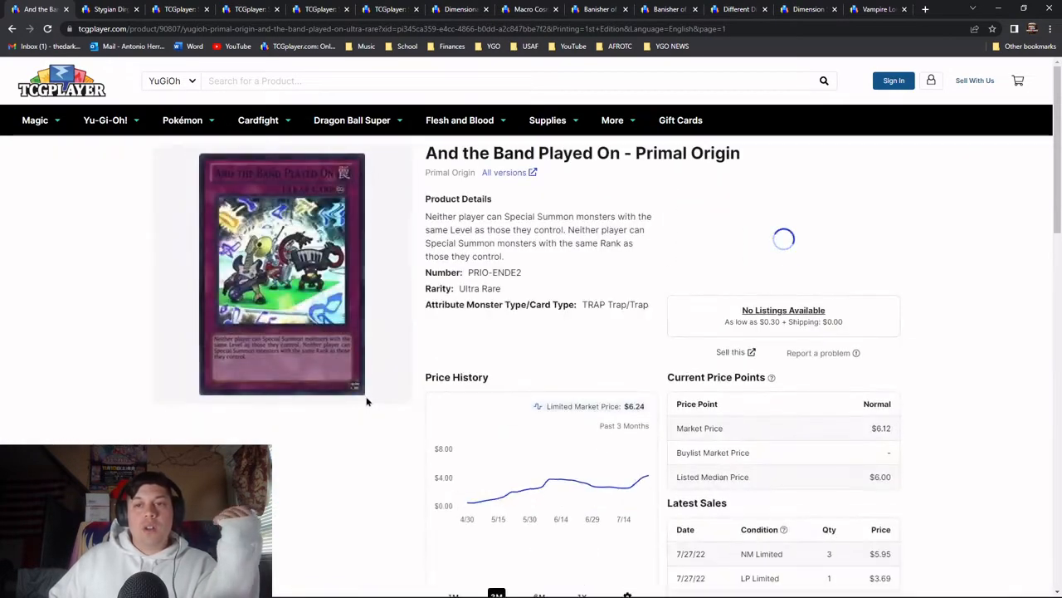
pyautogui.scroll(-3)
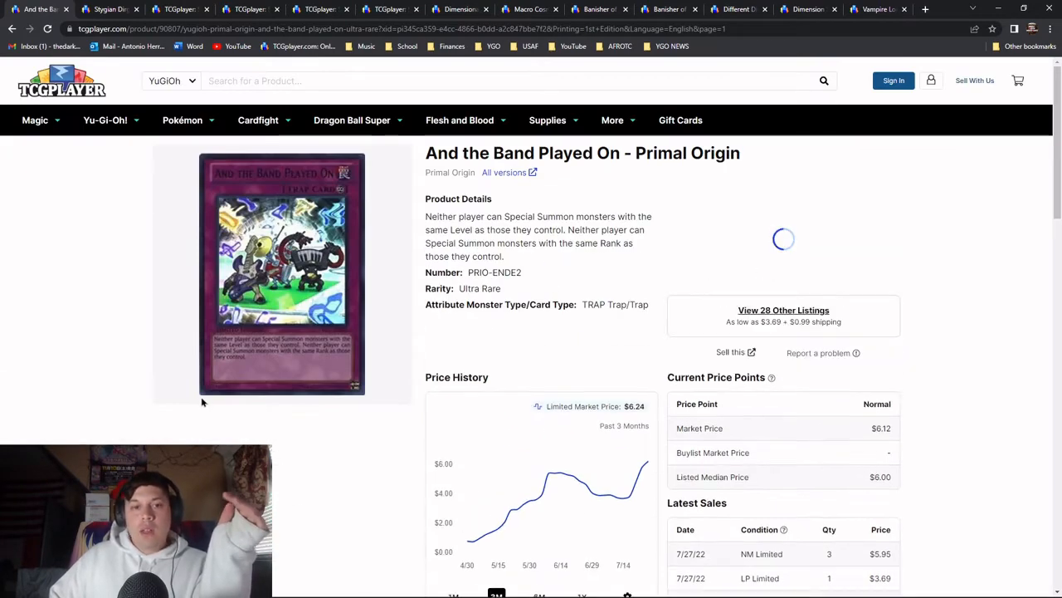
pyautogui.click(783, 309)
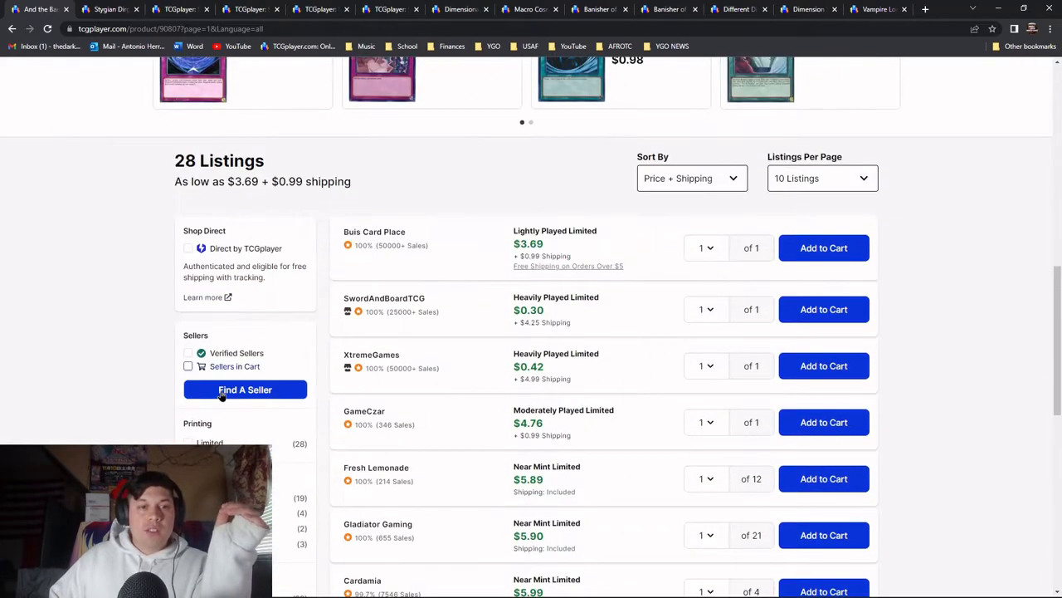
pyautogui.scroll(-3)
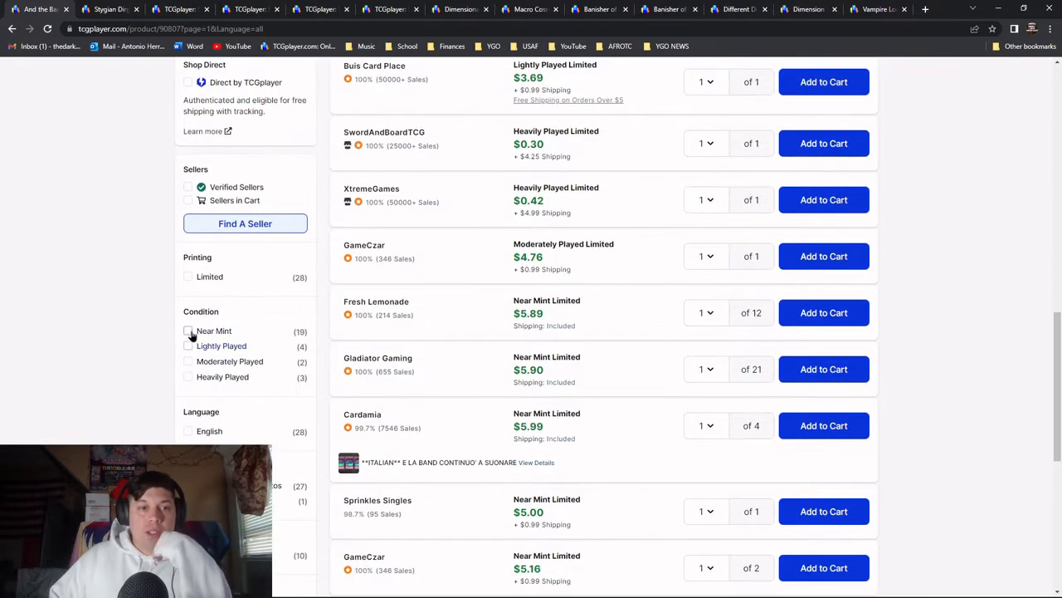
pyautogui.click(189, 331)
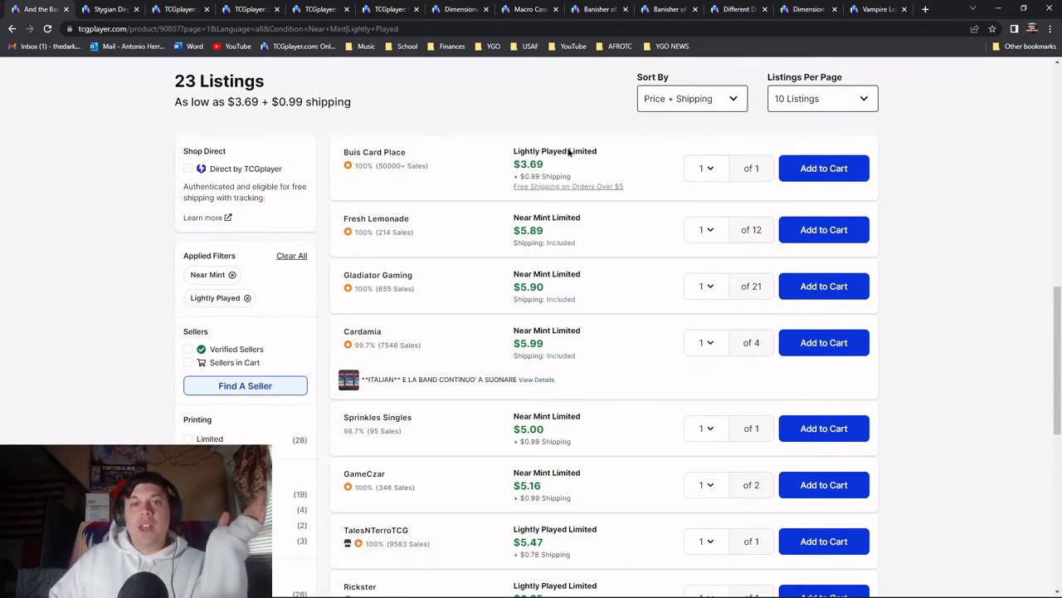
pyautogui.scroll(-3)
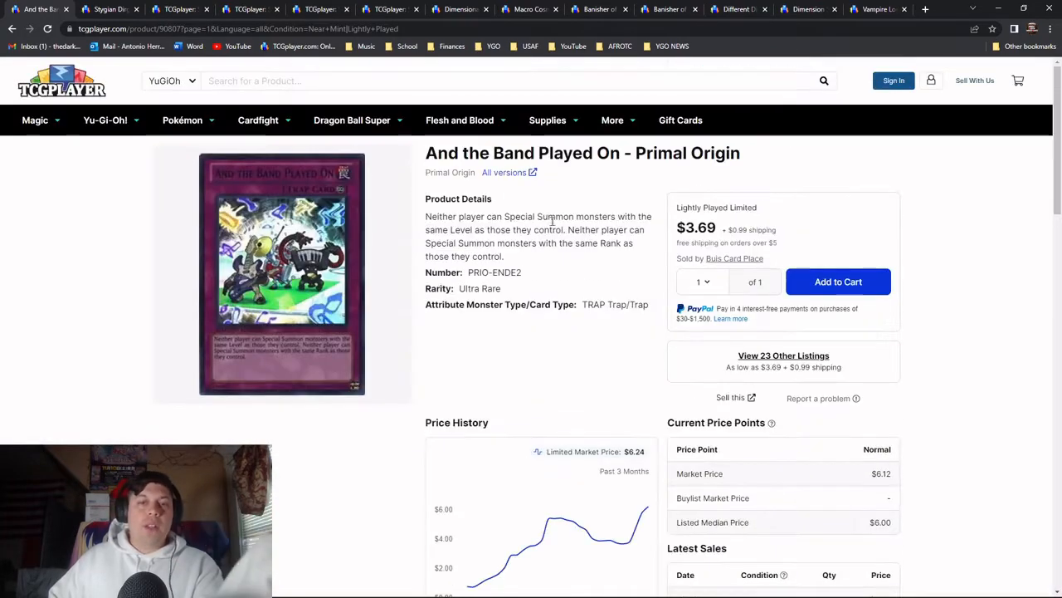
pyautogui.click(504, 172)
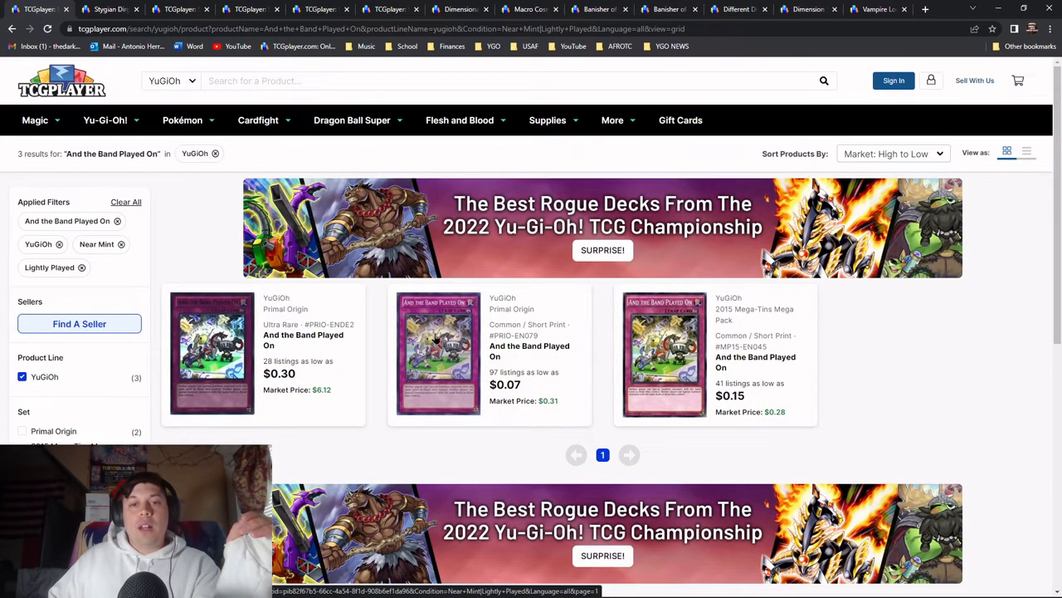
# Narrow the Common PRIO-EN079 listings to 1st Edition sellers with three or more copies
pyautogui.click(438, 353)
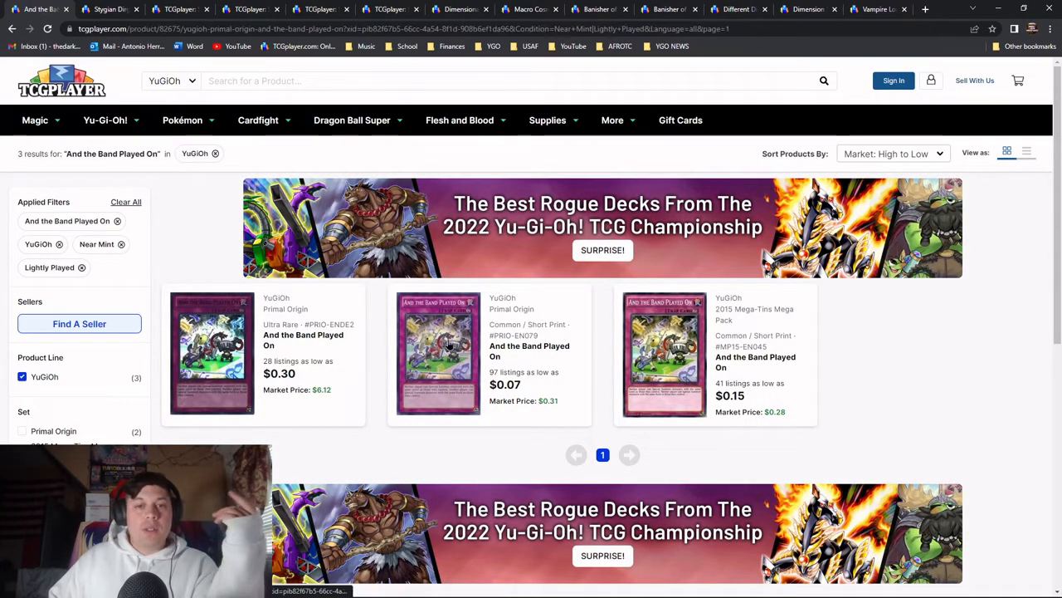
pyautogui.click(439, 352)
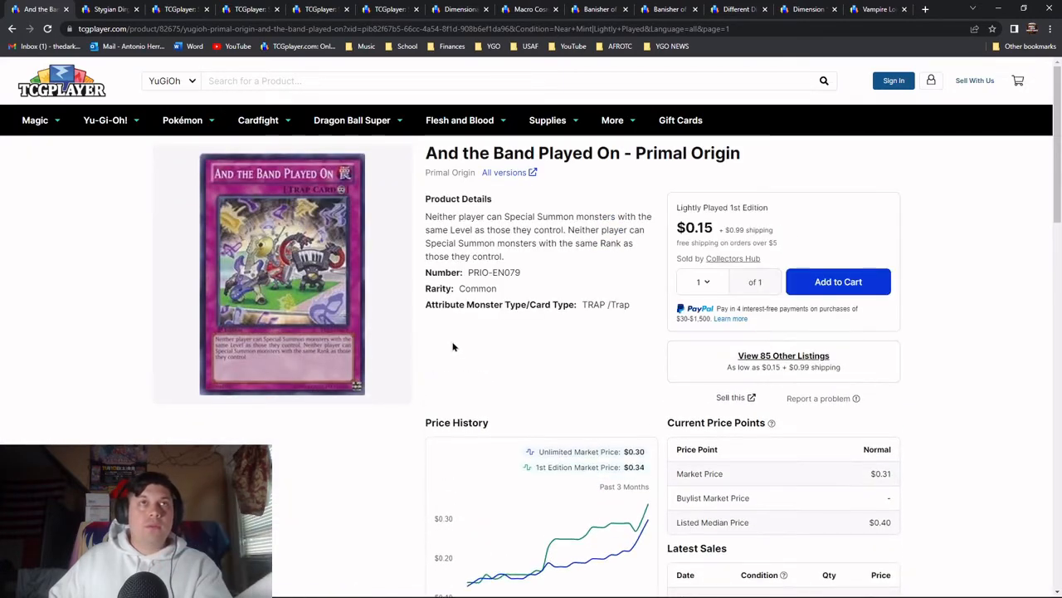
pyautogui.moveTo(468, 338)
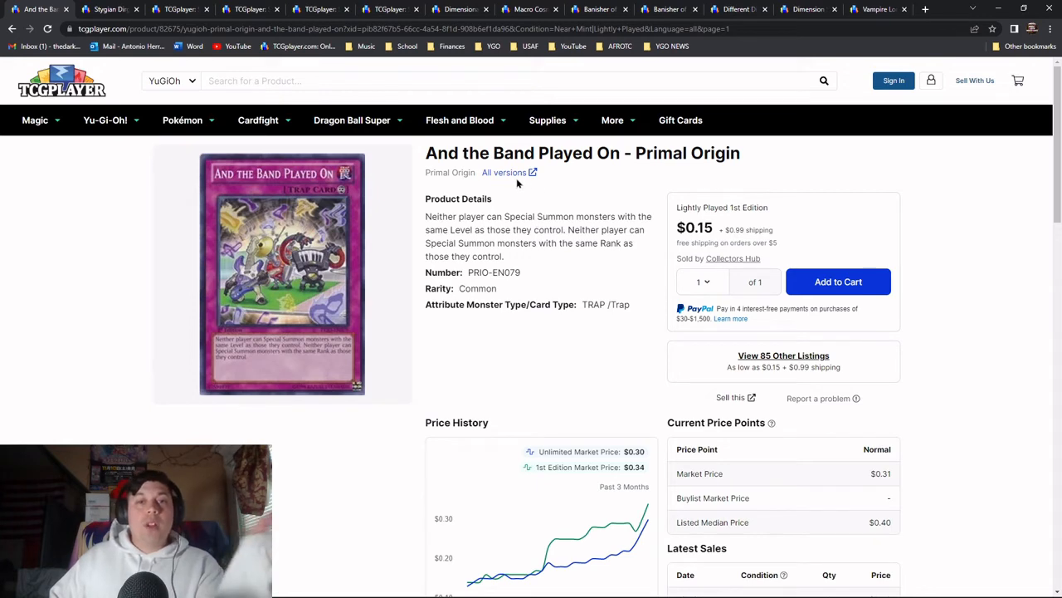
pyautogui.scroll(-3)
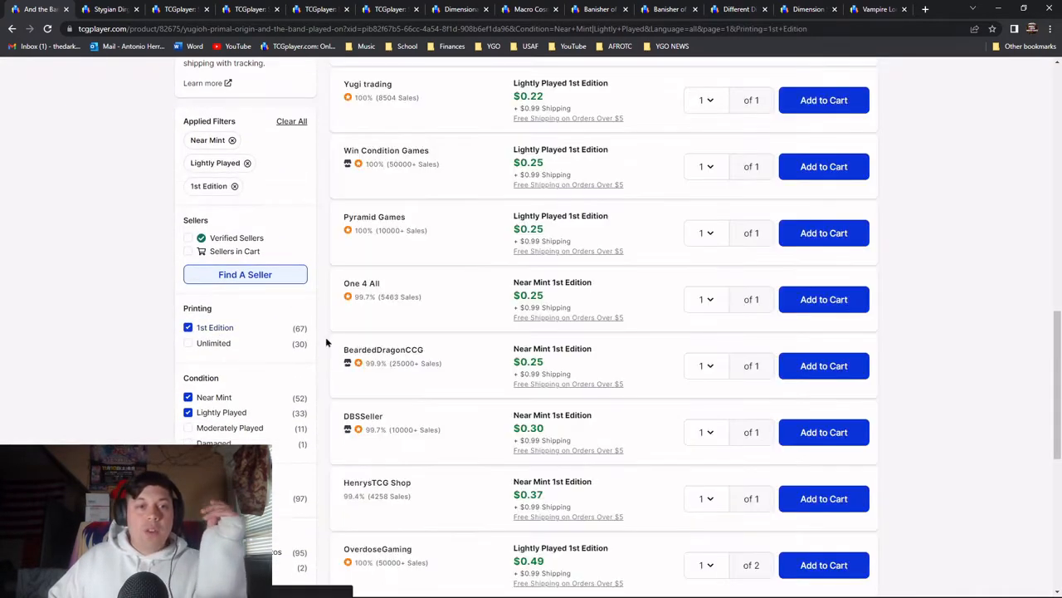
pyautogui.scroll(-3)
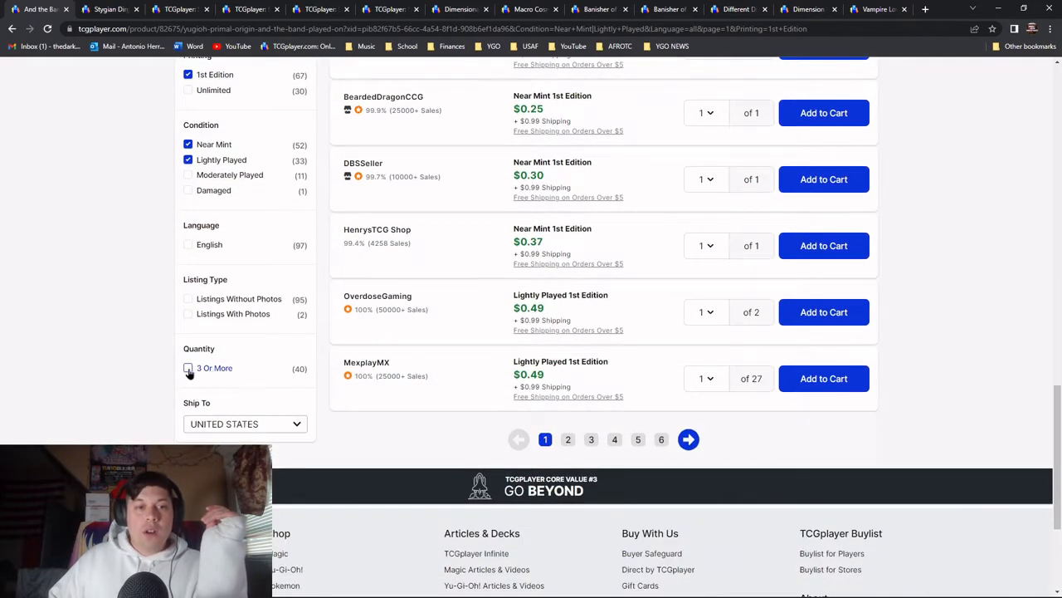
pyautogui.click(188, 367)
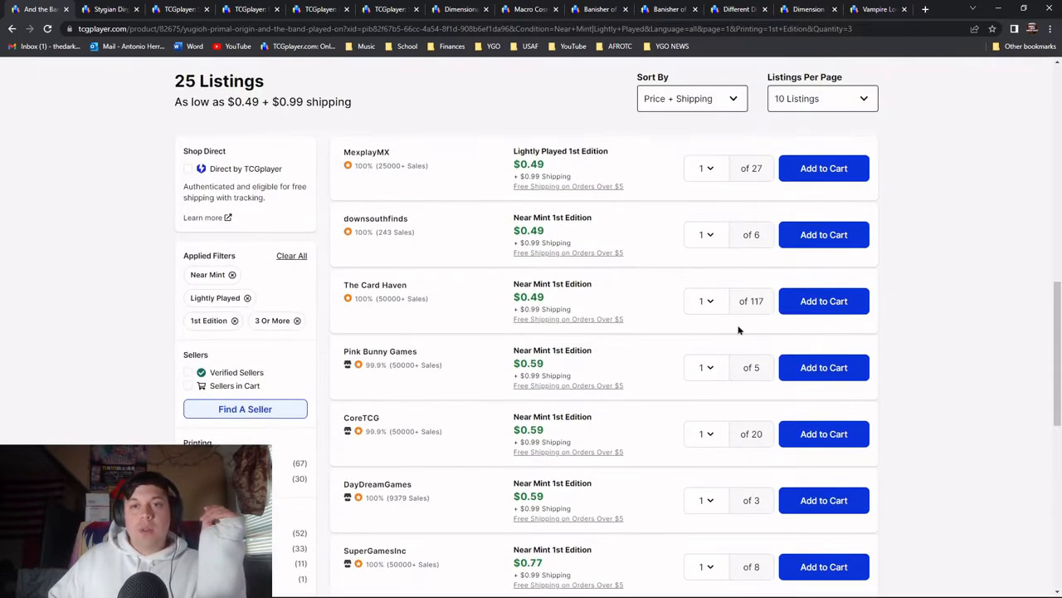
pyautogui.moveTo(706, 431)
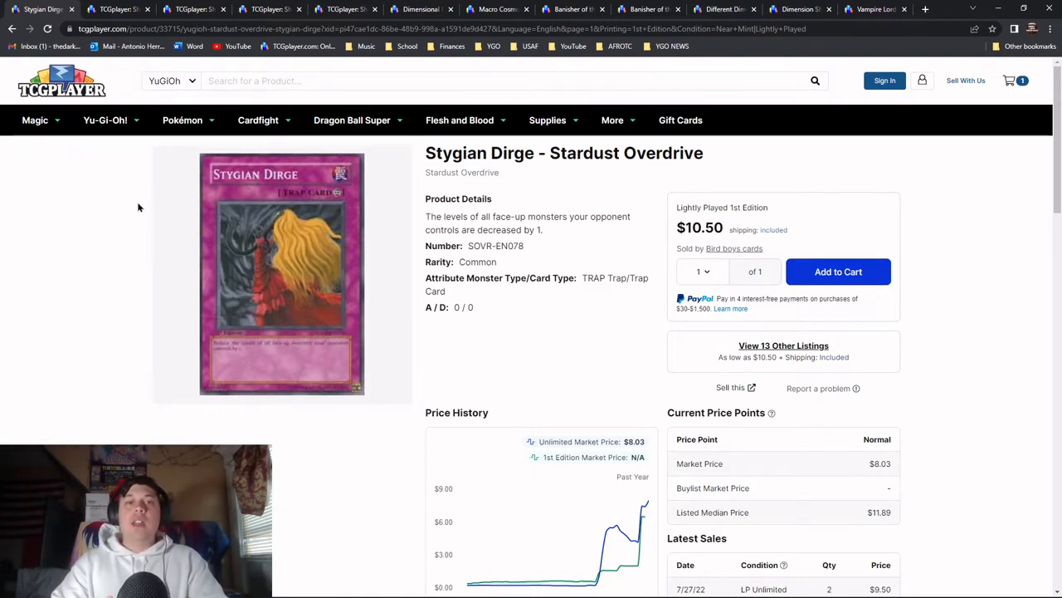
pyautogui.moveTo(656, 177)
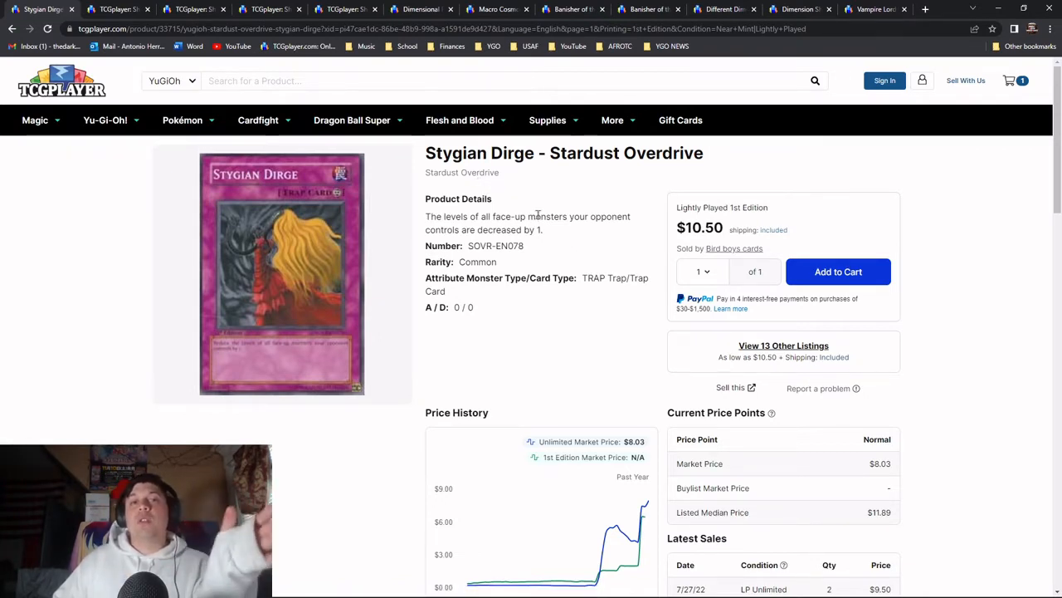
pyautogui.moveTo(548, 258)
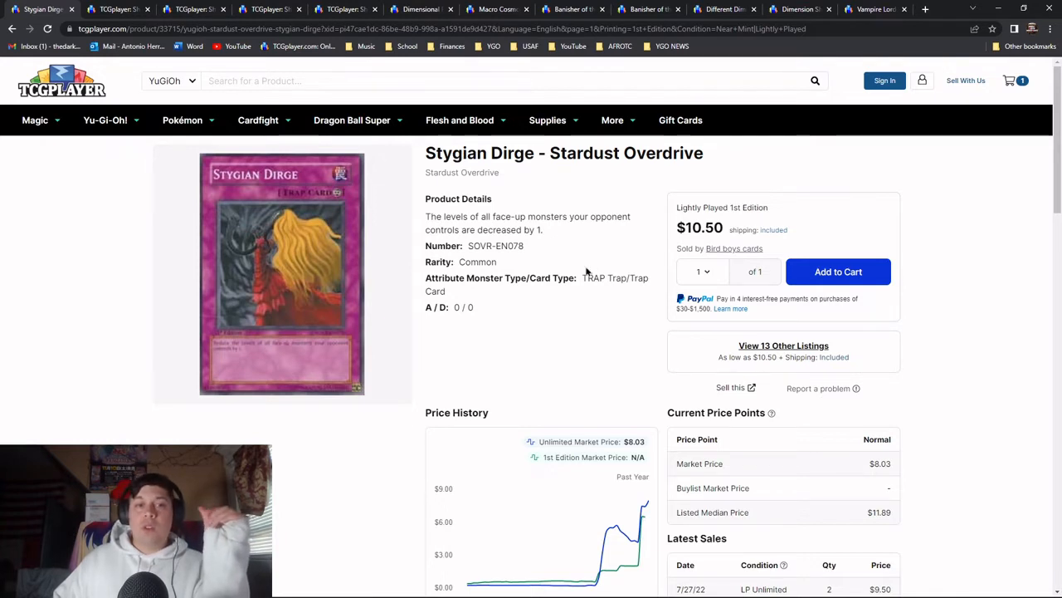
pyautogui.moveTo(444, 319)
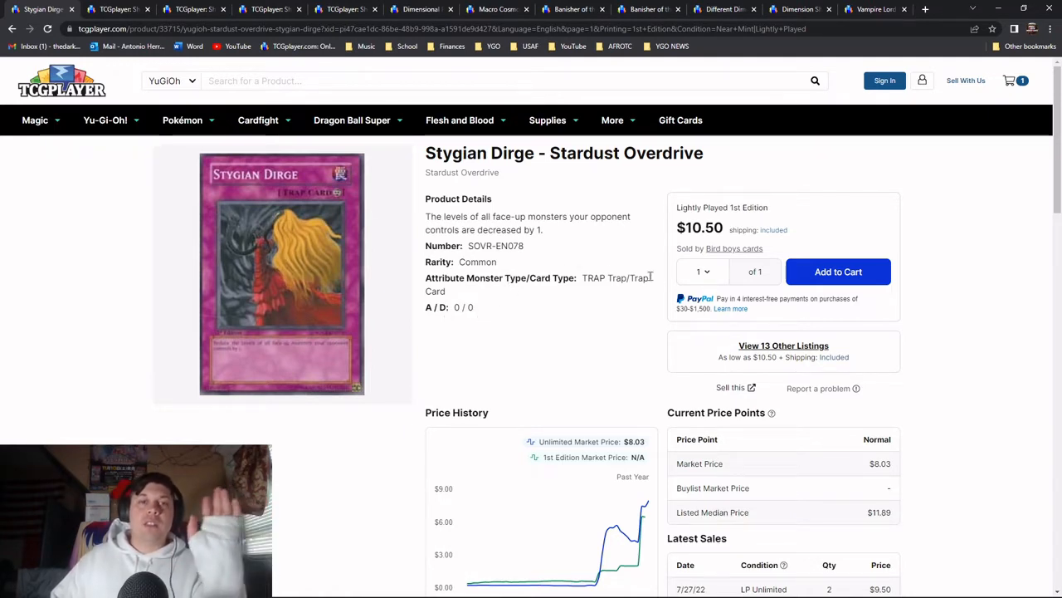
# Browse the 22 Stygian Dirge listings, cheapest Lightly Played Unlimited at $8.35
pyautogui.scroll(-3)
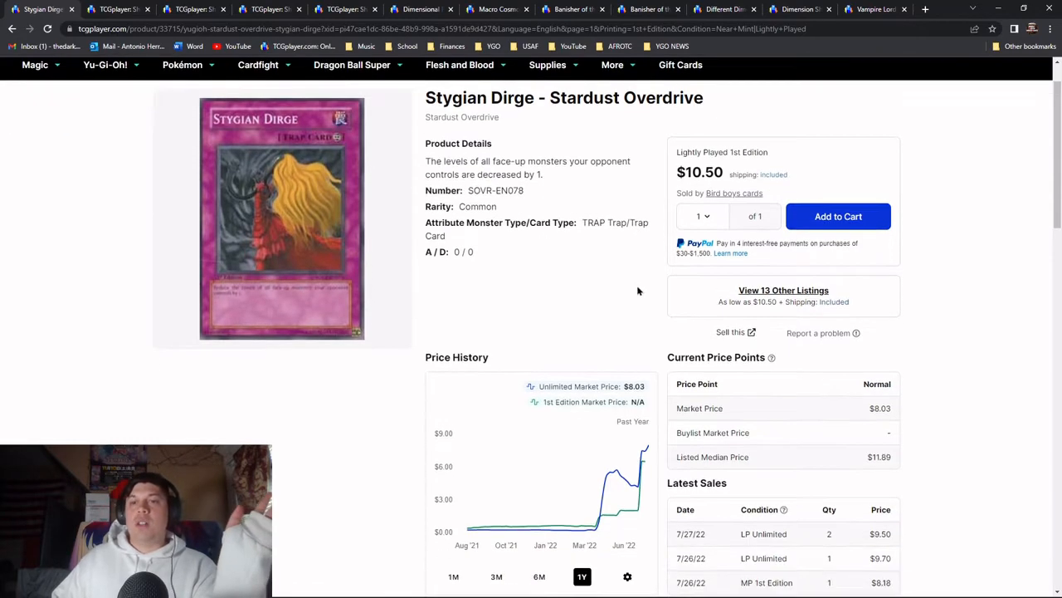
pyautogui.scroll(-3)
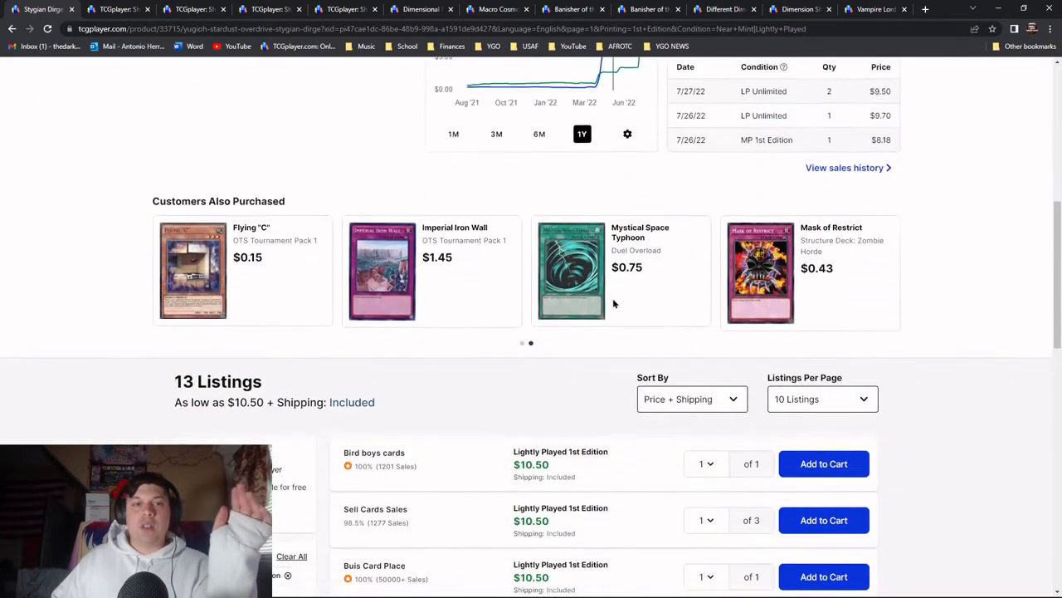
pyautogui.scroll(-3)
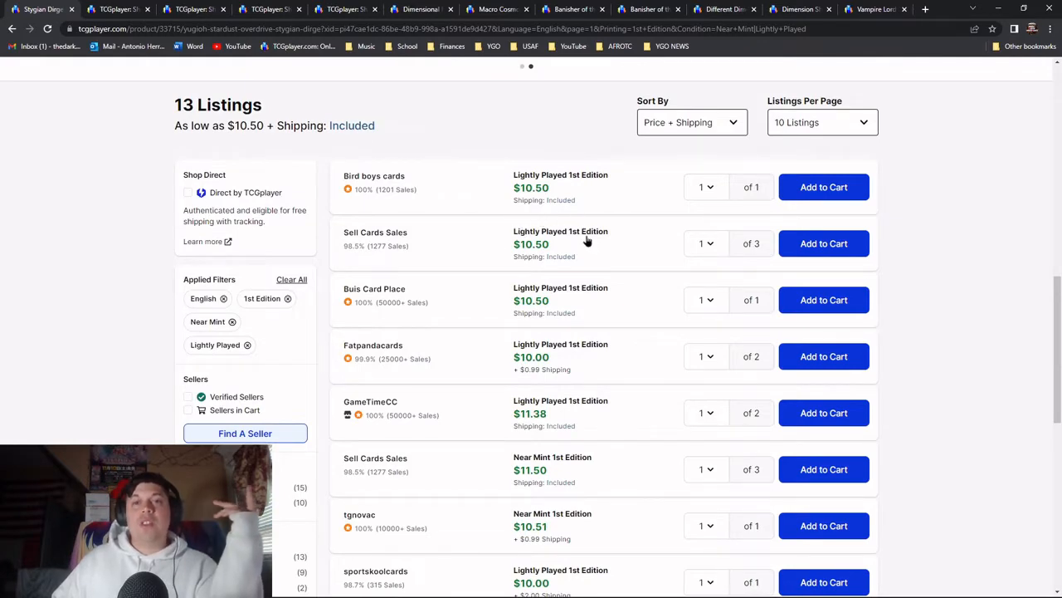
pyautogui.scroll(-3)
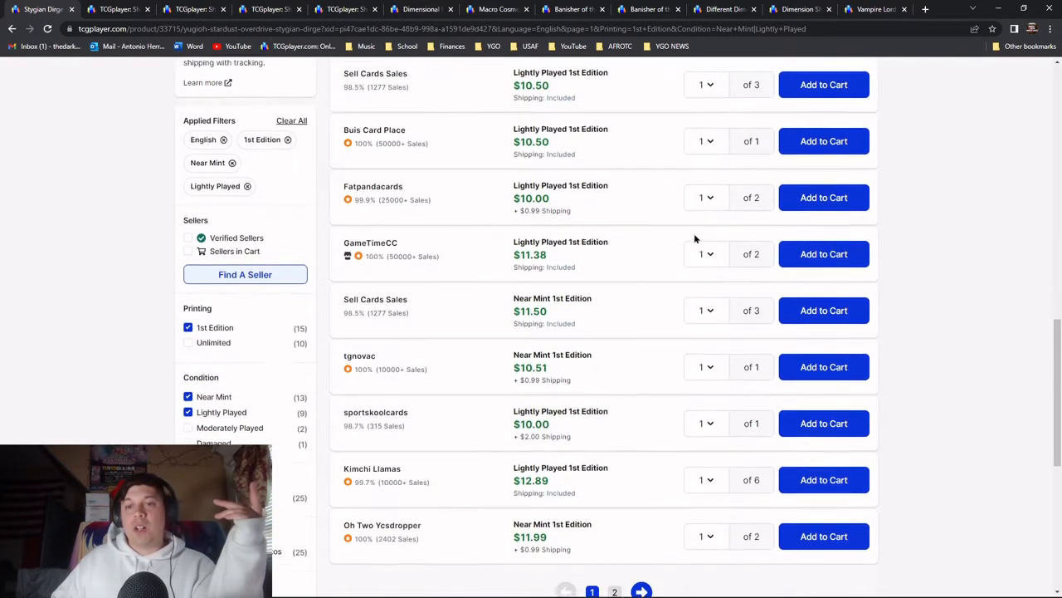
pyautogui.scroll(-3)
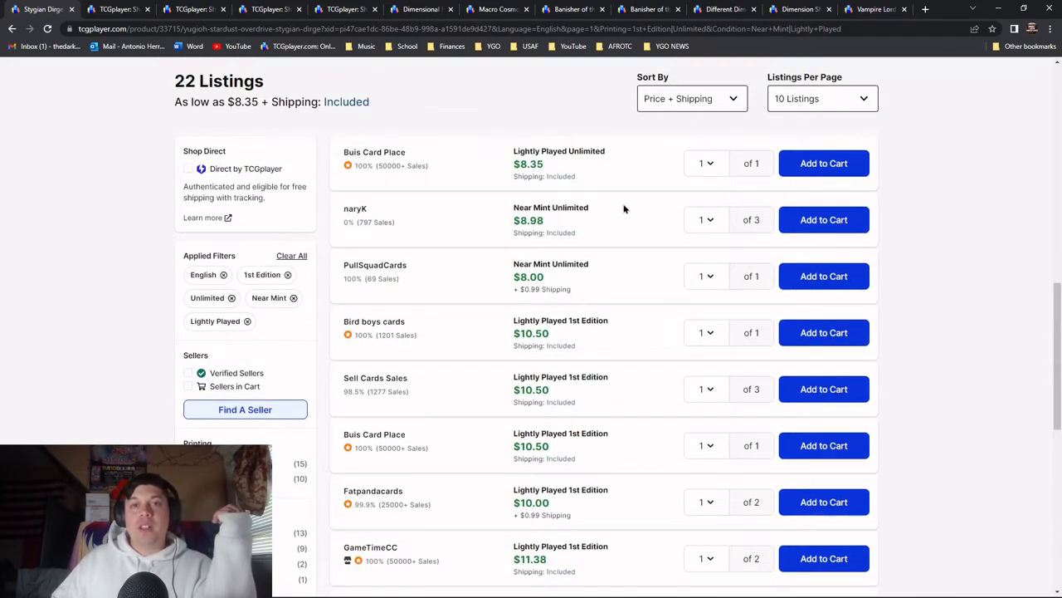
pyautogui.scroll(-3)
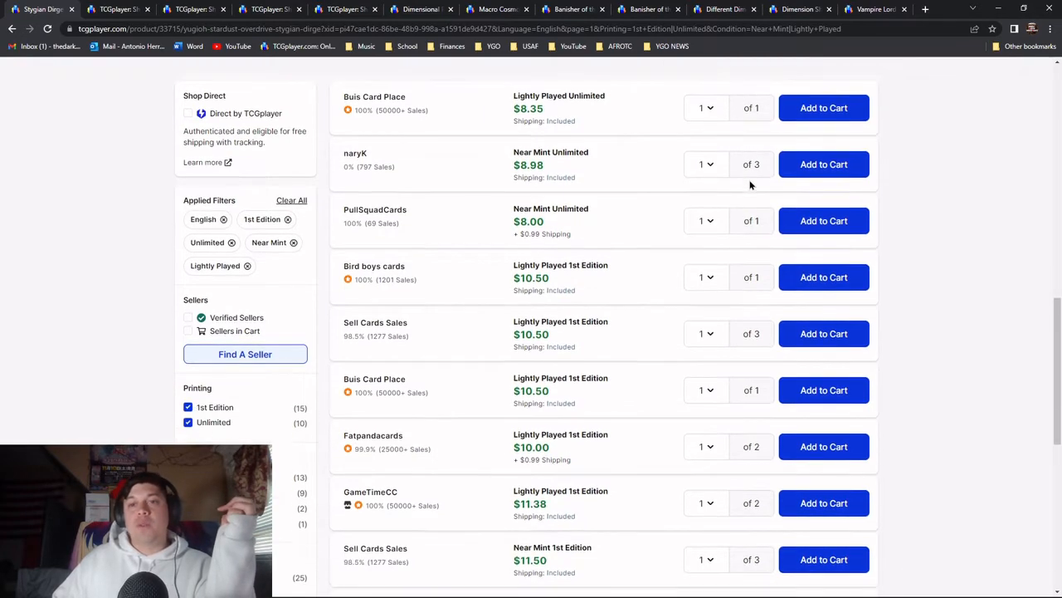
pyautogui.scroll(-3)
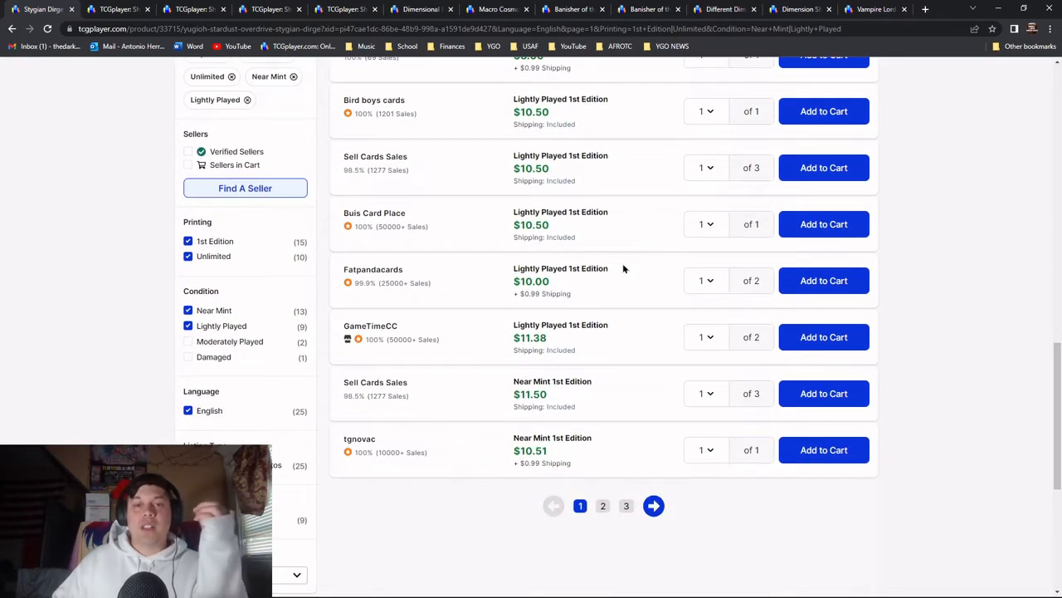
pyautogui.moveTo(429, 381)
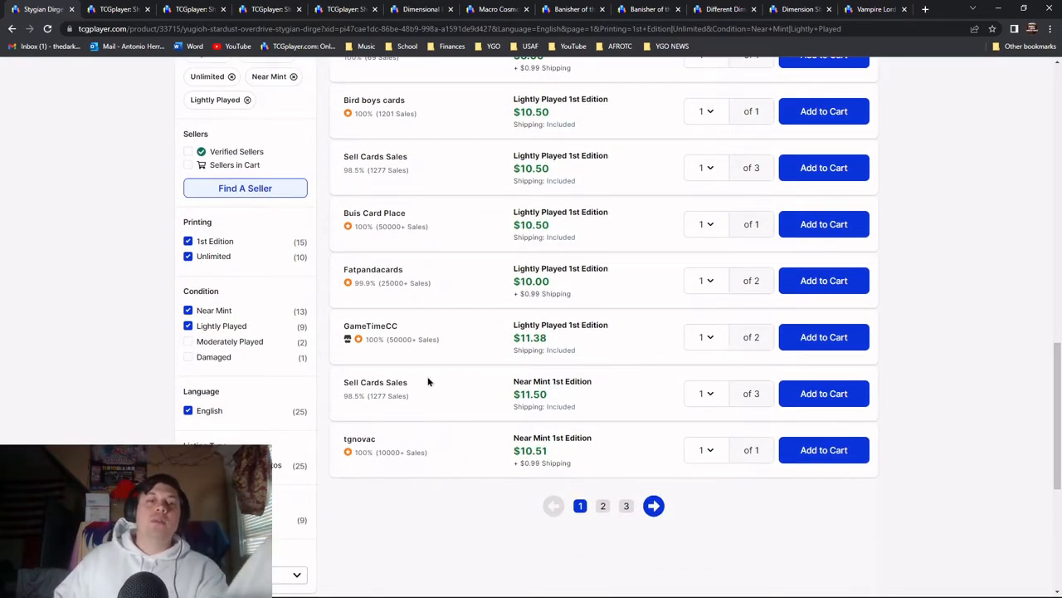
pyautogui.scroll(-3)
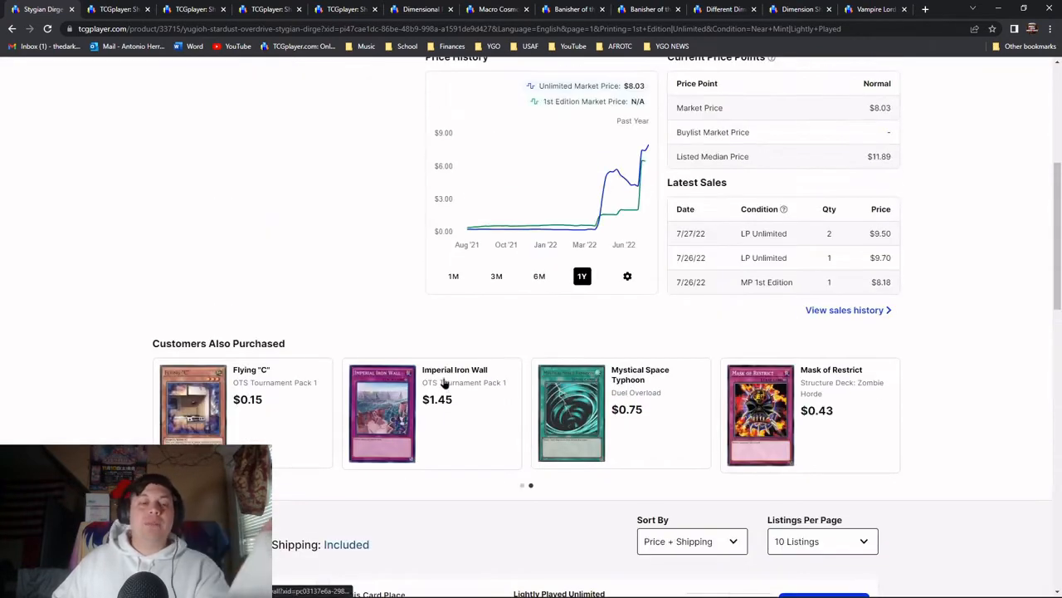
pyautogui.scroll(3)
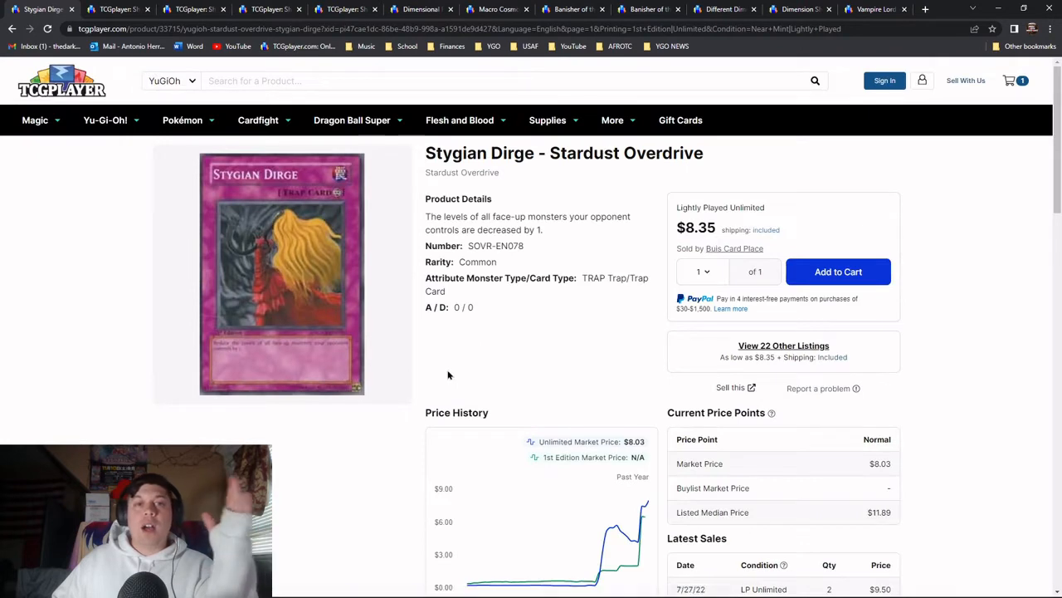
pyautogui.moveTo(451, 369)
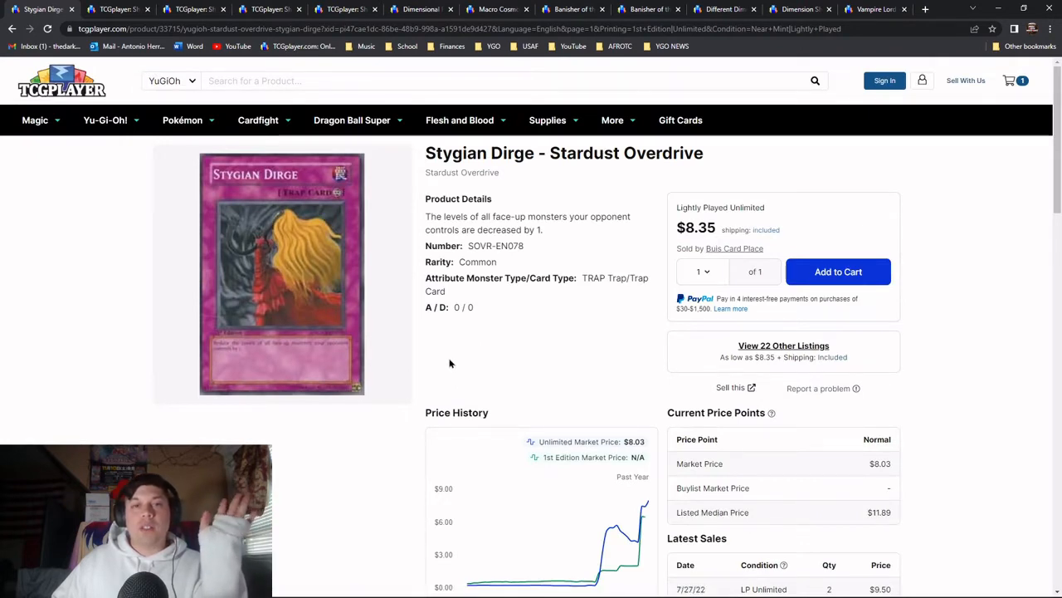
pyautogui.moveTo(491, 332)
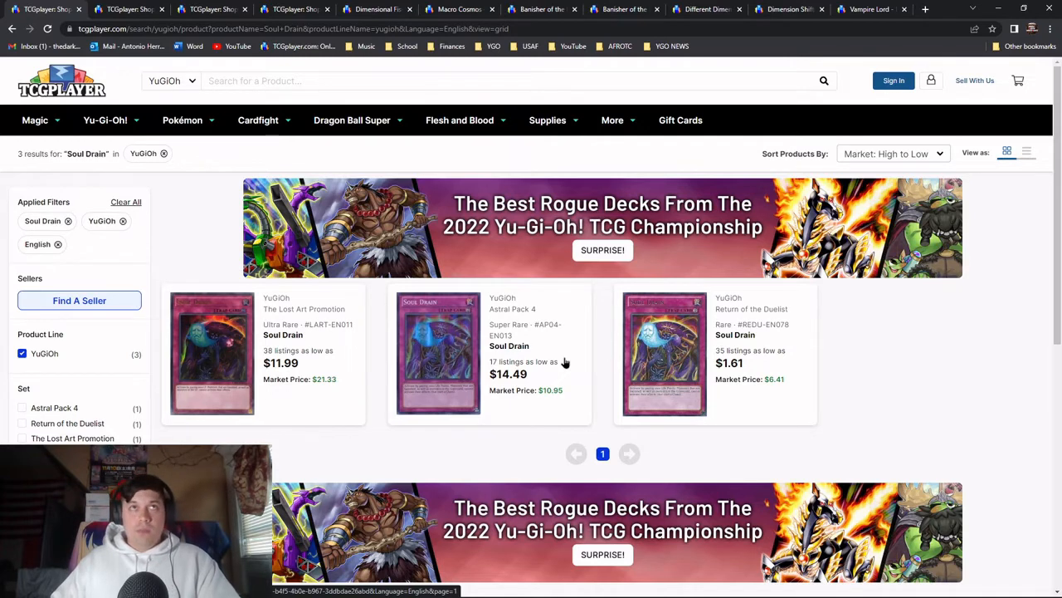
pyautogui.moveTo(579, 366)
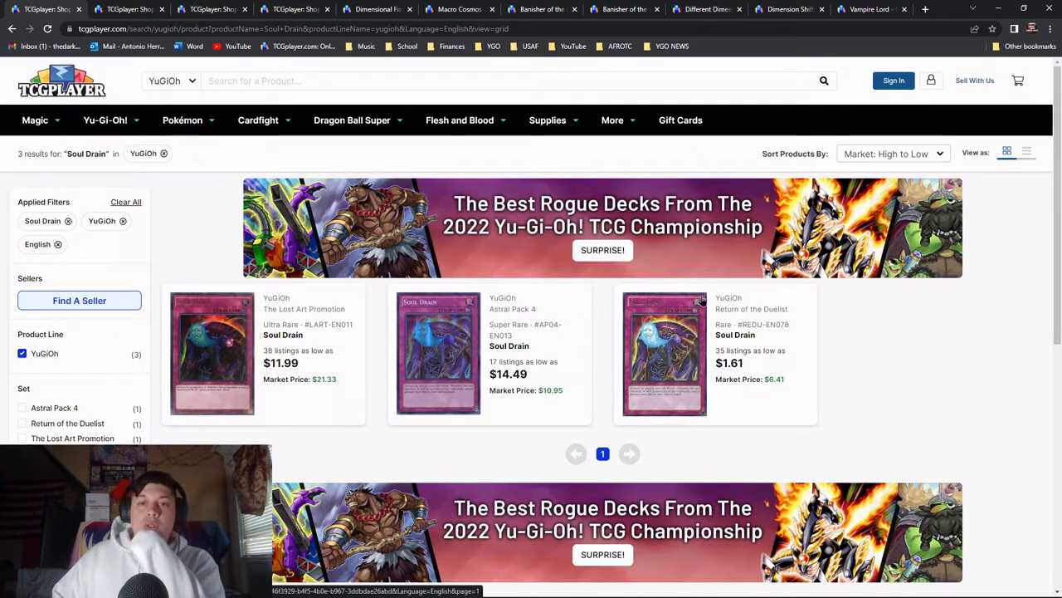
pyautogui.moveTo(626, 383)
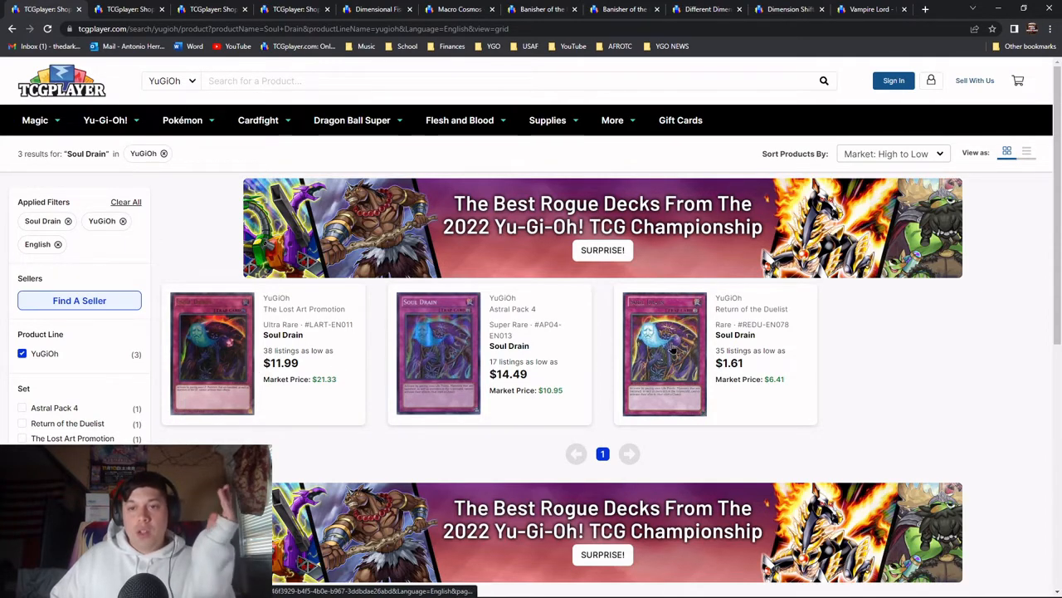
# Filter the Astral Pack 4 Soul Drain to Near Mint and Lightly Played and view listings
pyautogui.click(438, 353)
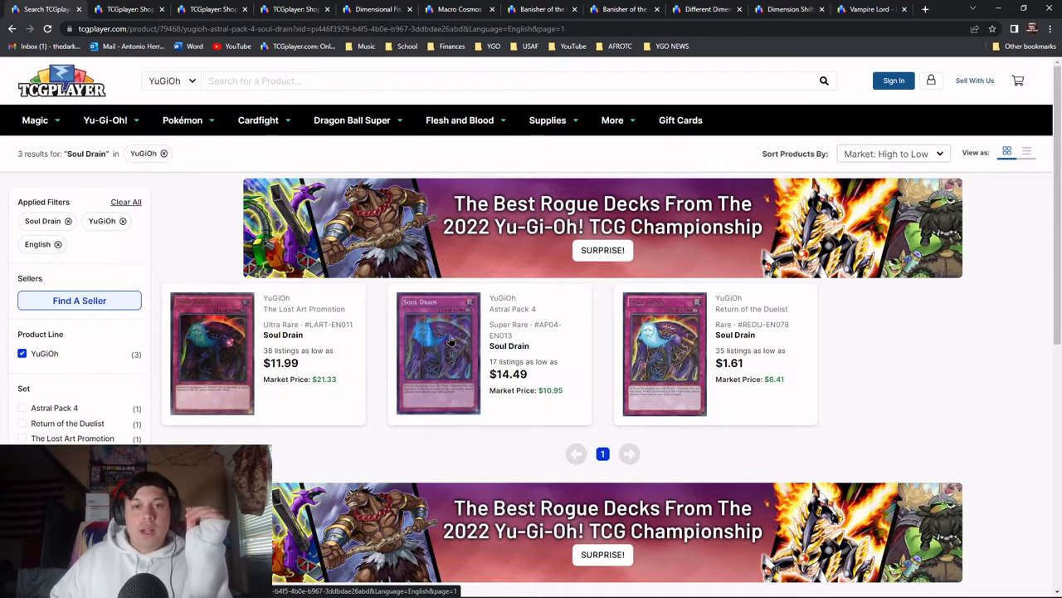
pyautogui.click(438, 353)
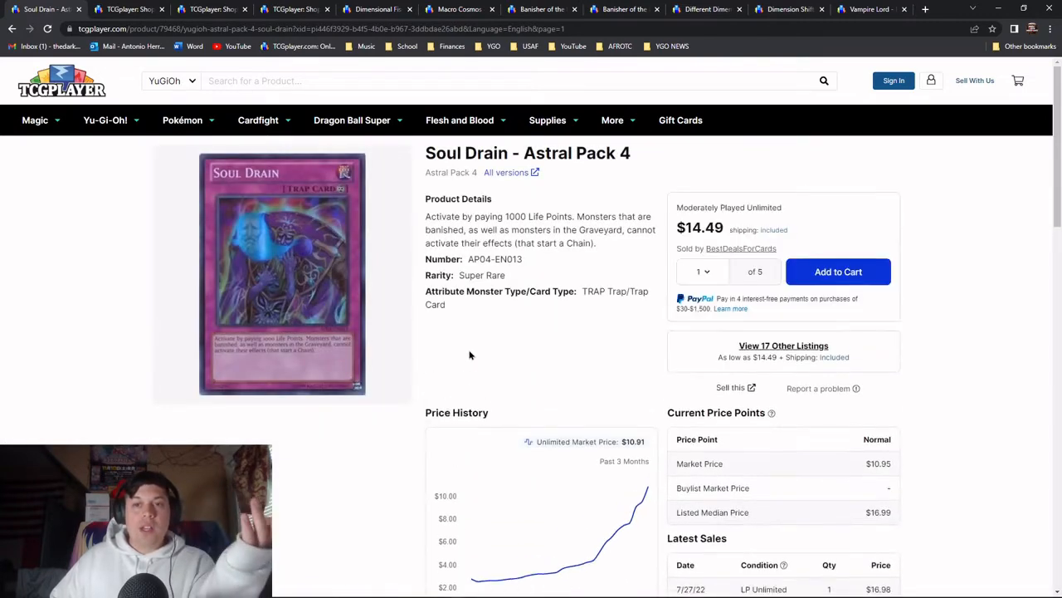
pyautogui.scroll(-3)
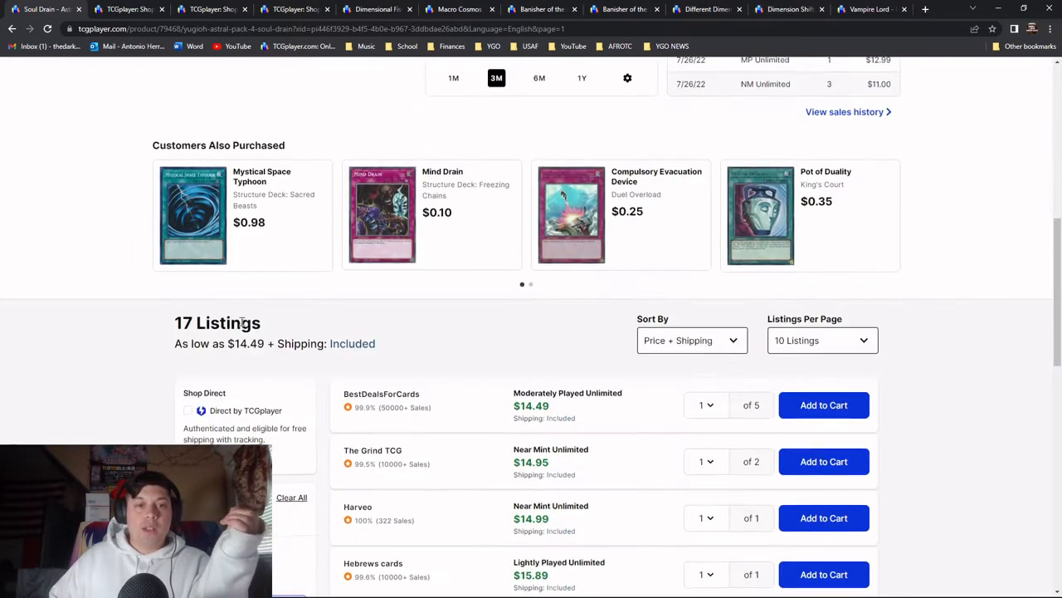
pyautogui.scroll(-3)
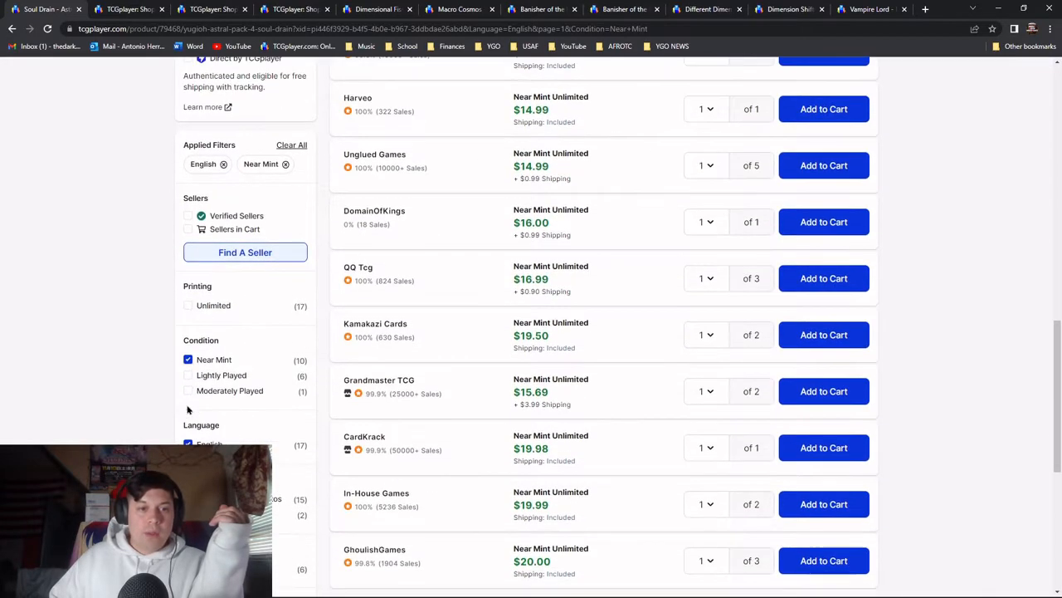
pyautogui.click(187, 375)
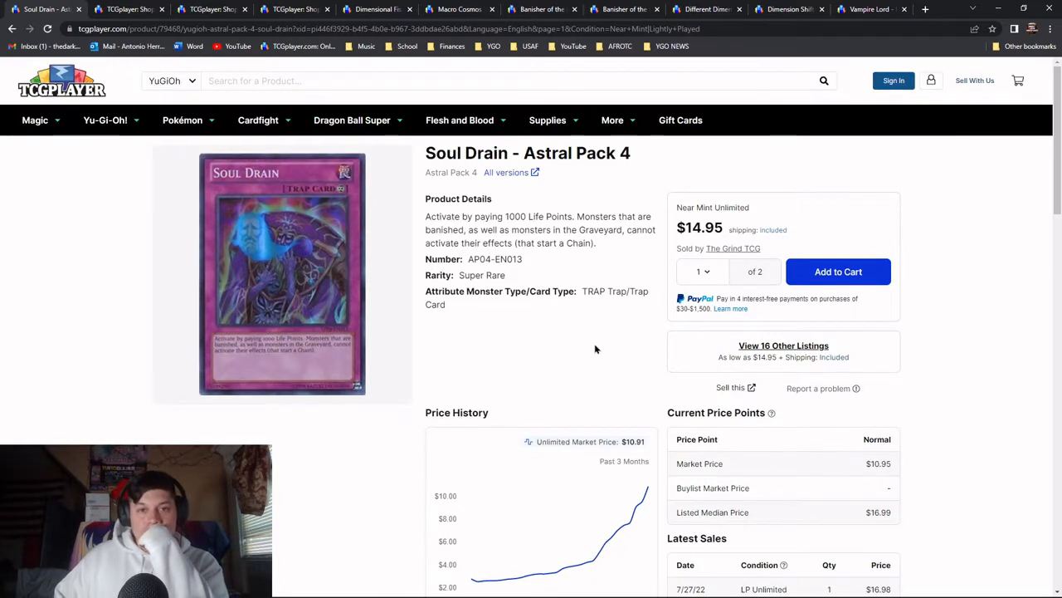
pyautogui.click(783, 345)
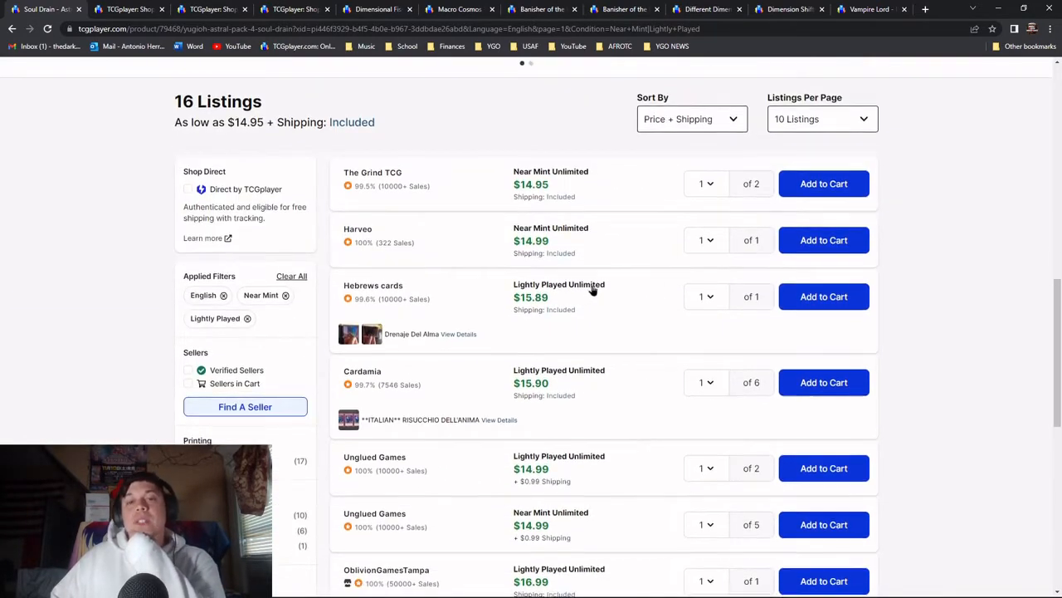
pyautogui.scroll(-3)
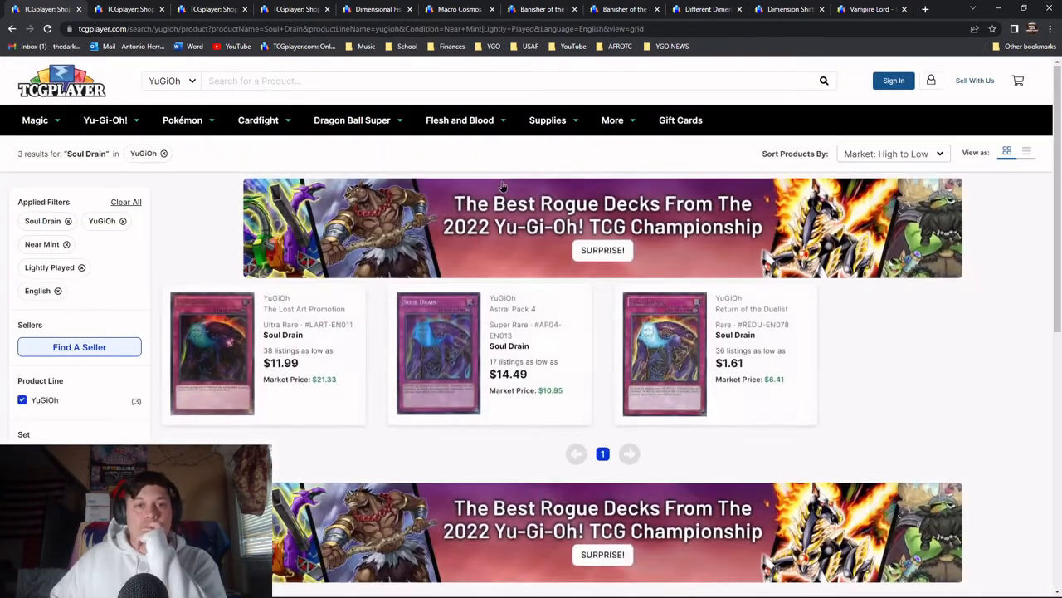
# Scroll through the Lost Art Promotion Soul Drain listings from $18.00, then go back
pyautogui.click(438, 353)
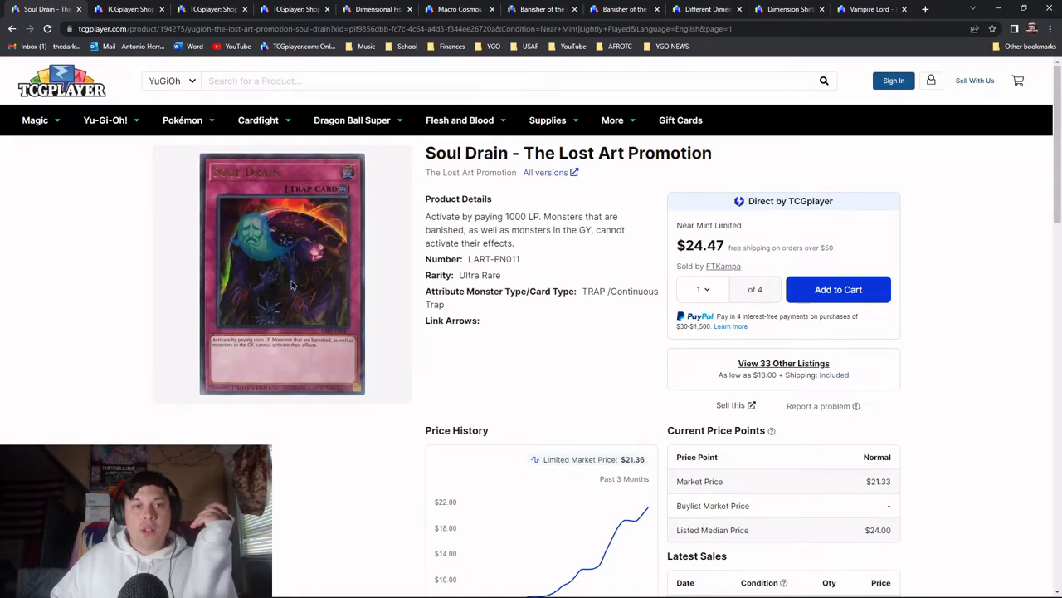
pyautogui.scroll(-3)
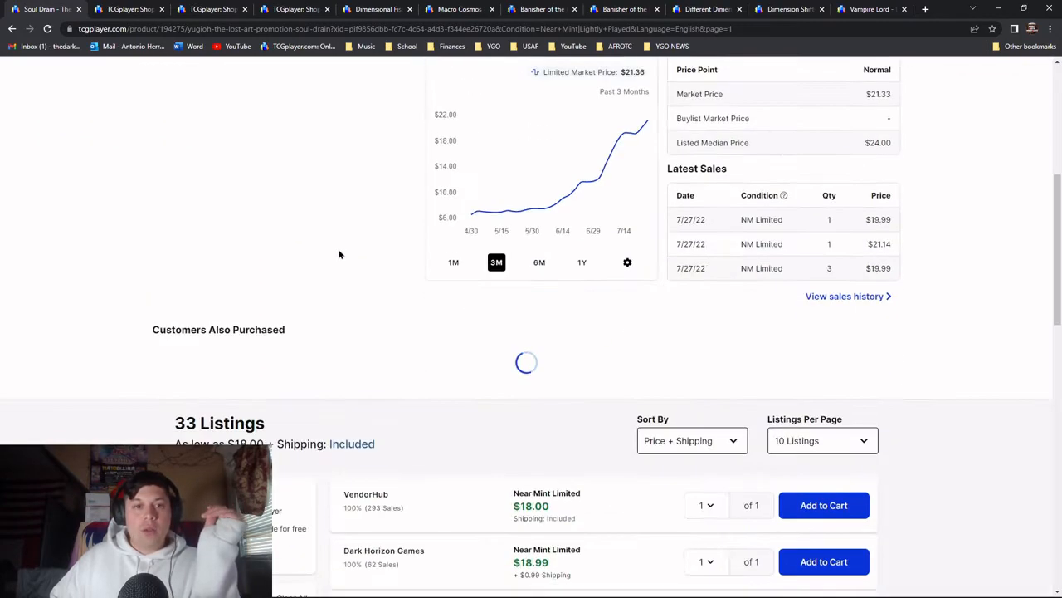
pyautogui.scroll(-3)
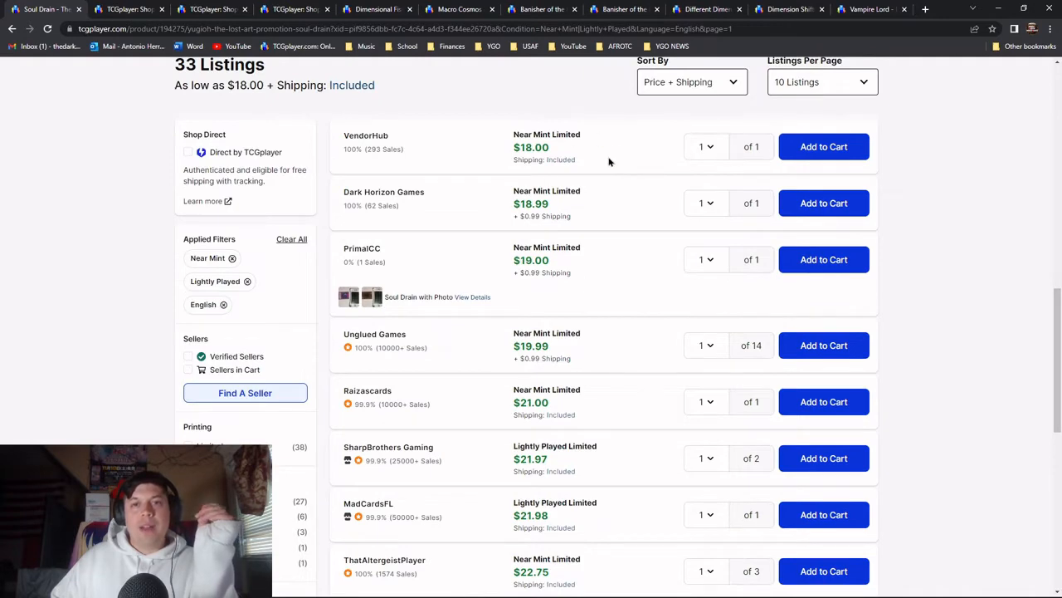
pyautogui.scroll(-3)
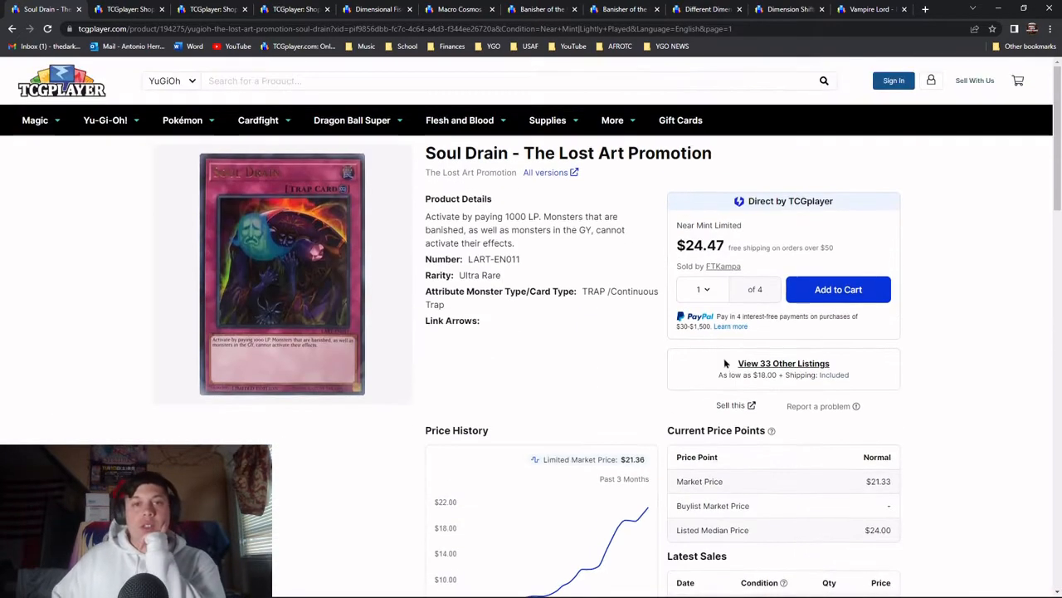
pyautogui.click(12, 28)
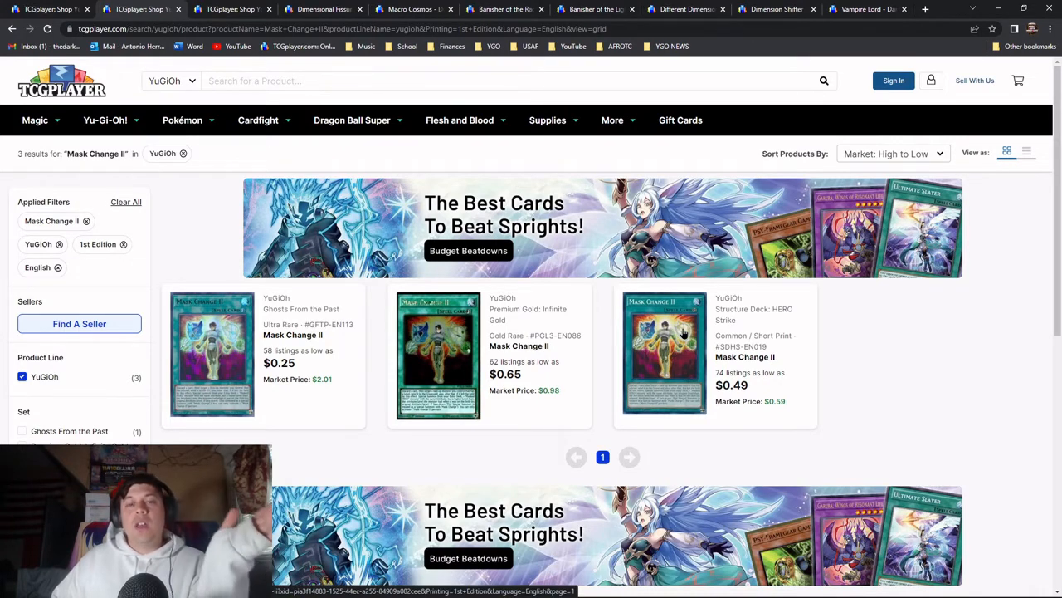
pyautogui.moveTo(514, 403)
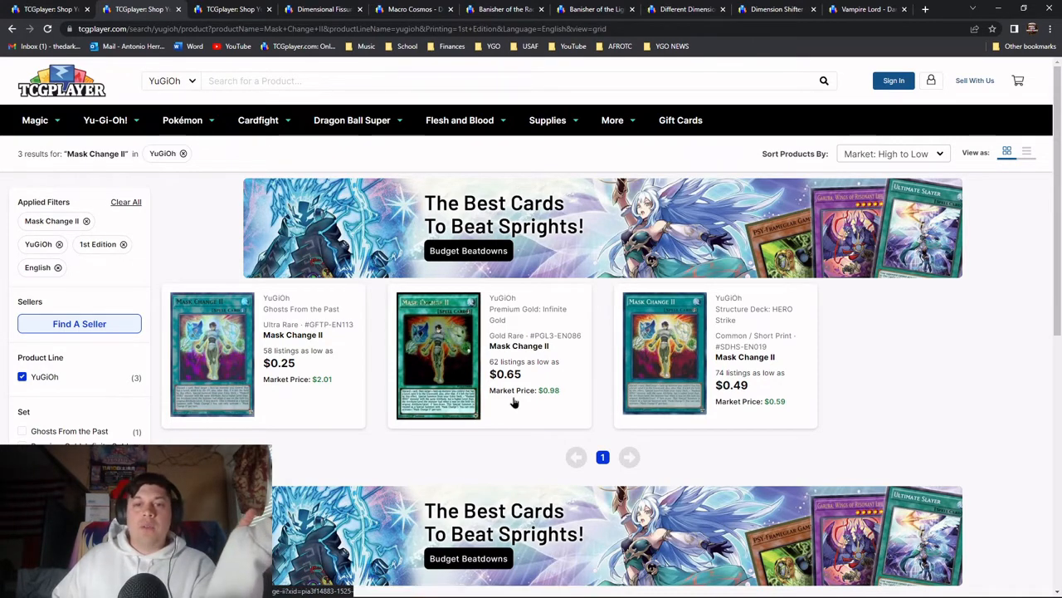
# Open the Premium Gold: Infinite Gold Mask Change II and highlight its effect text
pyautogui.click(438, 352)
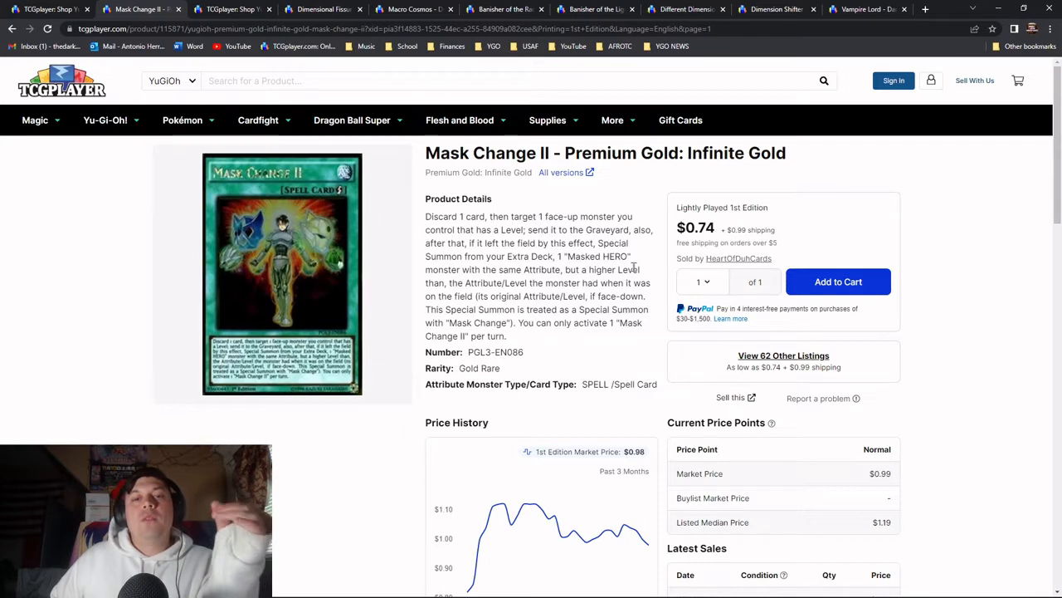
pyautogui.moveTo(425, 217); pyautogui.dragTo(474, 229)
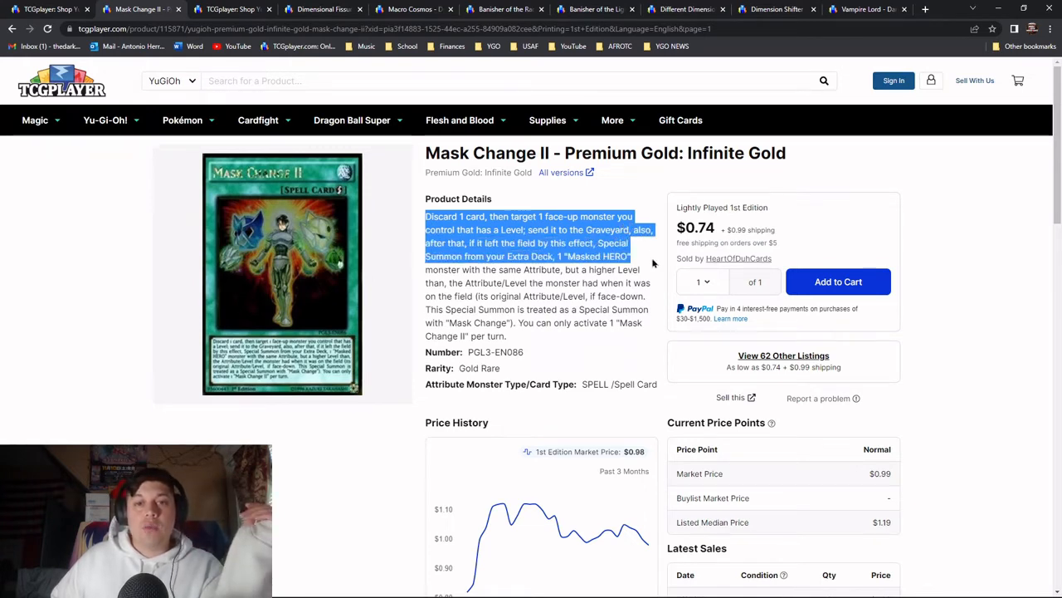
pyautogui.click(421, 249)
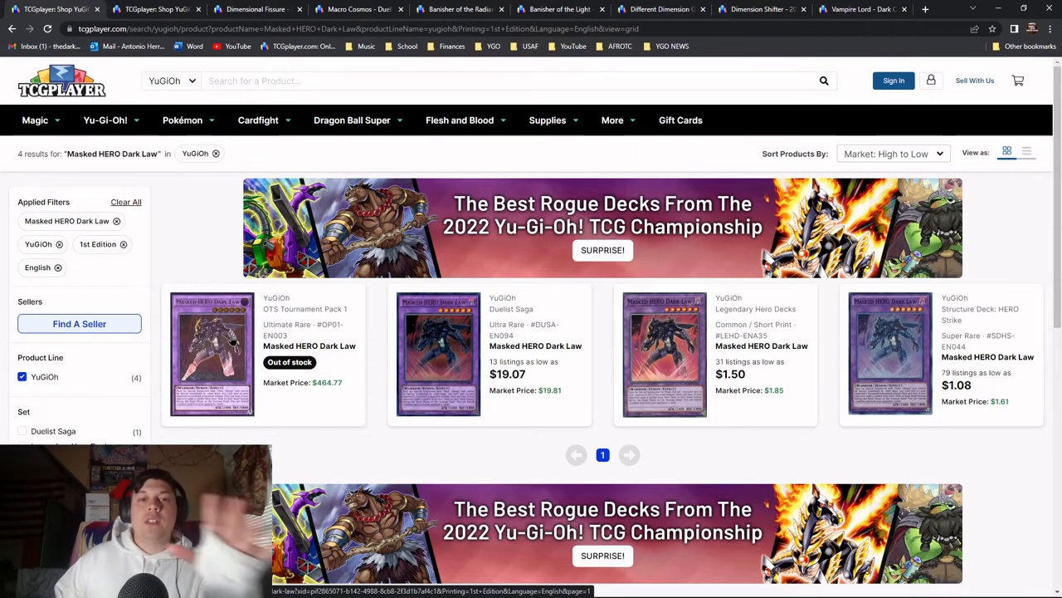
# Scroll through the Duelist Saga Masked HERO Dark Law listings, then show all printings
pyautogui.click(438, 353)
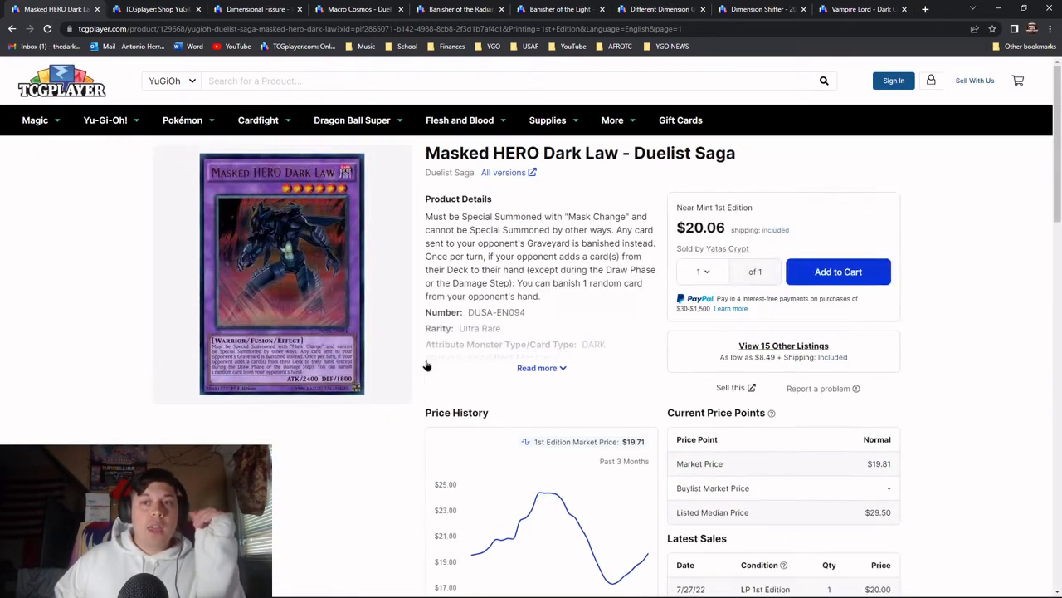
pyautogui.scroll(-3)
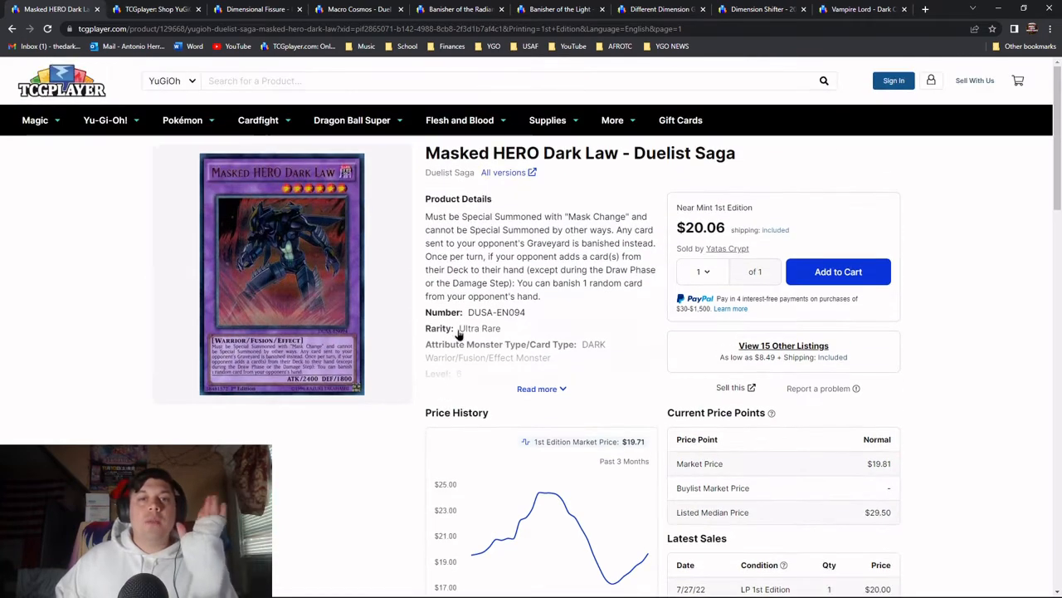
pyautogui.moveTo(484, 324)
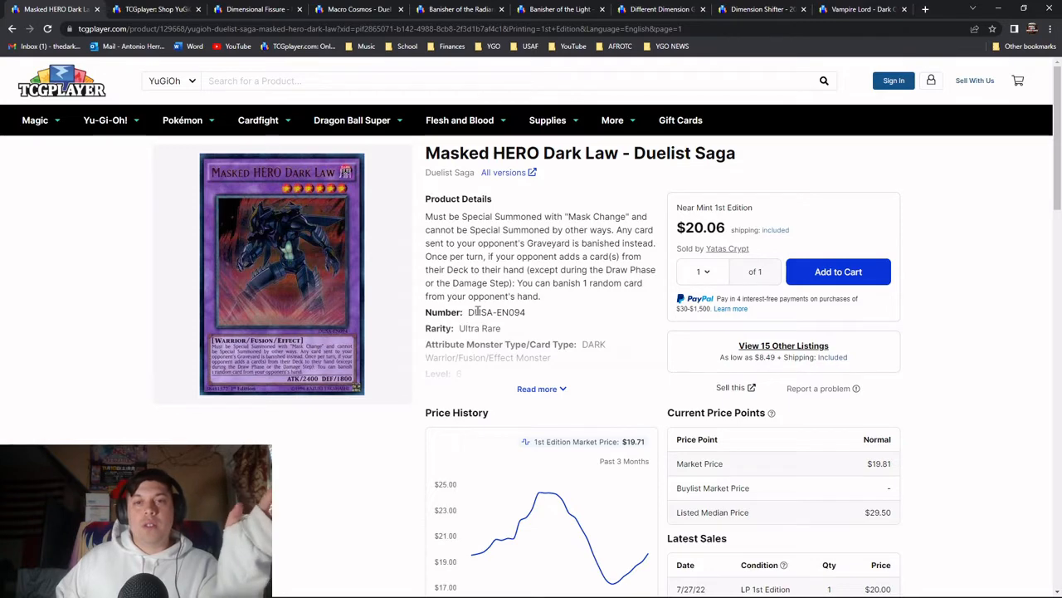
pyautogui.scroll(-3)
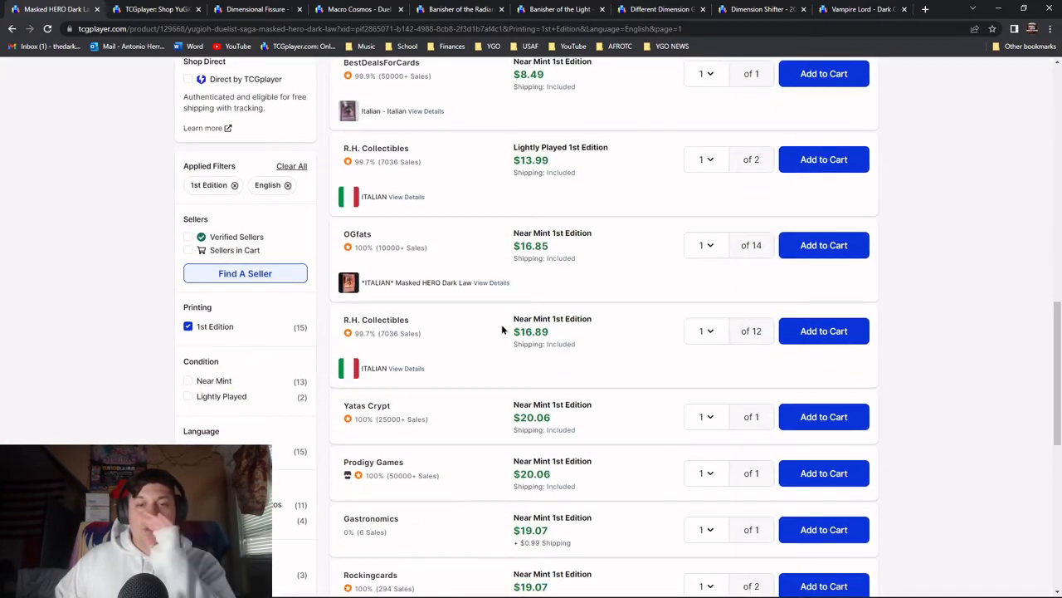
pyautogui.scroll(-3)
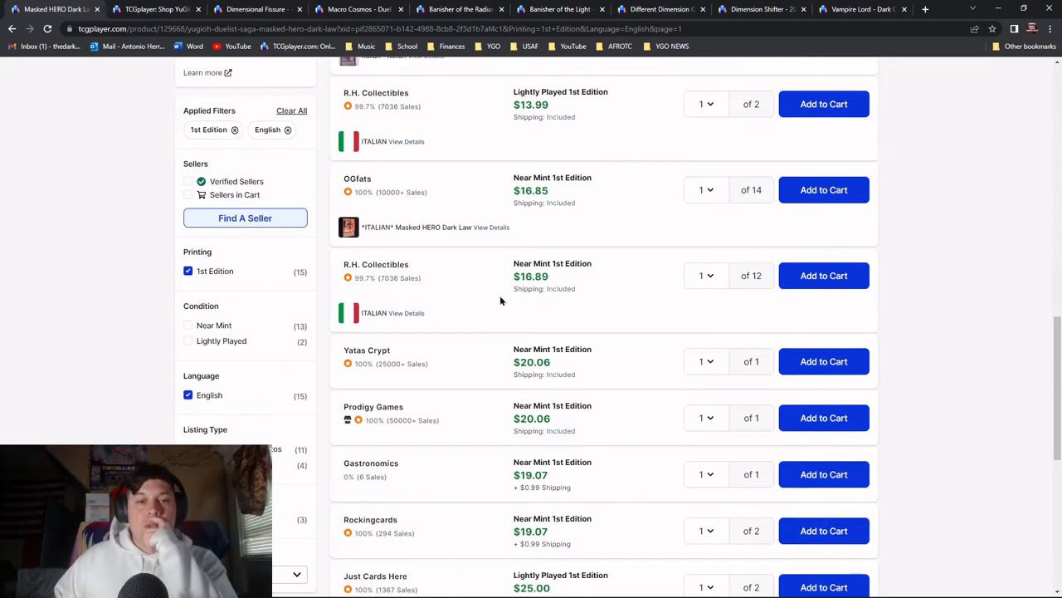
pyautogui.scroll(-3)
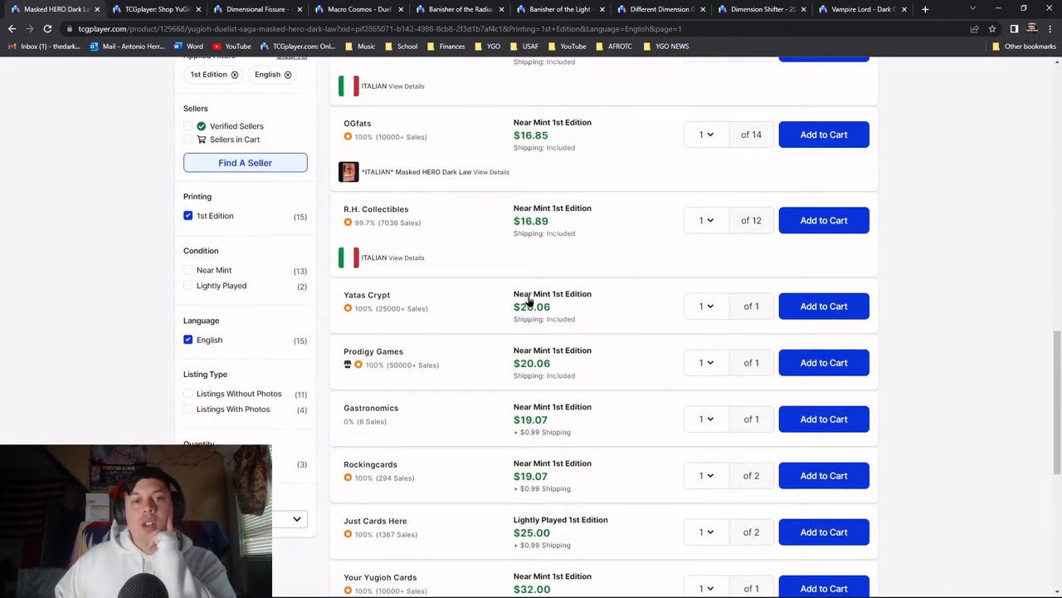
pyautogui.scroll(3)
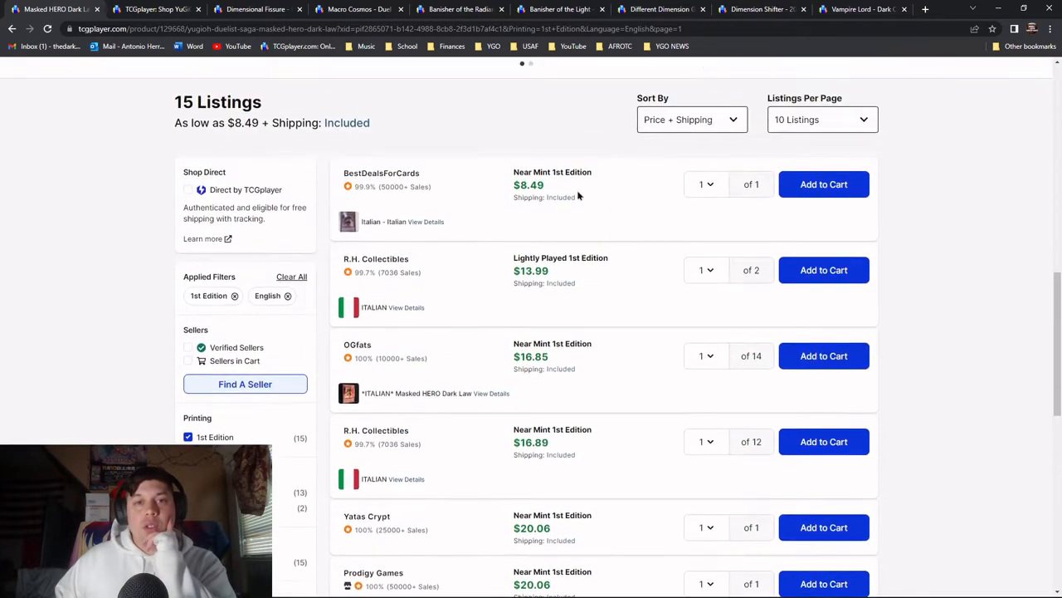
pyautogui.scroll(-3)
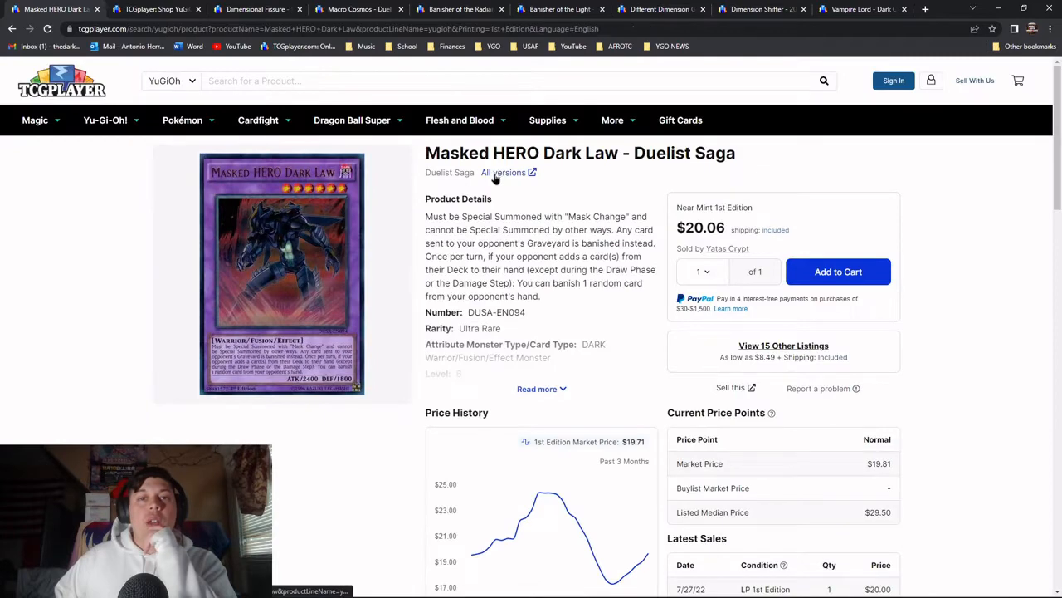
pyautogui.click(503, 172)
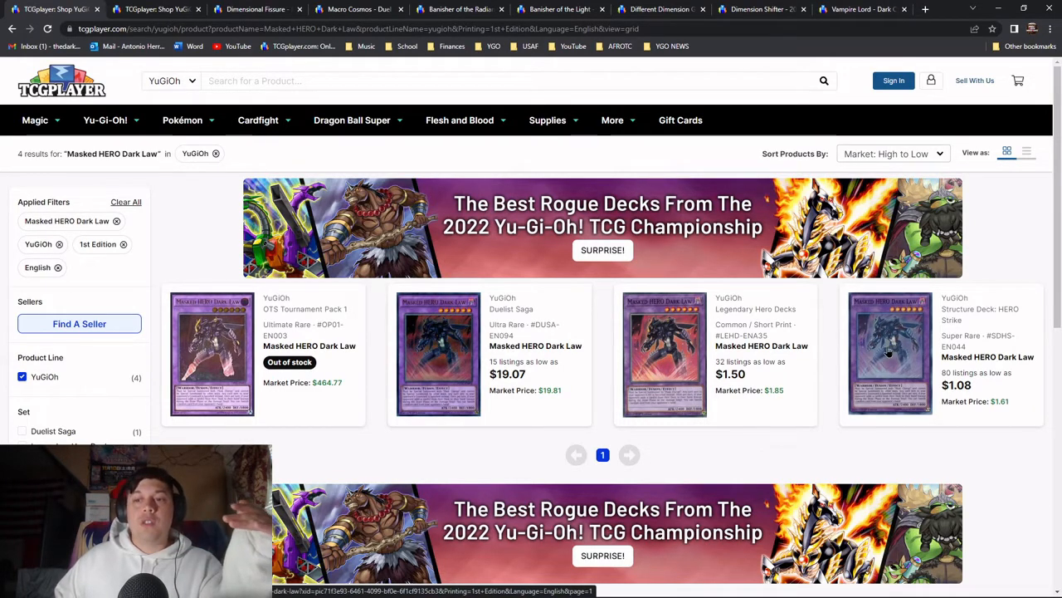
# Browse the HERO Strike Masked HERO Dark Law Near Mint/Lightly Played listings from $1.99
pyautogui.click(890, 353)
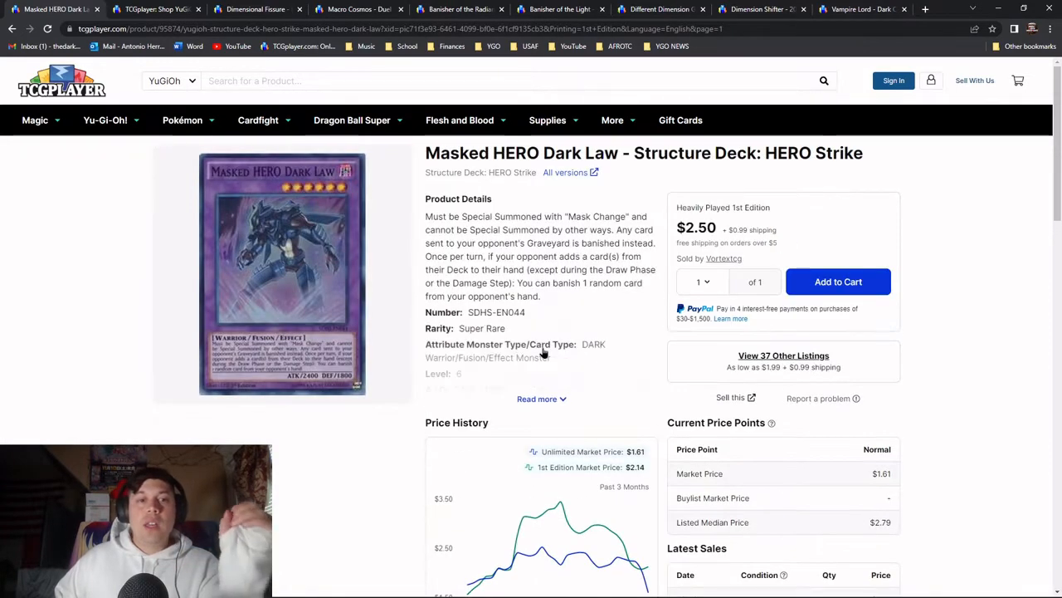
pyautogui.moveTo(367, 303)
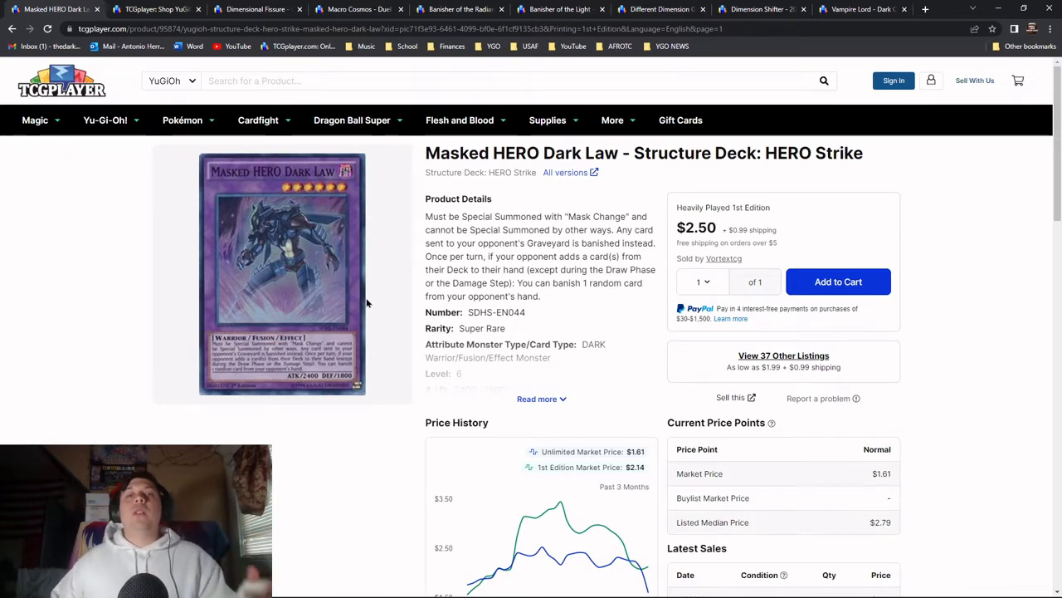
pyautogui.scroll(-3)
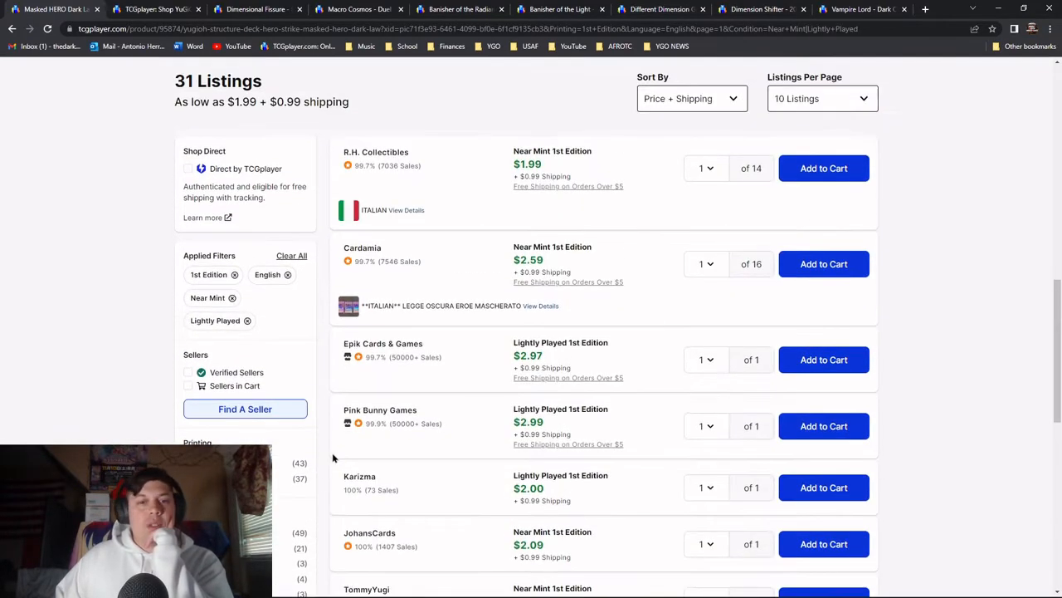
pyautogui.scroll(-3)
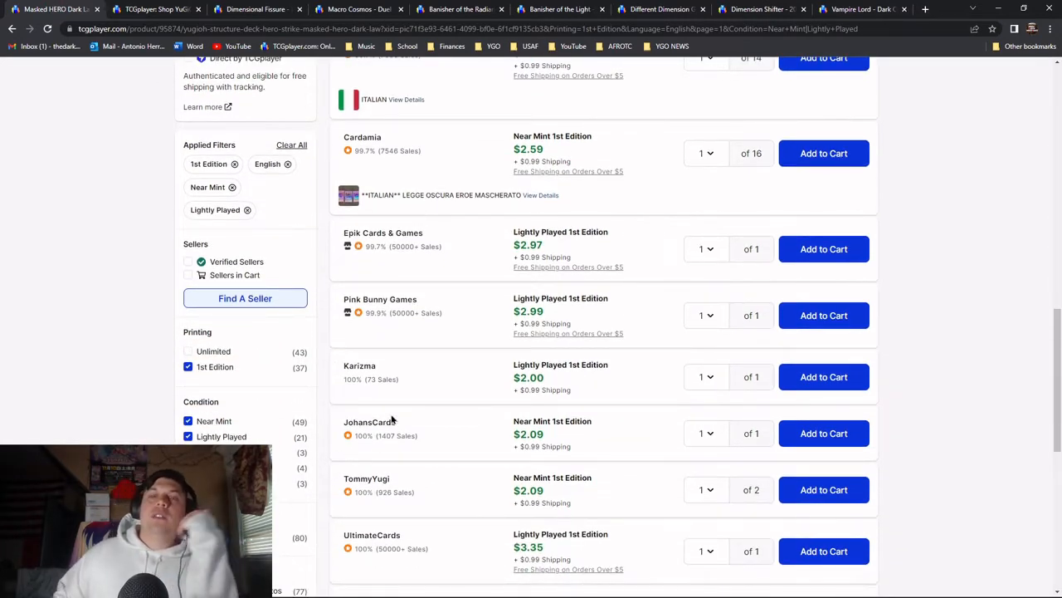
pyautogui.moveTo(438, 430)
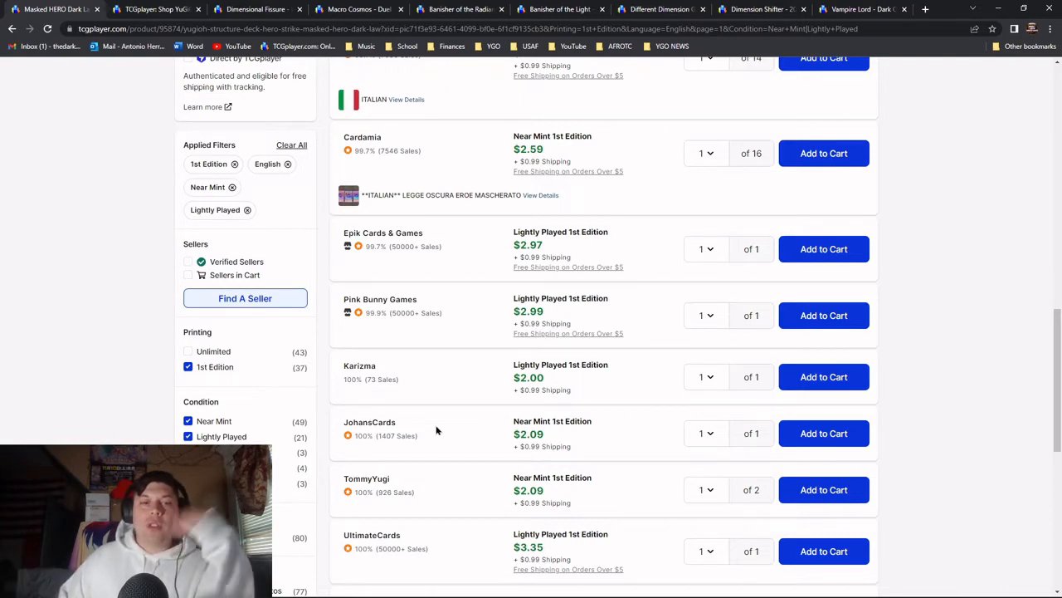
pyautogui.moveTo(341, 457)
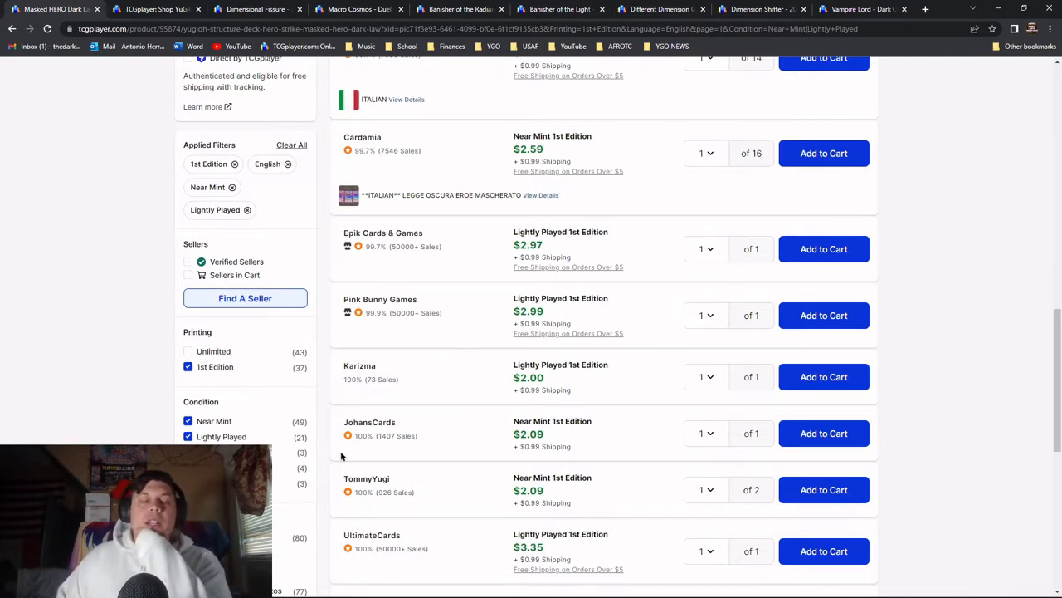
pyautogui.scroll(-3)
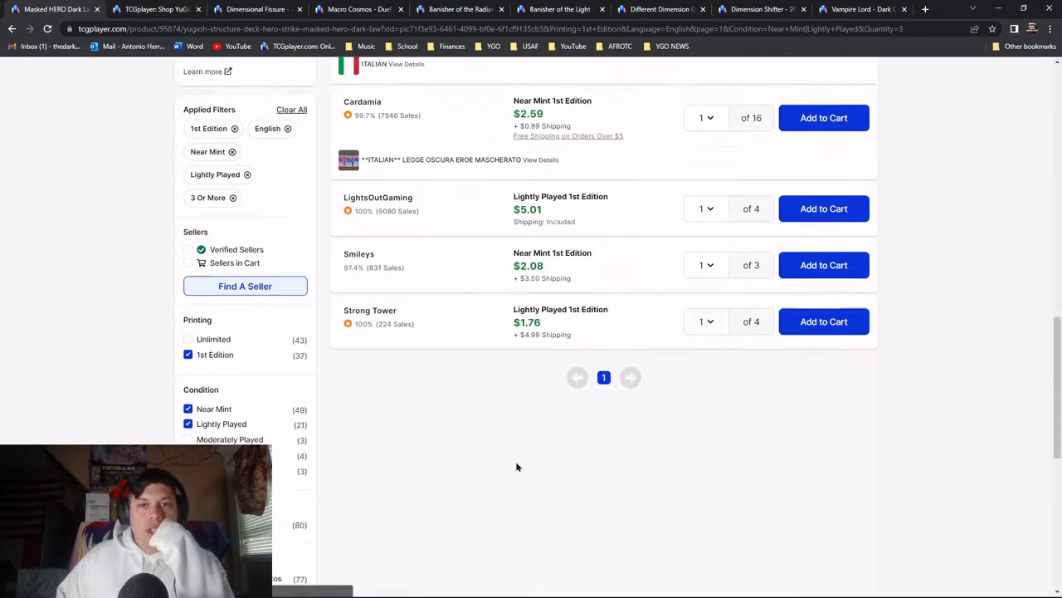
pyautogui.scroll(3)
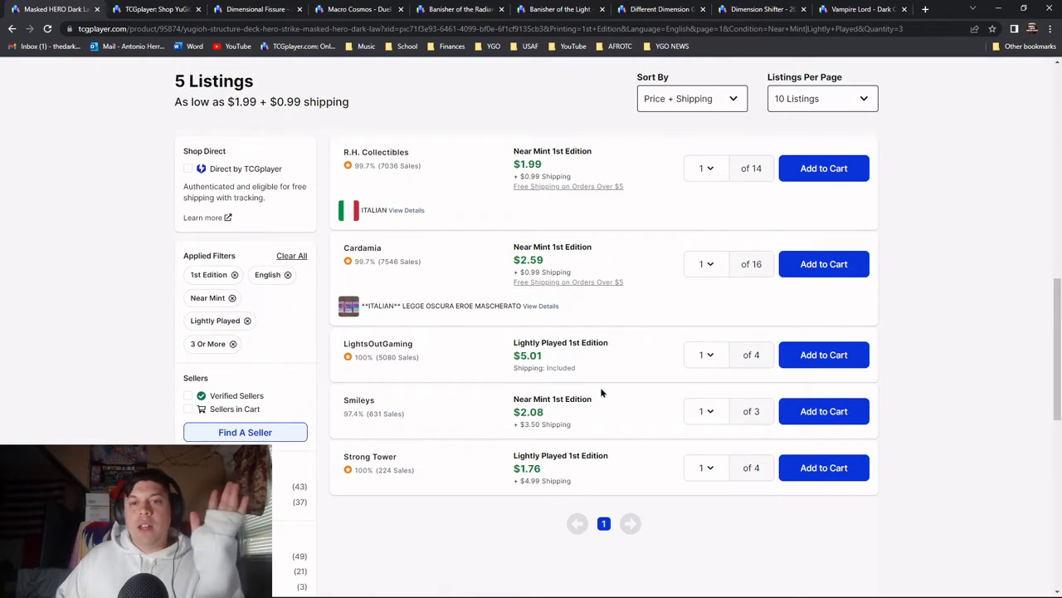
pyautogui.scroll(-3)
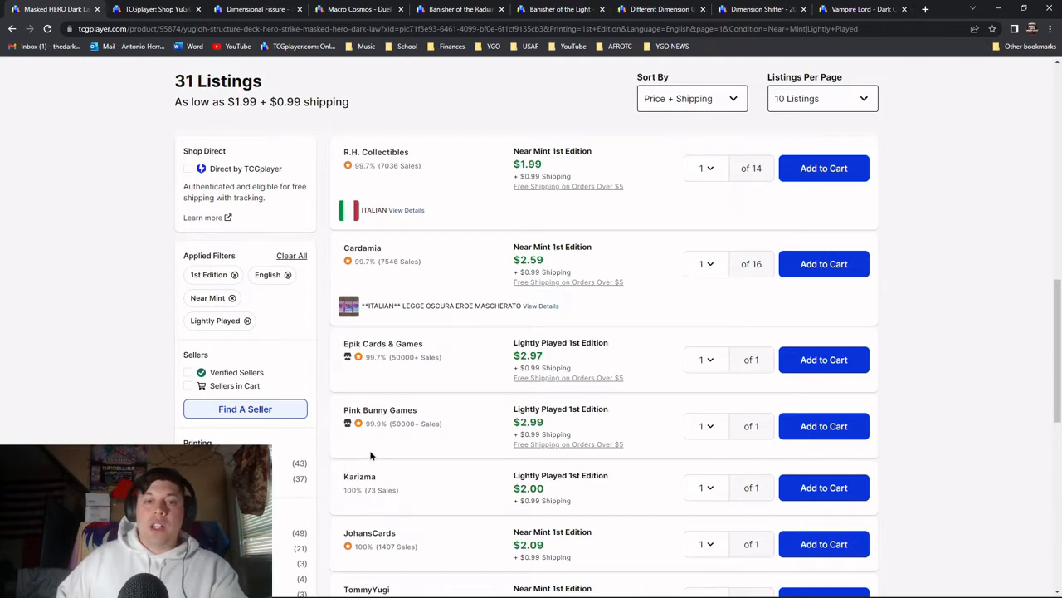
pyautogui.scroll(-3)
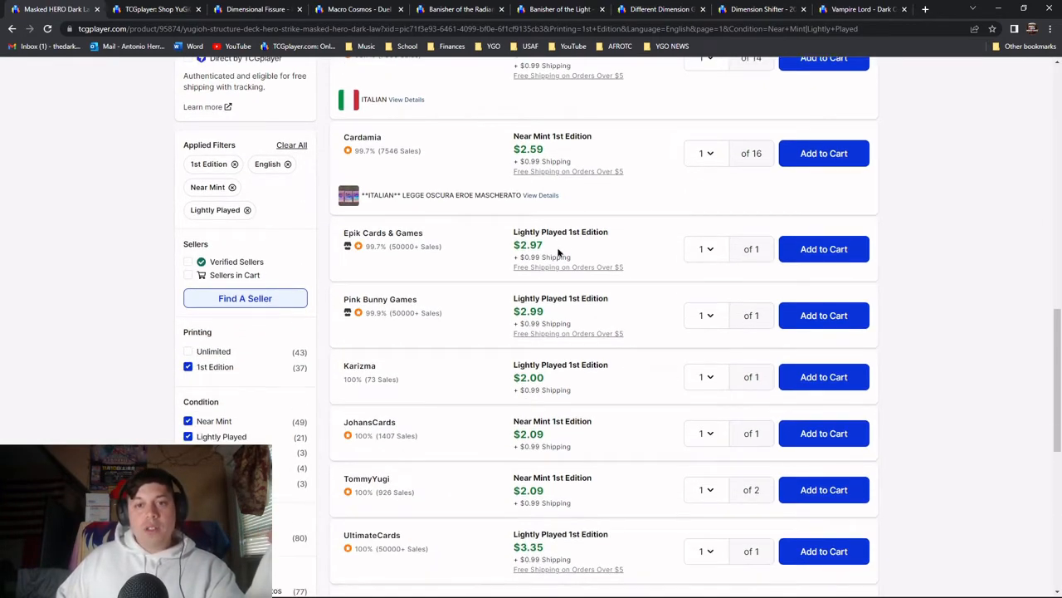
pyautogui.moveTo(732, 338)
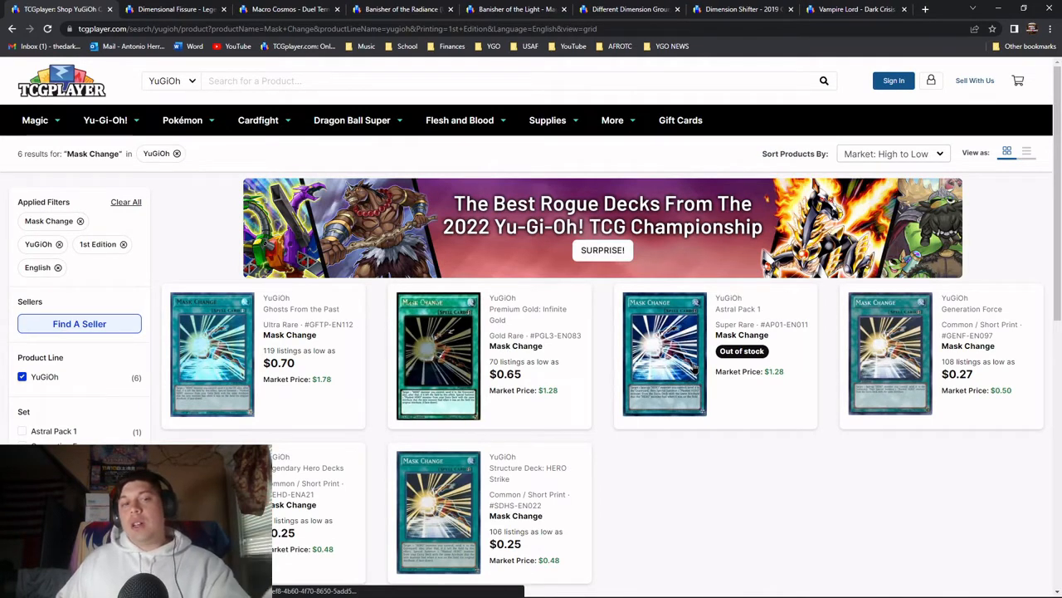
pyautogui.moveTo(638, 488)
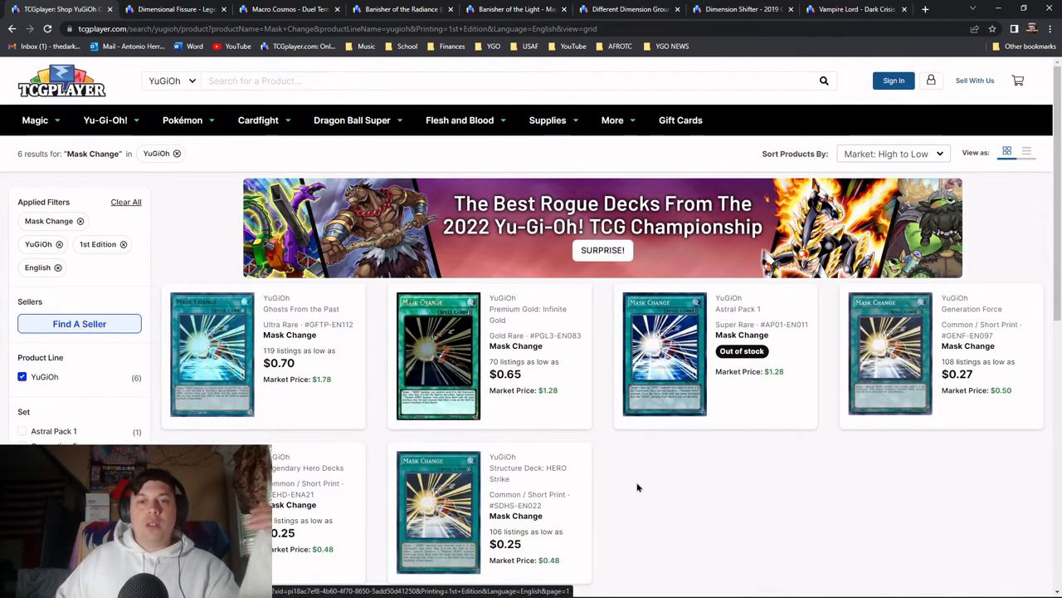
# Open the Astral Pack 1 Mask Change product and clear the earlier filters
pyautogui.click(664, 354)
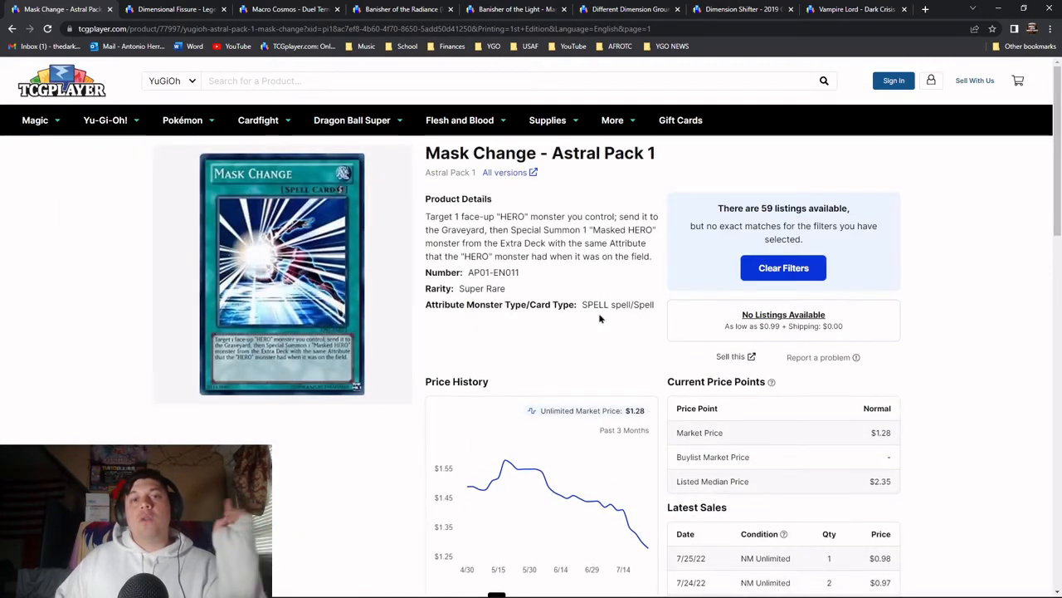
pyautogui.doubleClick(513, 217)
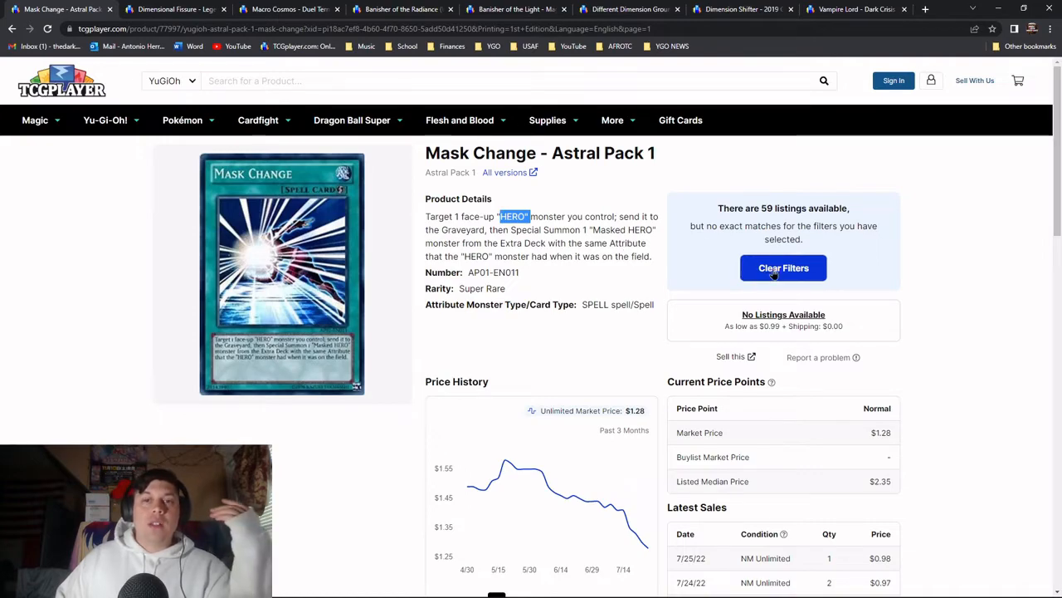
pyautogui.click(783, 267)
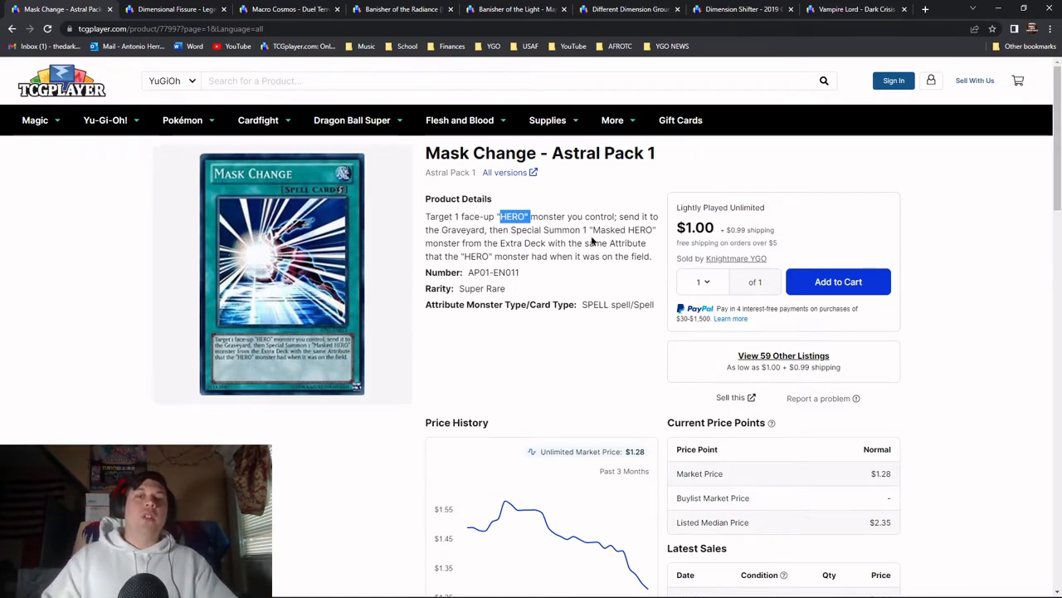
# Filter Mask Change listings to 3 or more copies, cheapest Lightly Played Unlimited at $1.33
pyautogui.scroll(-3)
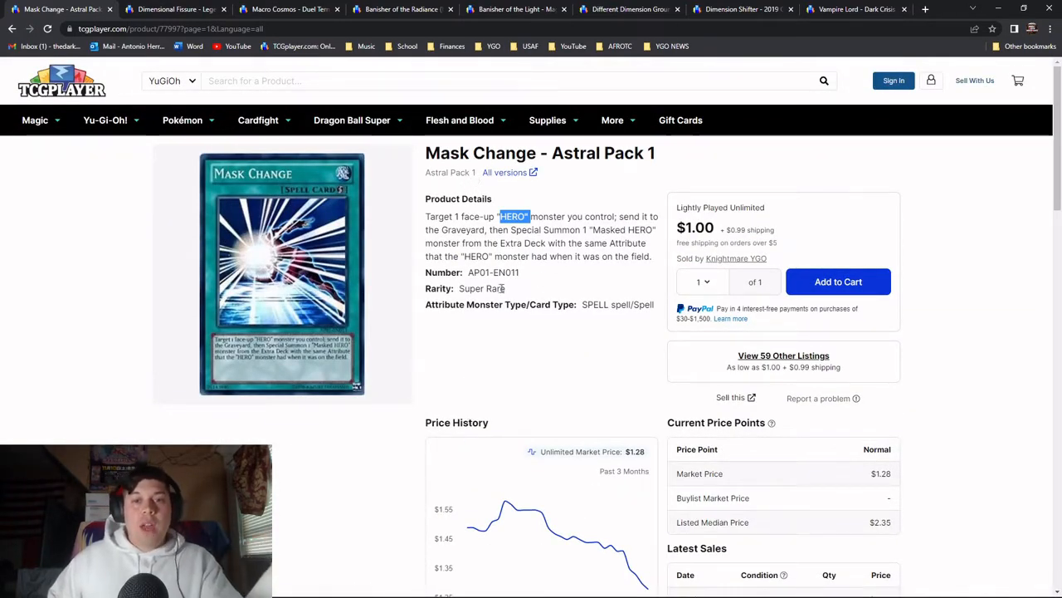
pyautogui.doubleClick(482, 288)
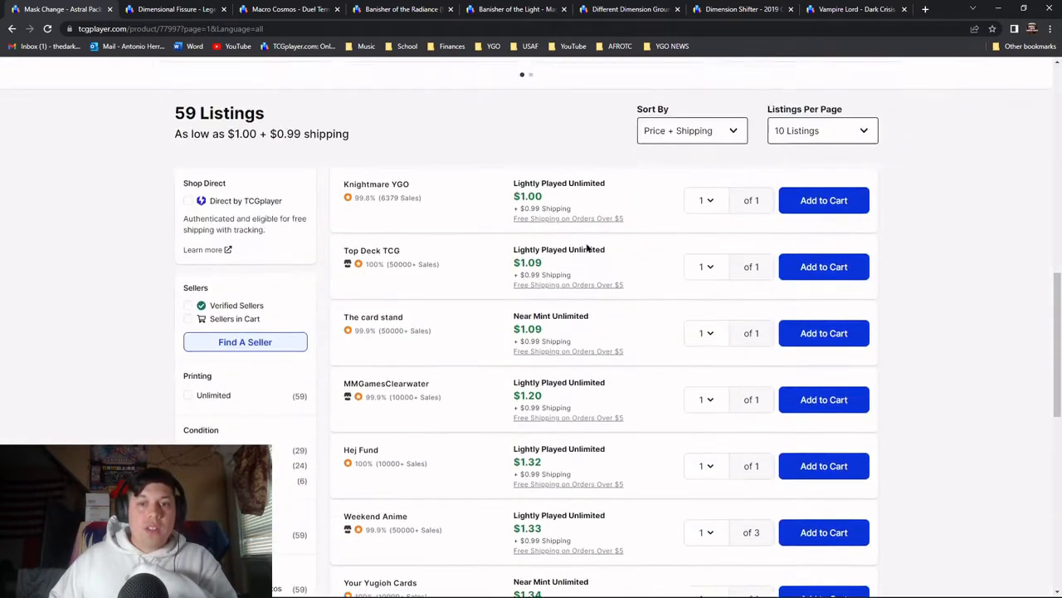
pyautogui.scroll(-3)
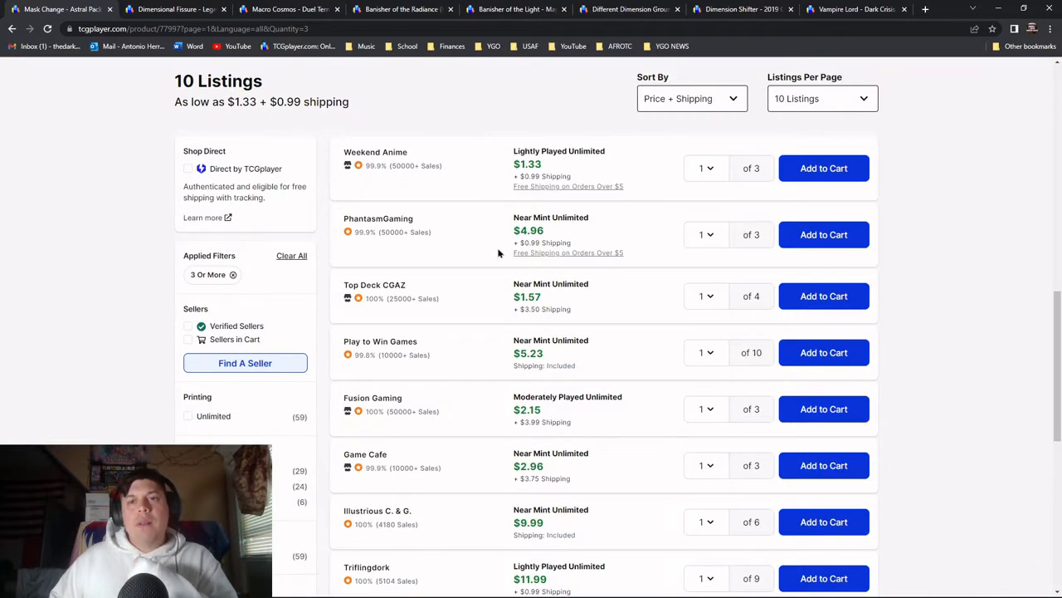
pyautogui.doubleClick(527, 164)
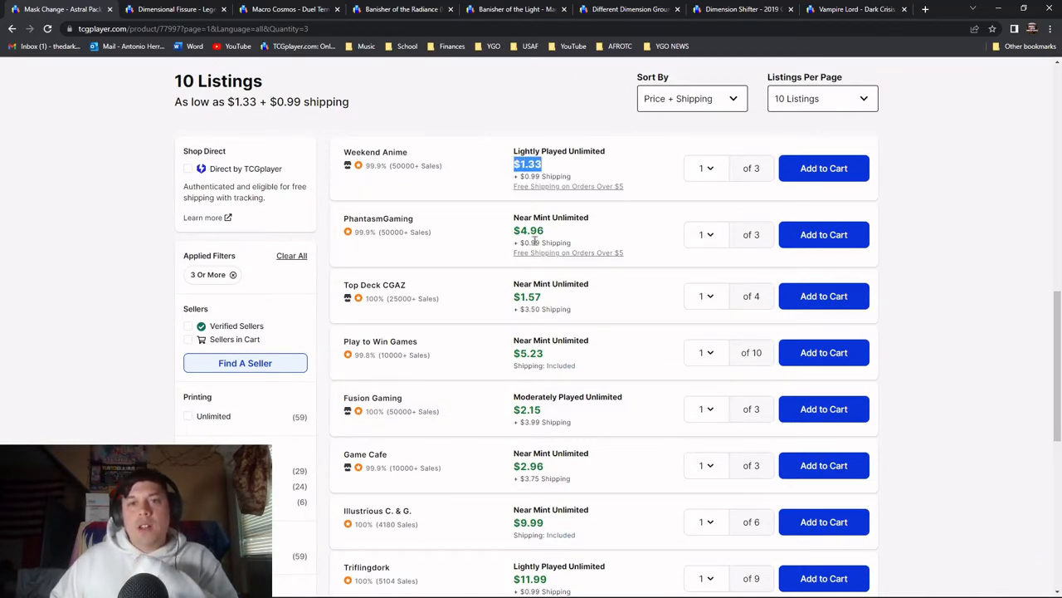
pyautogui.scroll(-3)
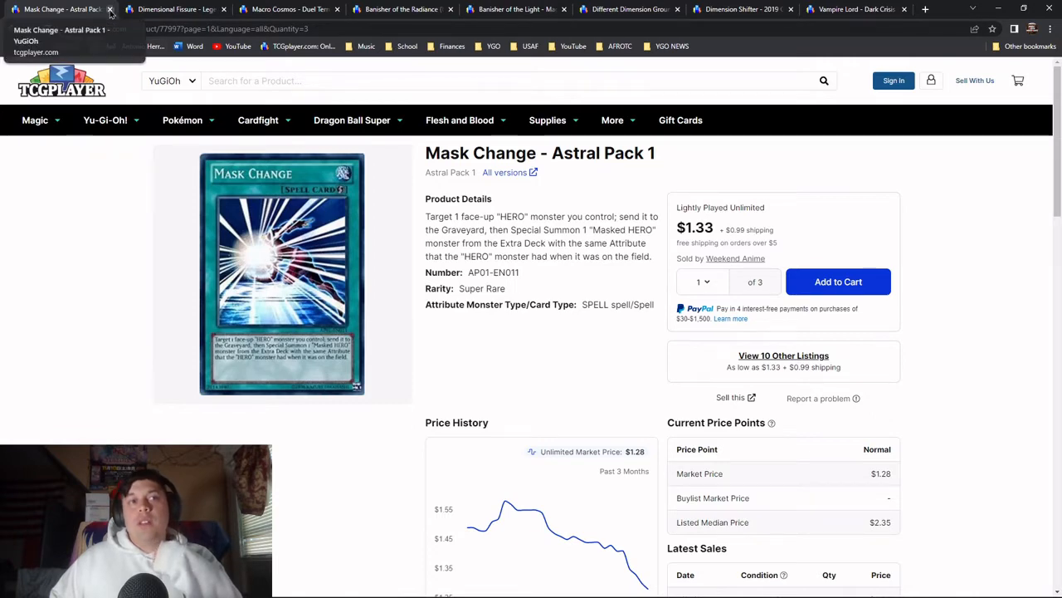
# Filter Dimensional Fissure sellers to 3+ copies and list all seven printings, cheapest $1.03
pyautogui.click(110, 9)
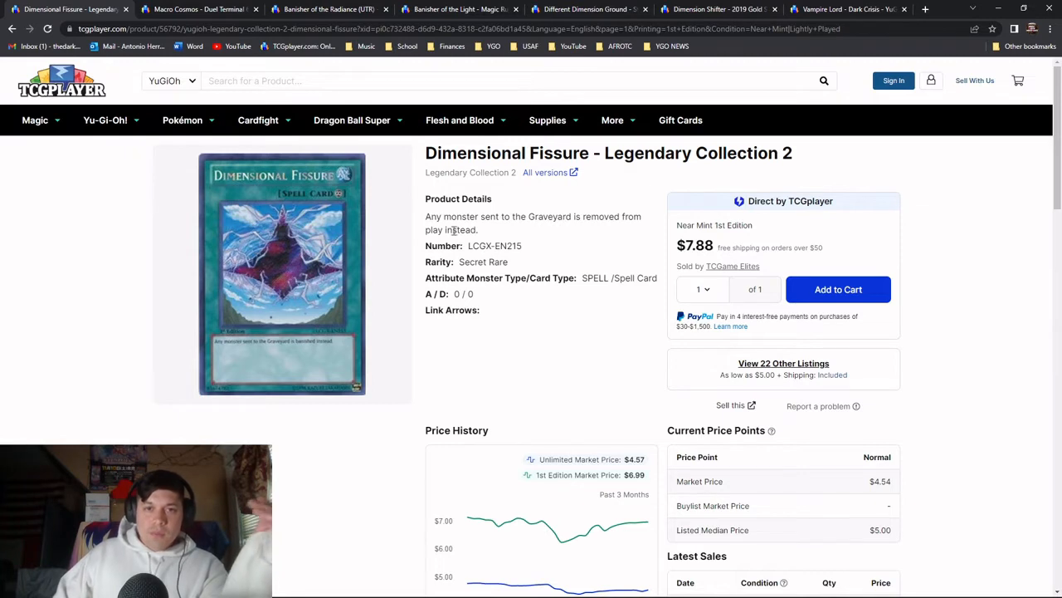
pyautogui.doubleClick(484, 261)
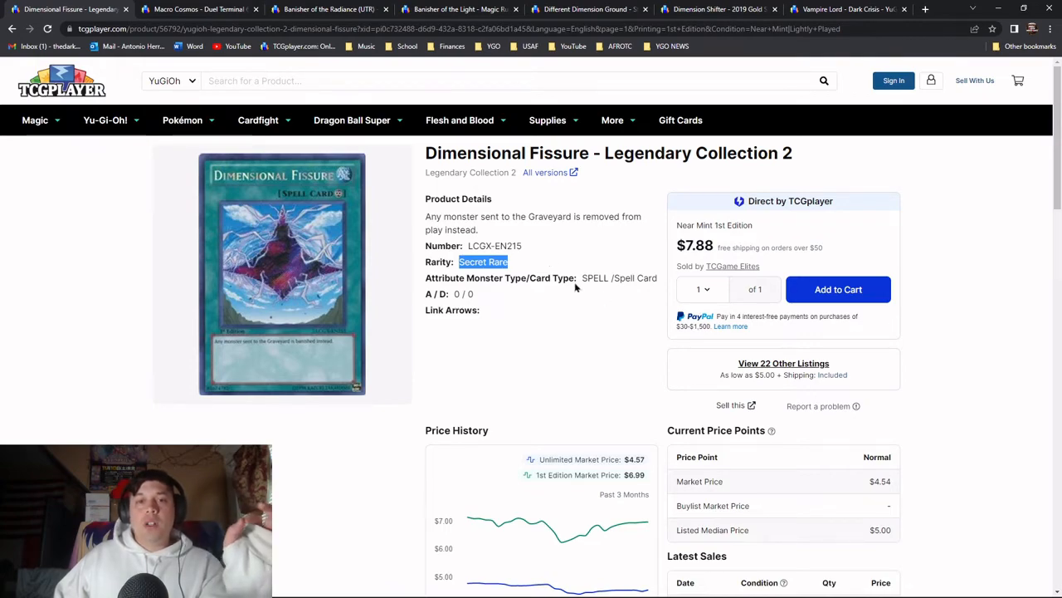
pyautogui.scroll(-3)
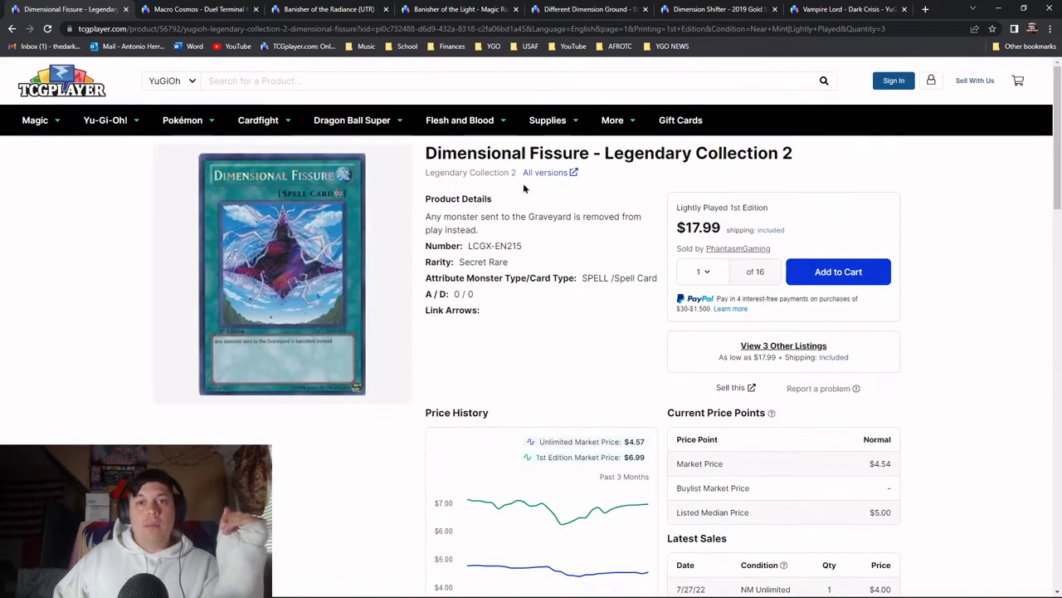
pyautogui.click(546, 172)
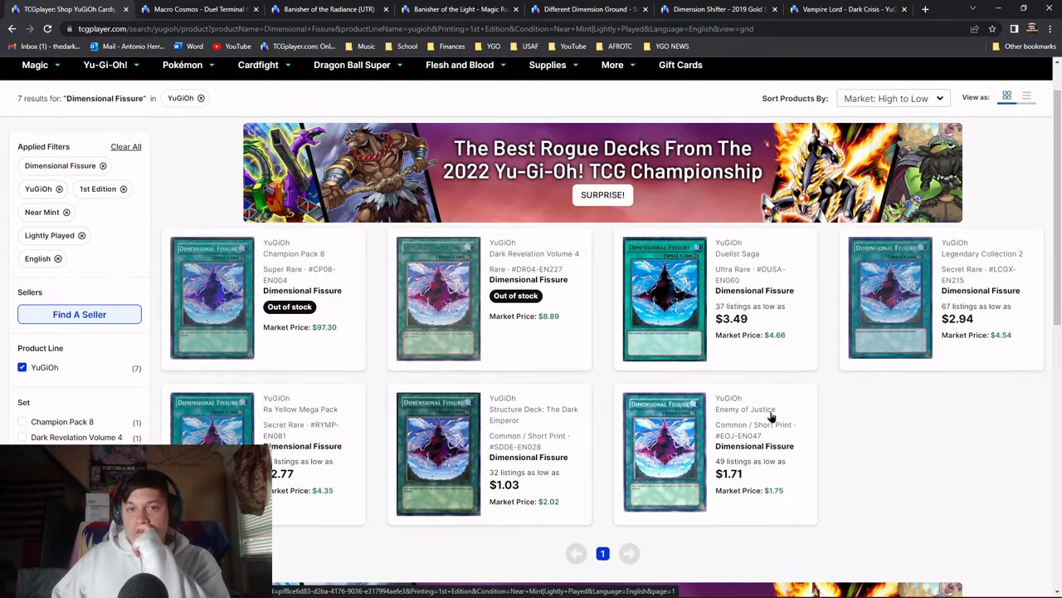
# Scroll through the seven Dimensional Fissure printings, Enemy of Justice from $1.71
pyautogui.scroll(-3)
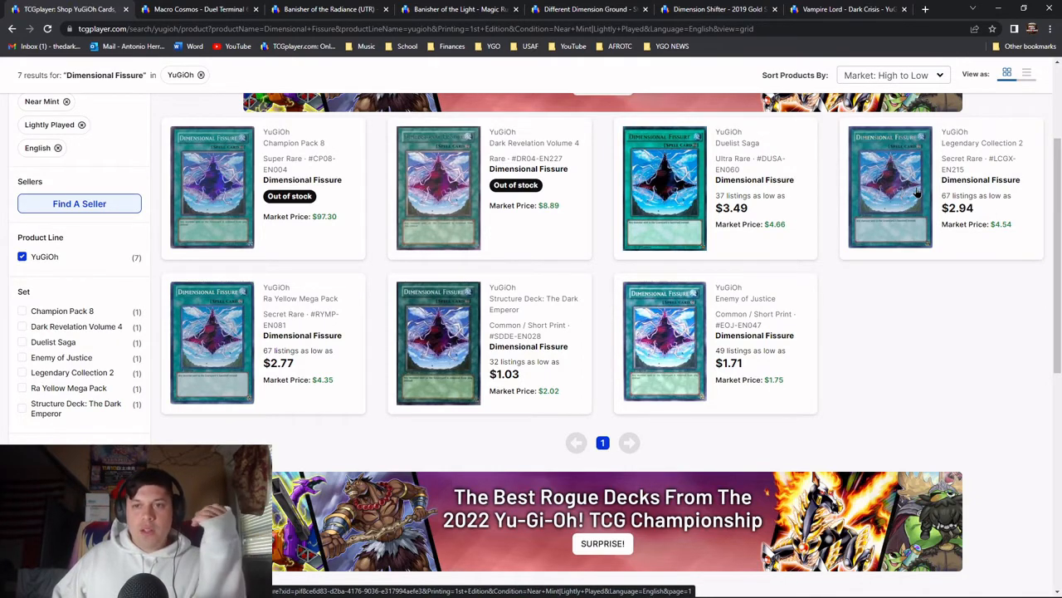
pyautogui.moveTo(876, 317)
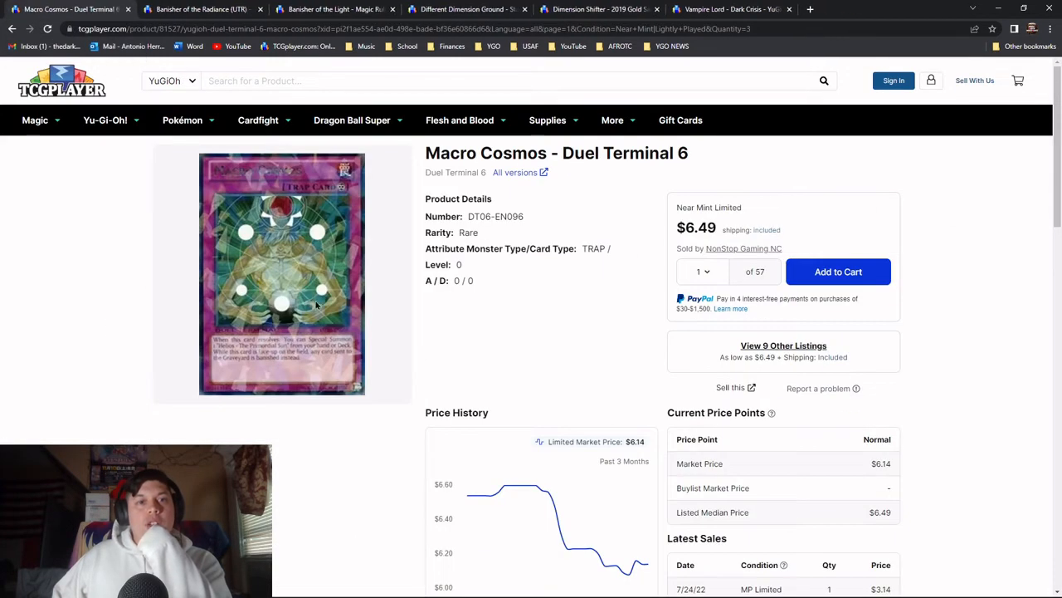
pyautogui.moveTo(264, 348)
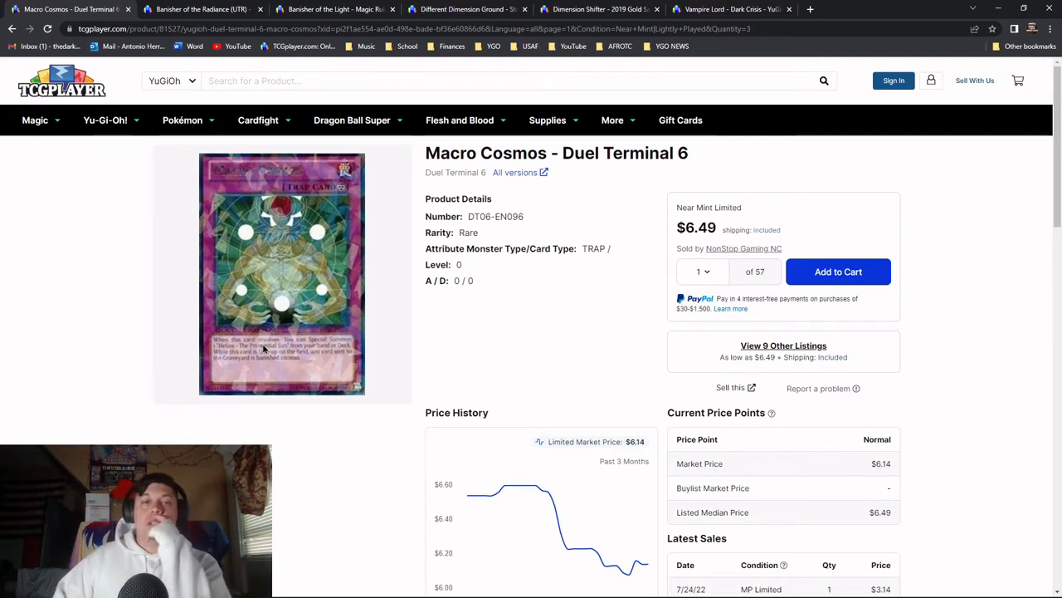
pyautogui.moveTo(268, 323)
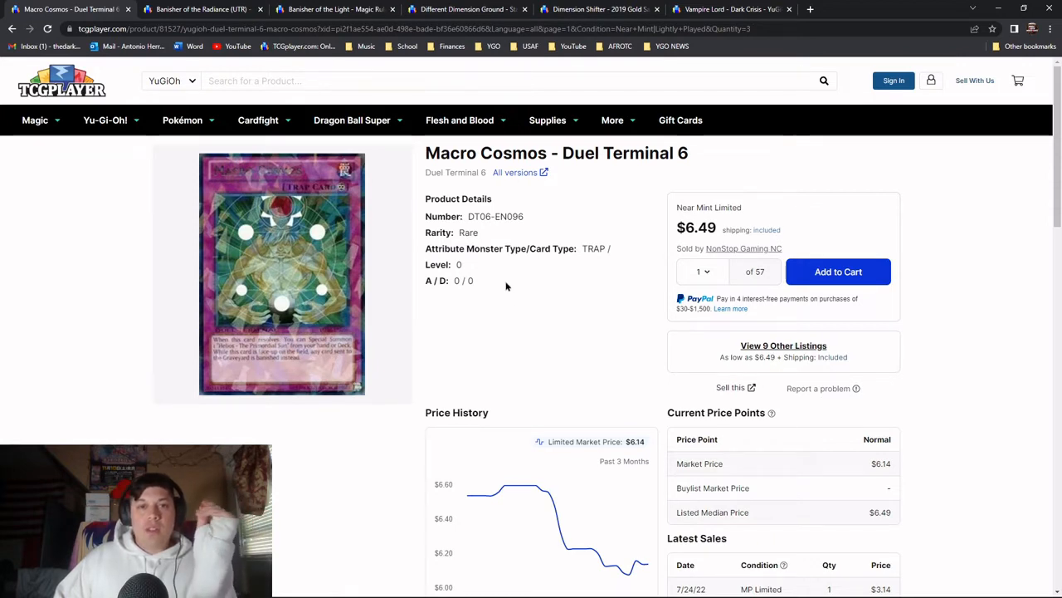
pyautogui.doubleClick(468, 232)
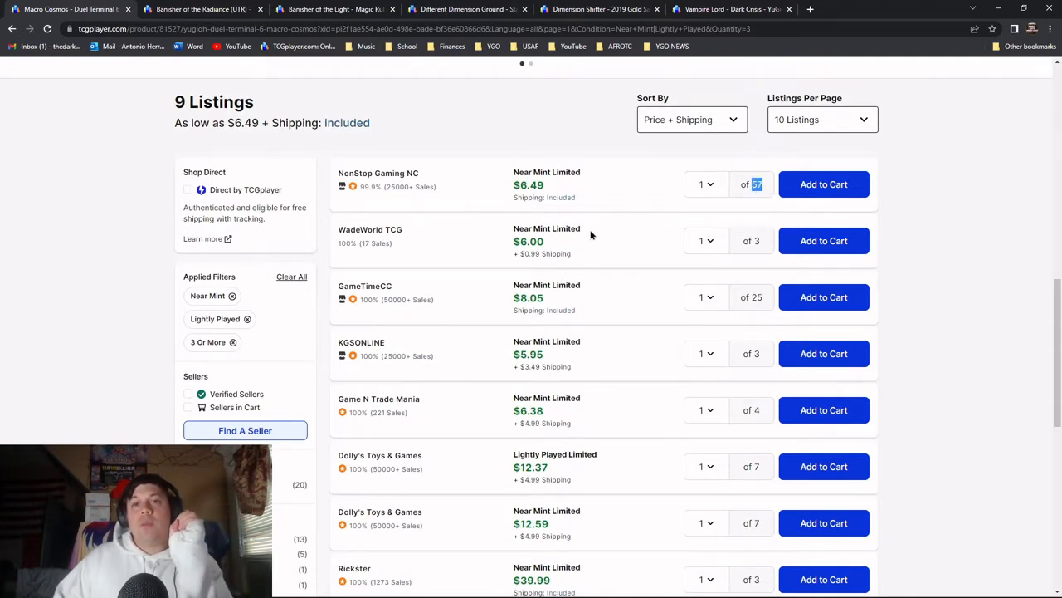
pyautogui.moveTo(600, 246)
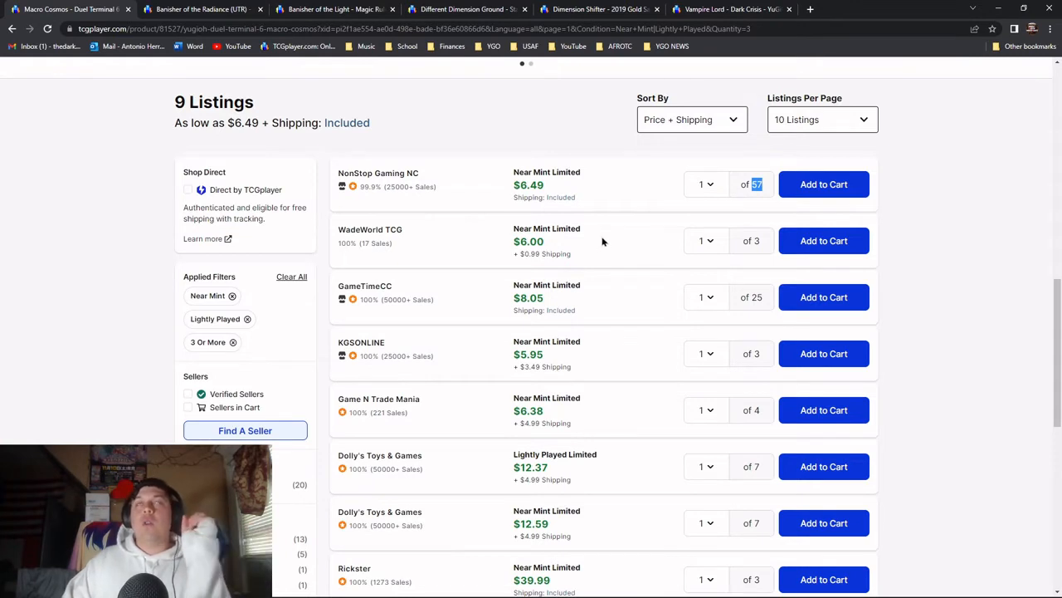
pyautogui.moveTo(608, 237)
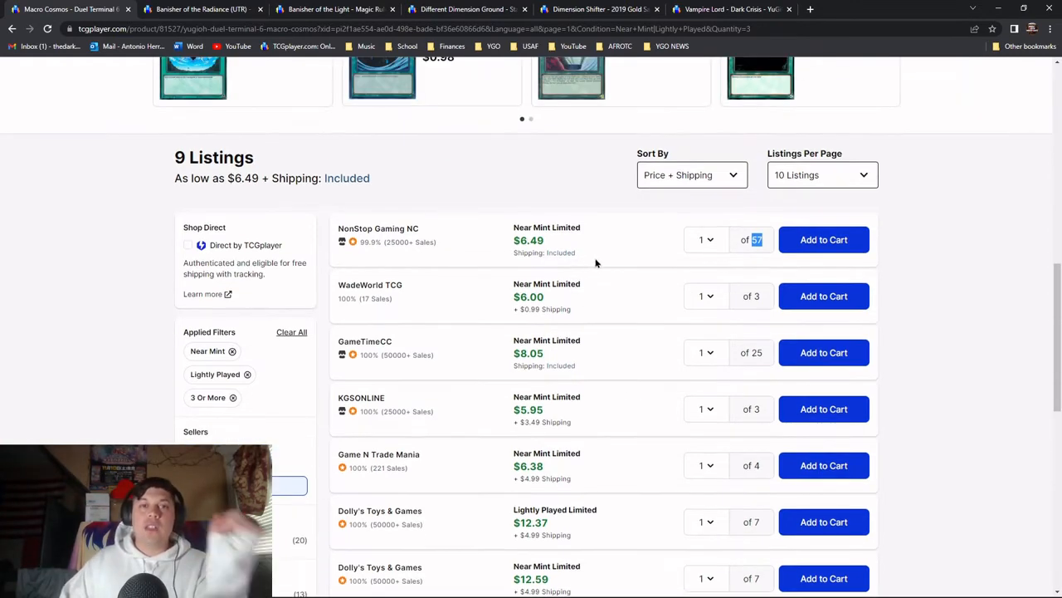
pyautogui.scroll(3)
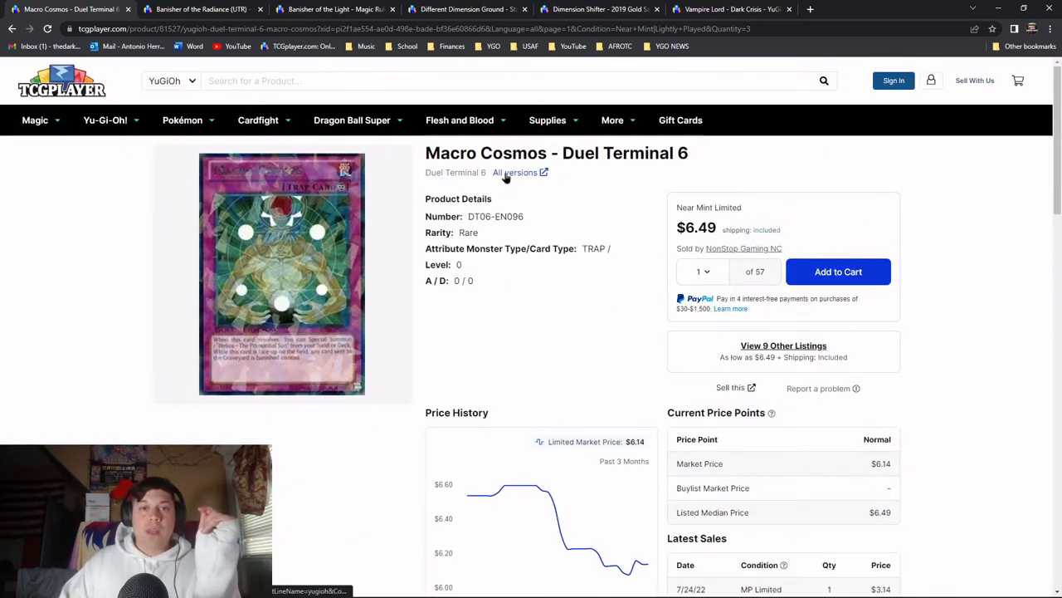
# List all six Macro Cosmos printings, the cheapest Enemy of Justice at $1.25
pyautogui.click(514, 173)
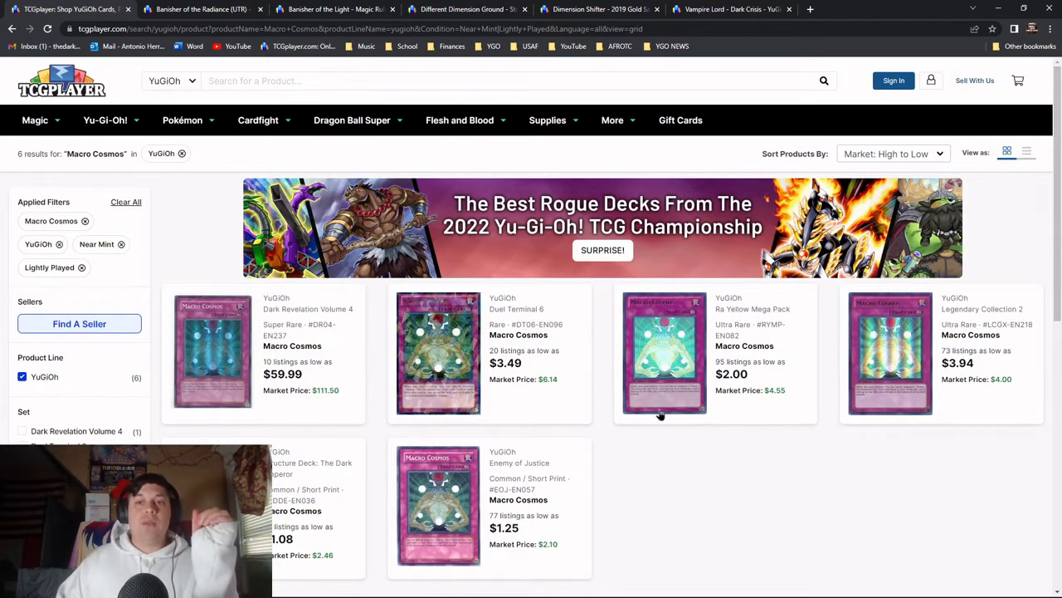
pyautogui.scroll(-3)
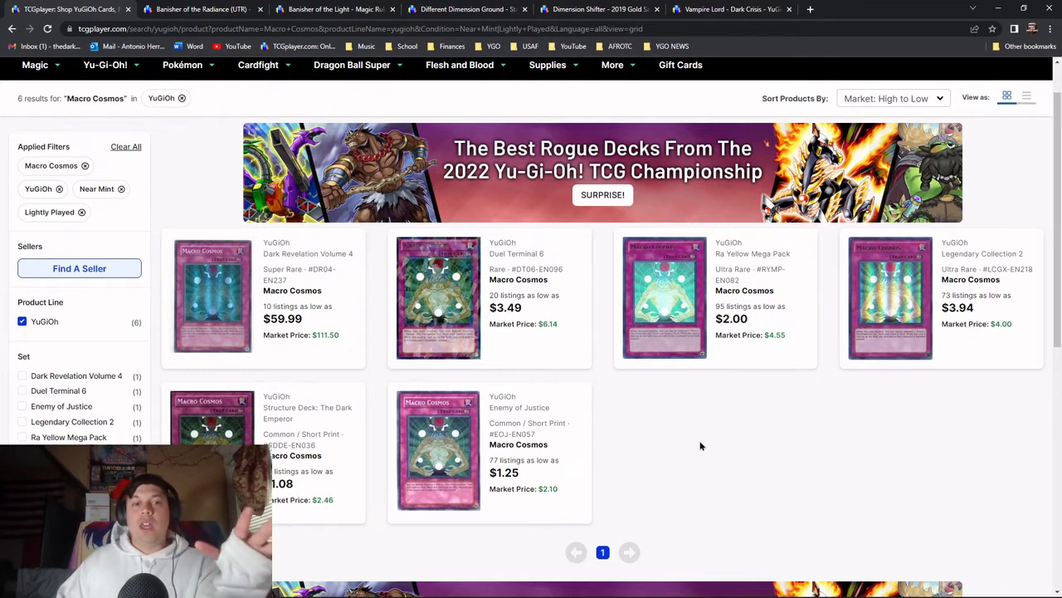
pyautogui.scroll(-3)
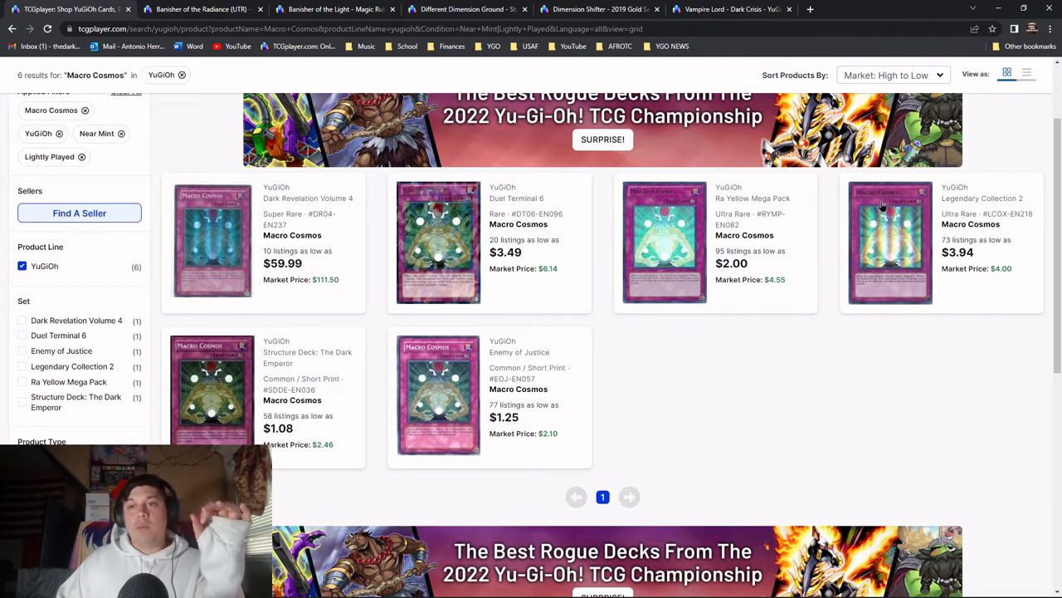
pyautogui.moveTo(751, 216)
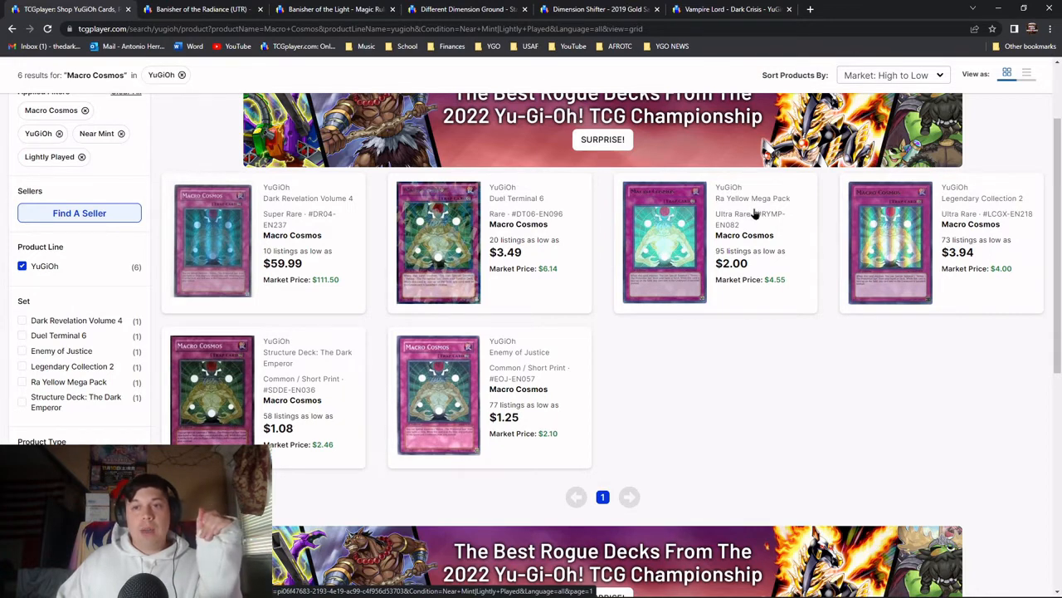
pyautogui.moveTo(890, 267)
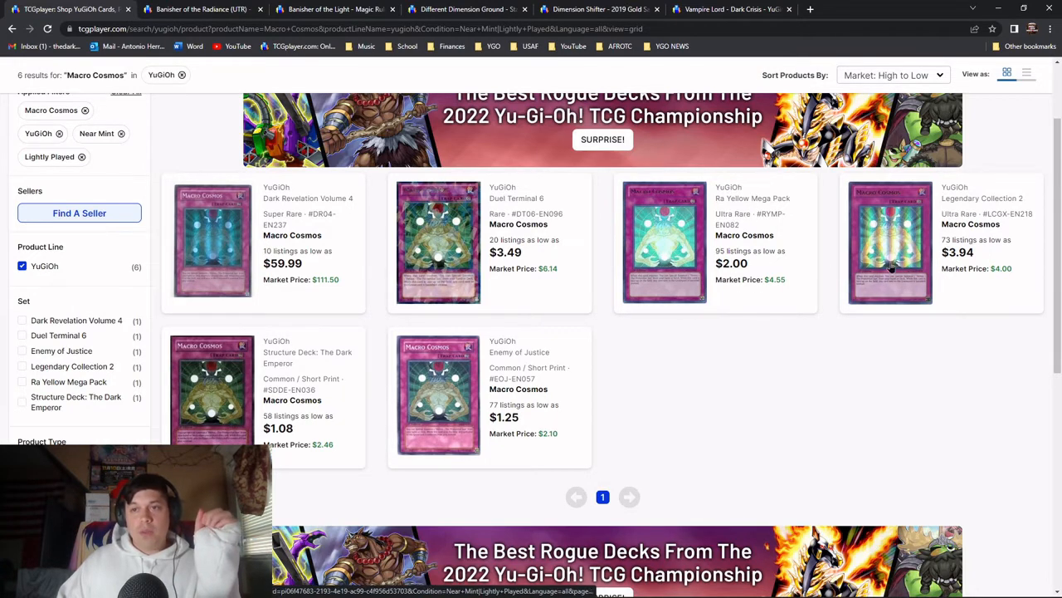
pyautogui.moveTo(799, 243)
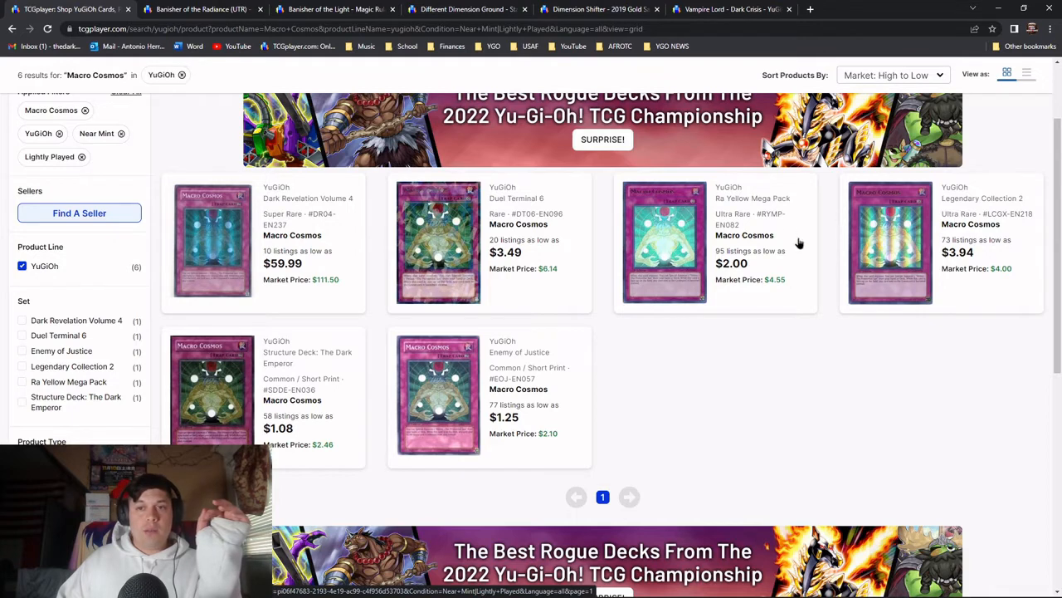
pyautogui.moveTo(257, 215)
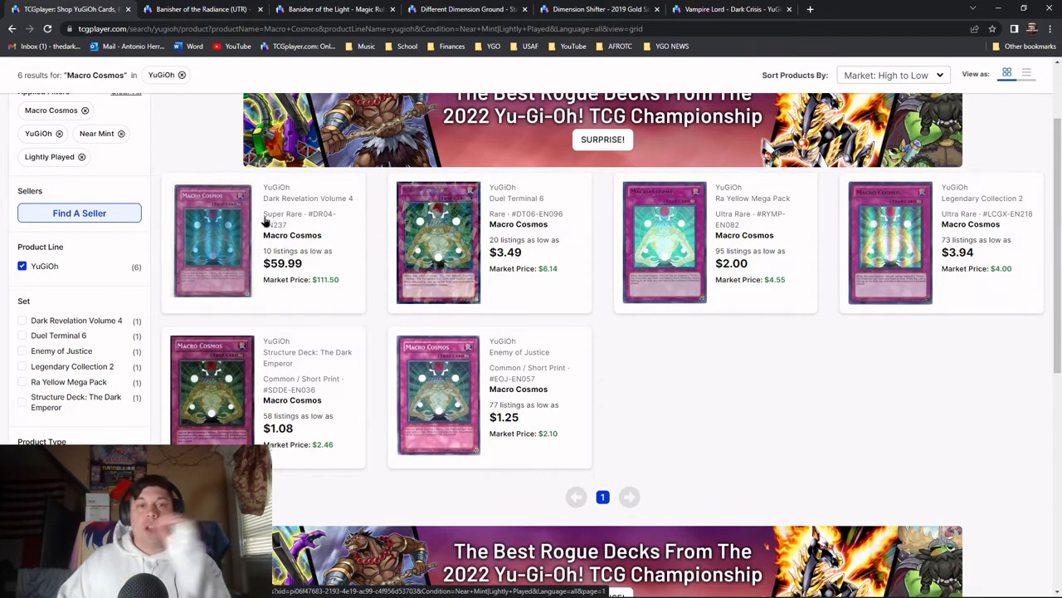
pyautogui.moveTo(327, 268)
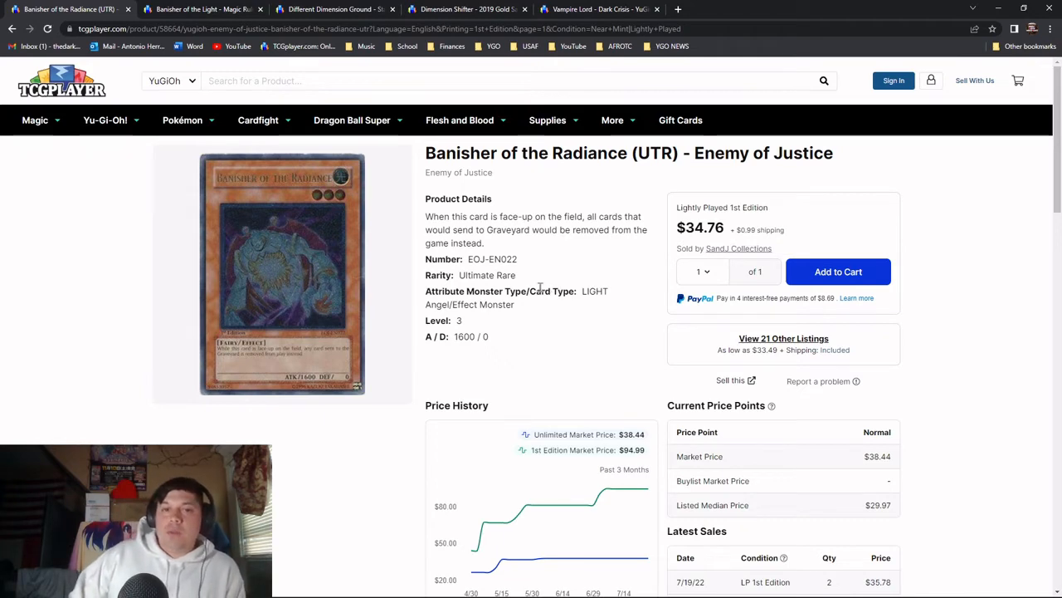
# Limit Banisher of the Radiance listings to Near Mint 1st Edition copies, from $89.99
pyautogui.doubleClick(487, 274)
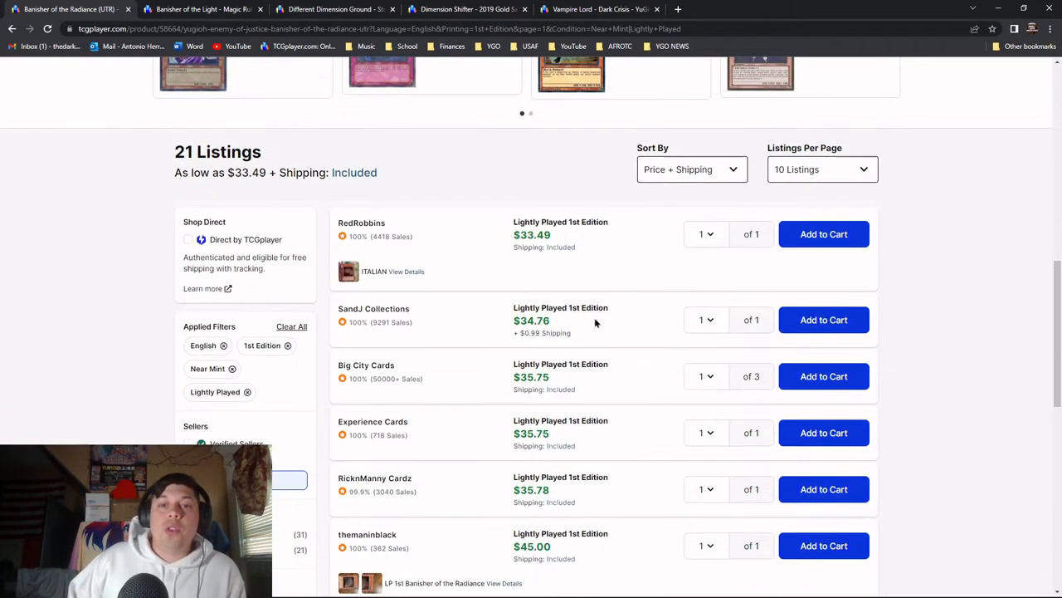
pyautogui.scroll(-3)
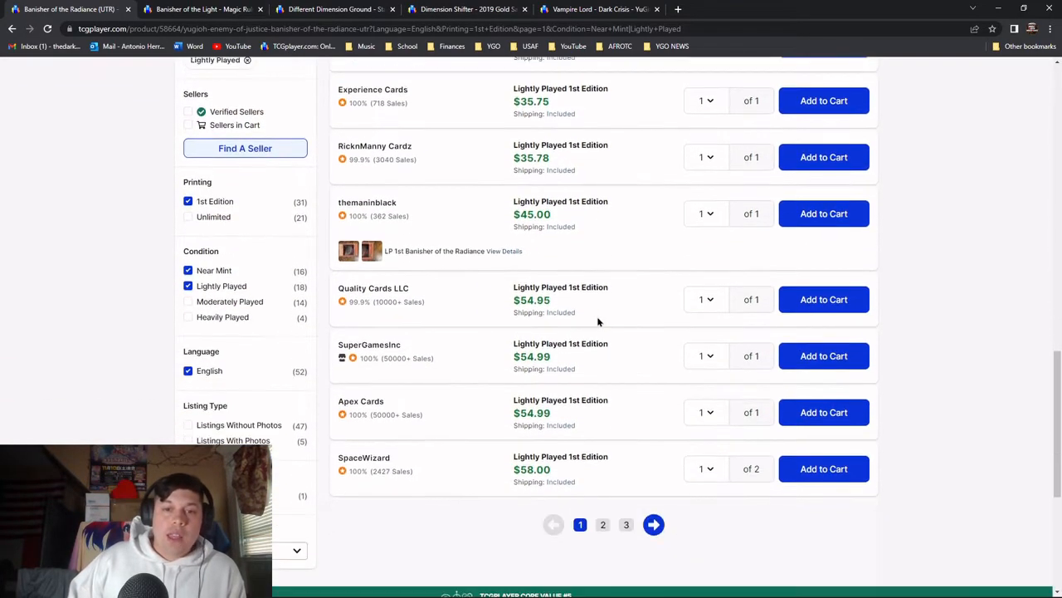
pyautogui.moveTo(264, 367)
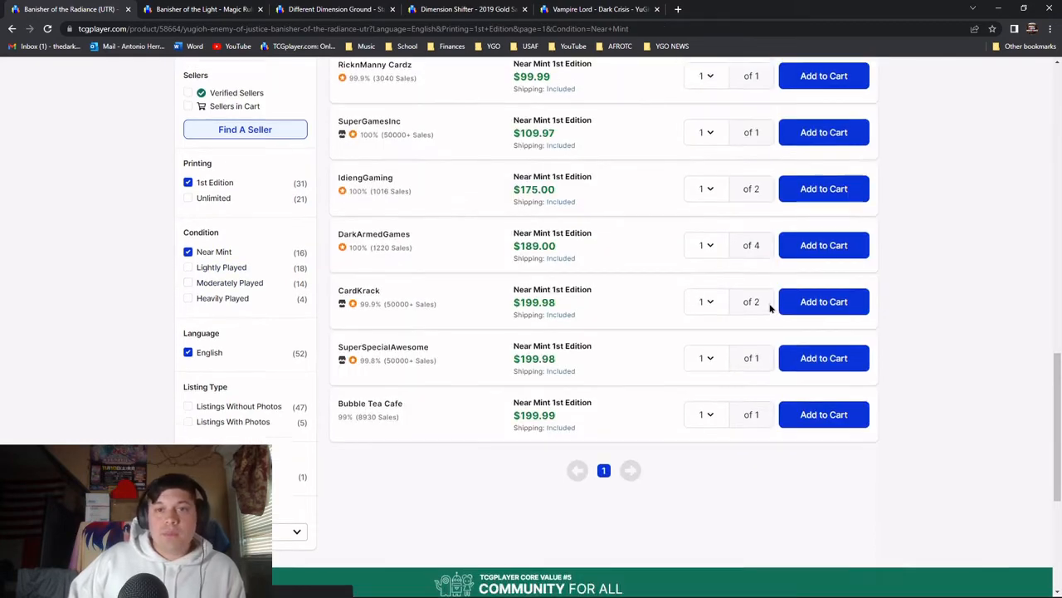
pyautogui.scroll(3)
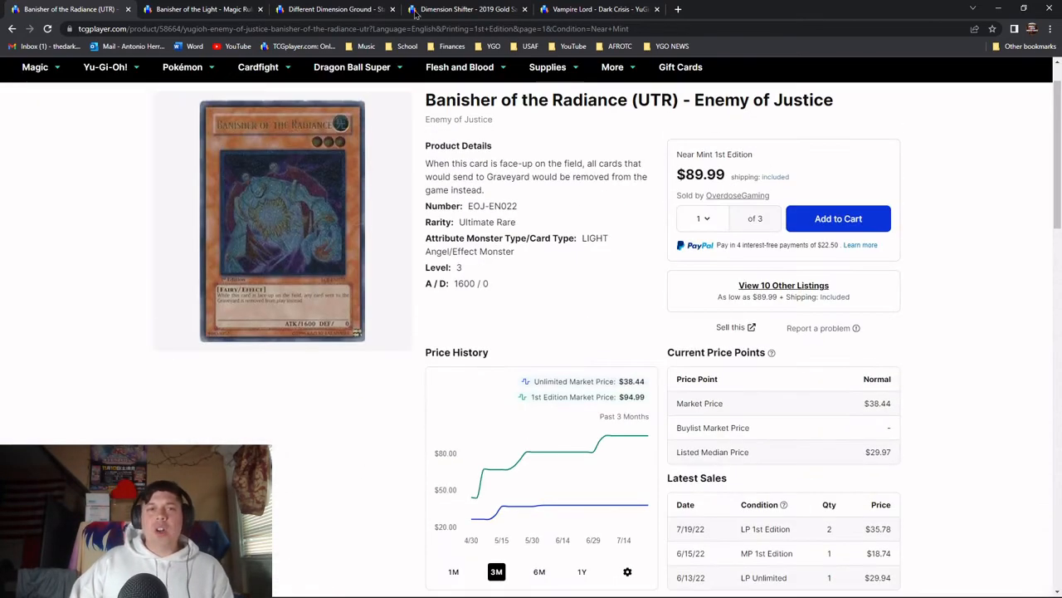
pyautogui.moveTo(394, 256)
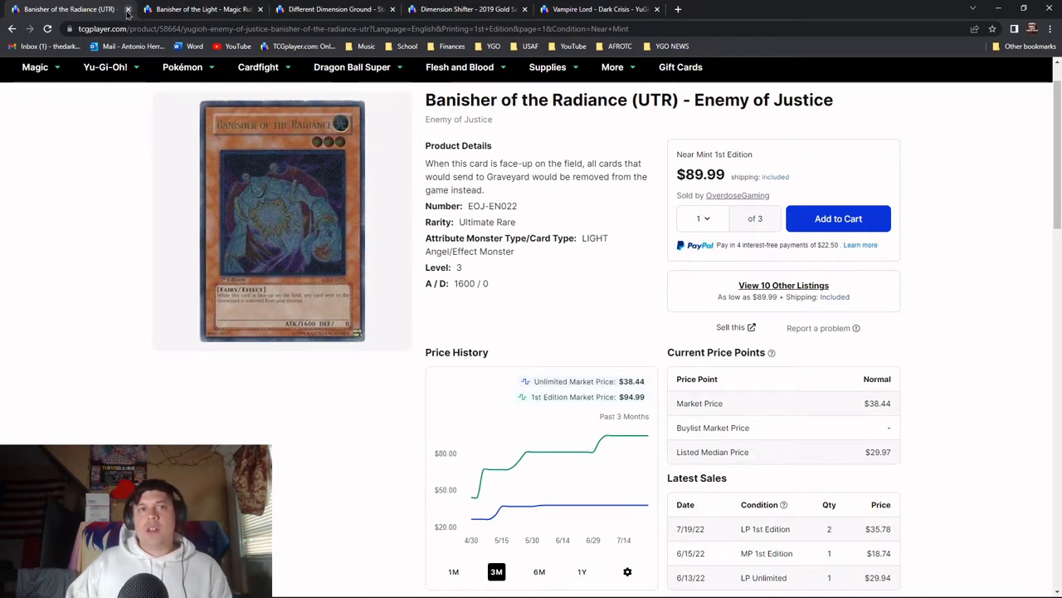
pyautogui.moveTo(467, 122)
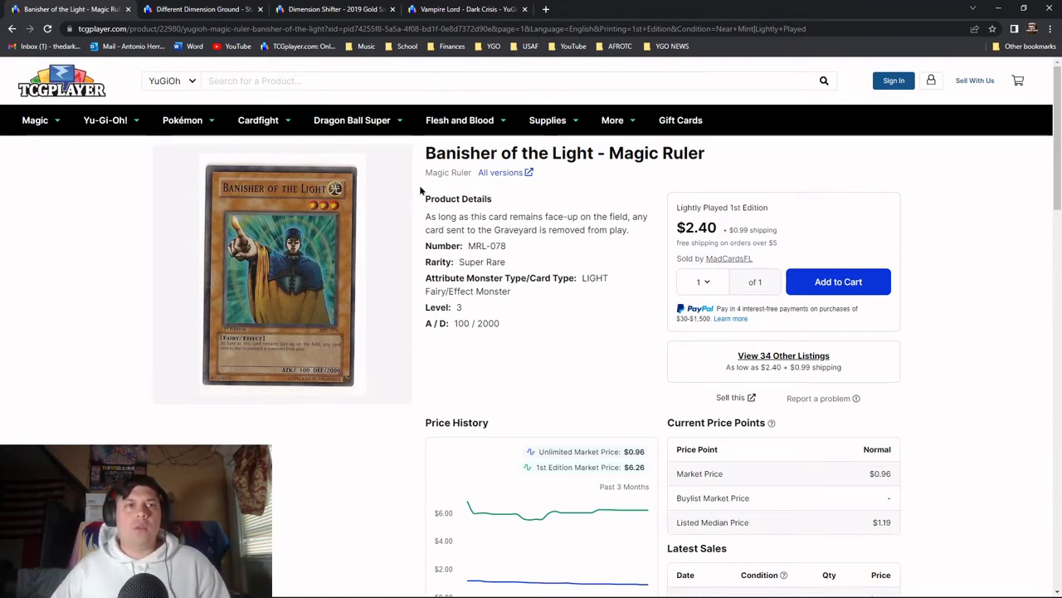
pyautogui.moveTo(618, 205)
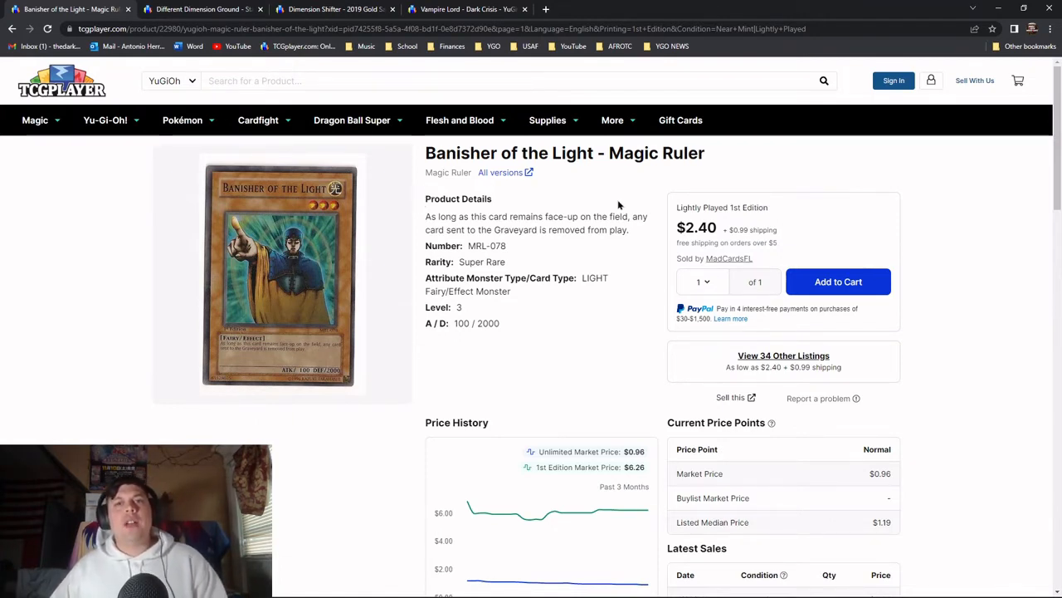
pyautogui.moveTo(448, 172)
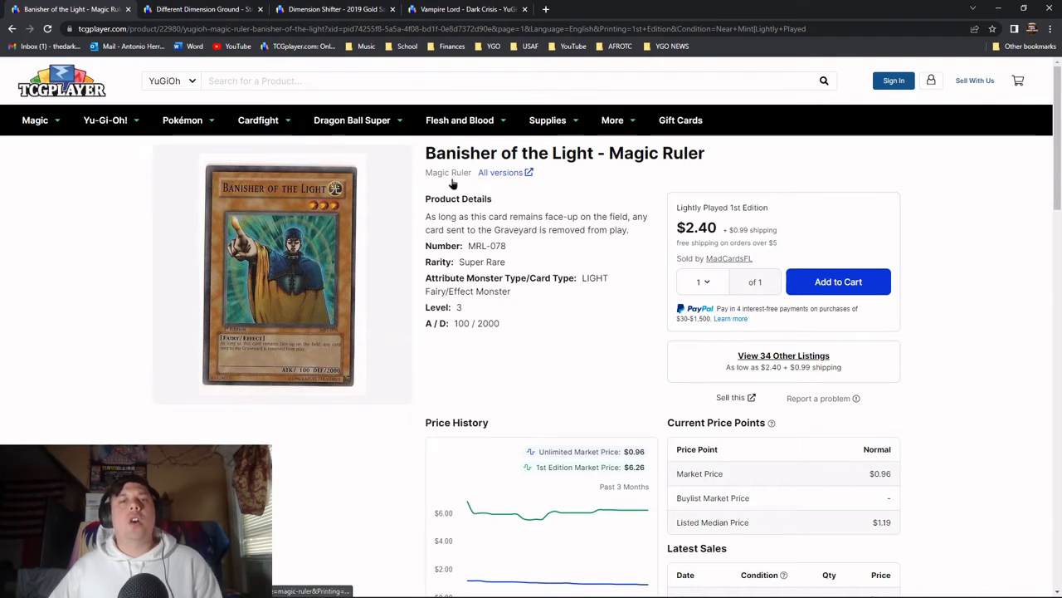
pyautogui.moveTo(454, 184)
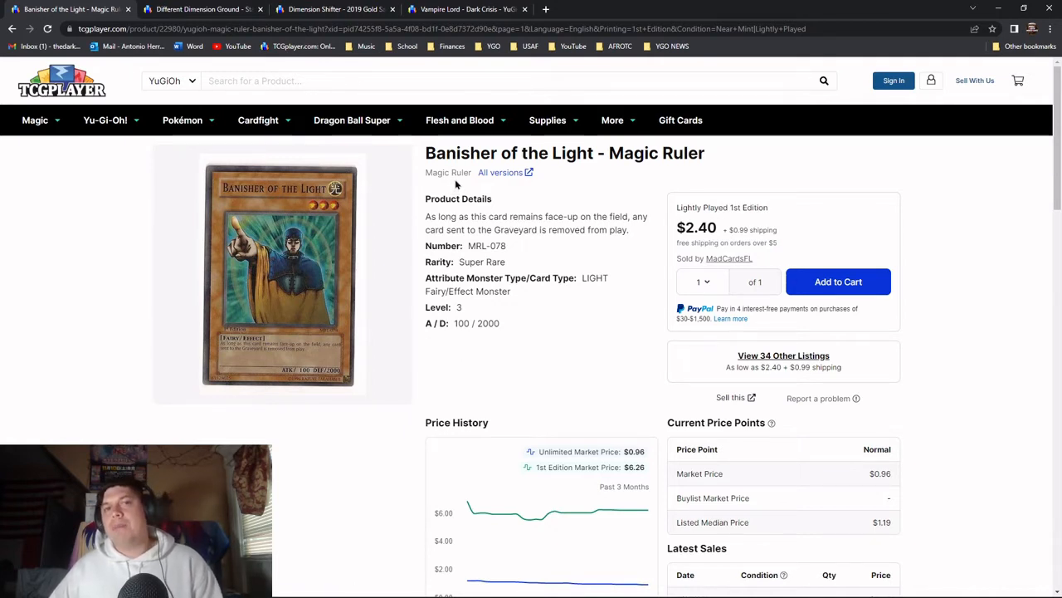
pyautogui.moveTo(448, 171)
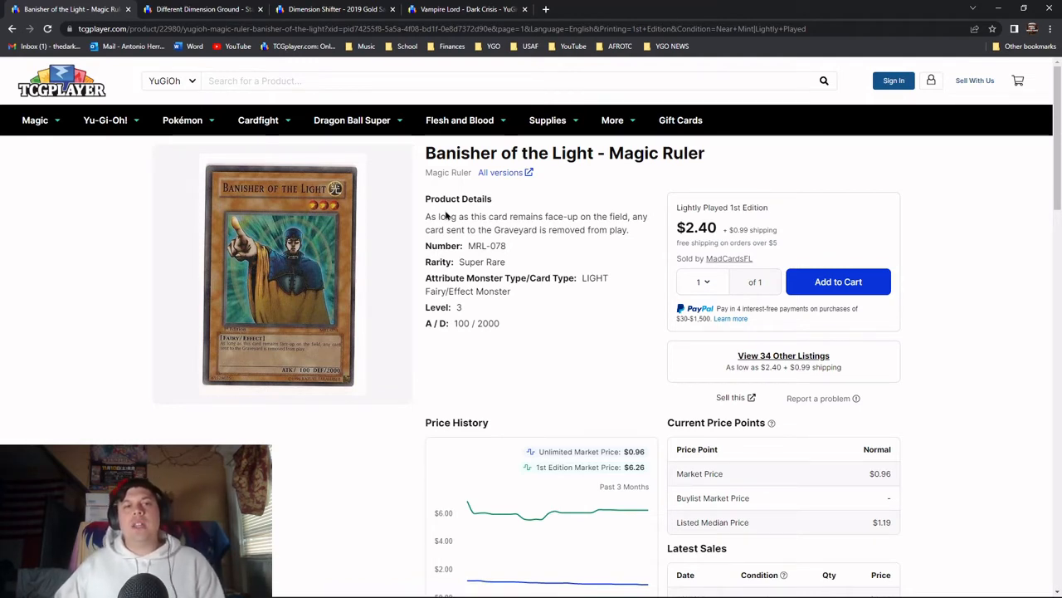
pyautogui.moveTo(336, 382)
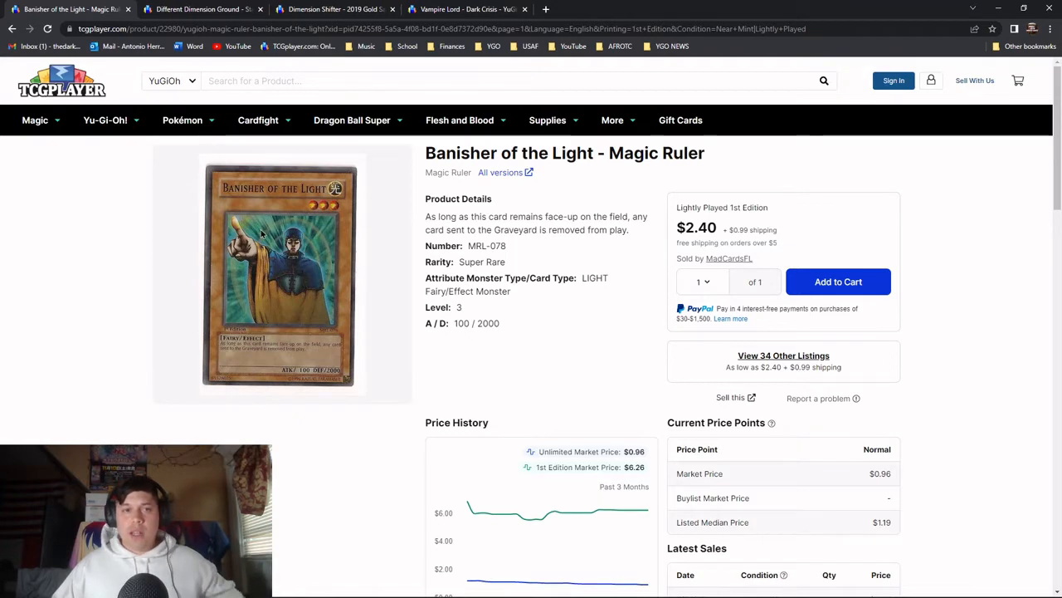
pyautogui.moveTo(388, 300)
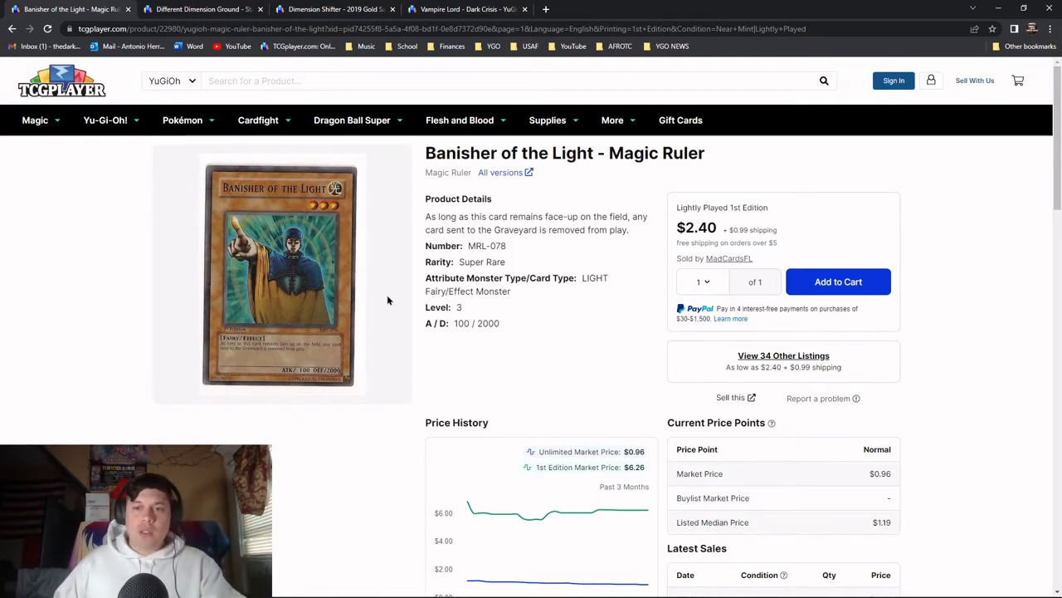
# Show all 34 other Banisher of the Light listings, filtered to sellers with 3+ copies
pyautogui.click(783, 355)
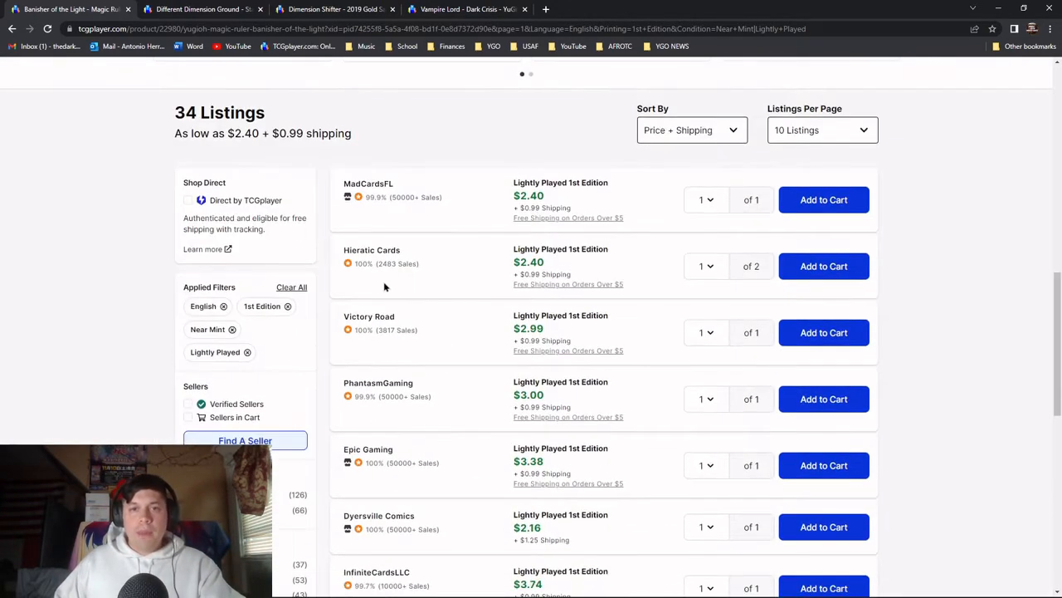
pyautogui.scroll(-3)
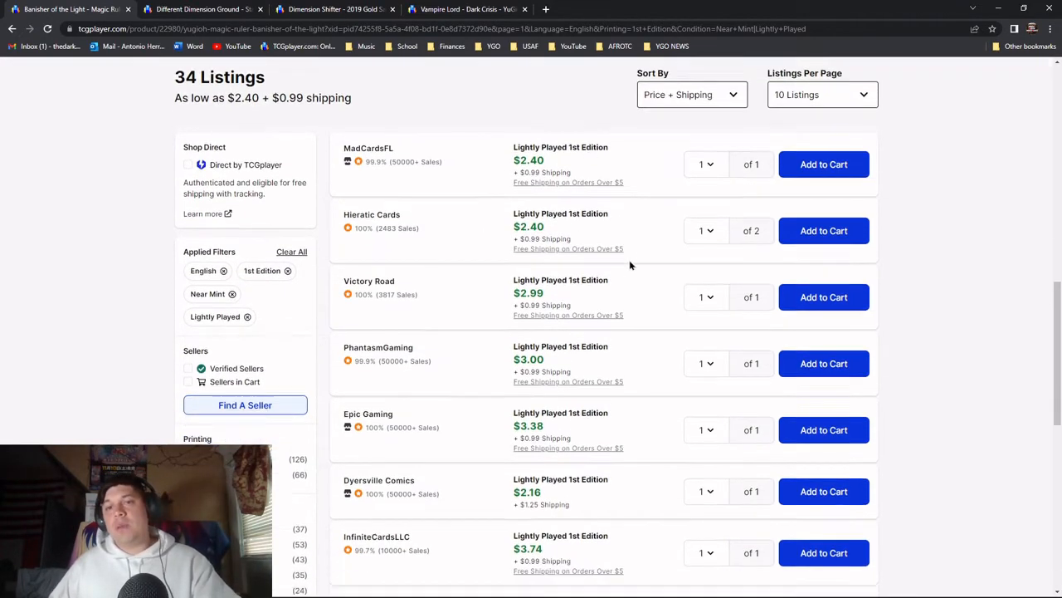
pyautogui.scroll(-3)
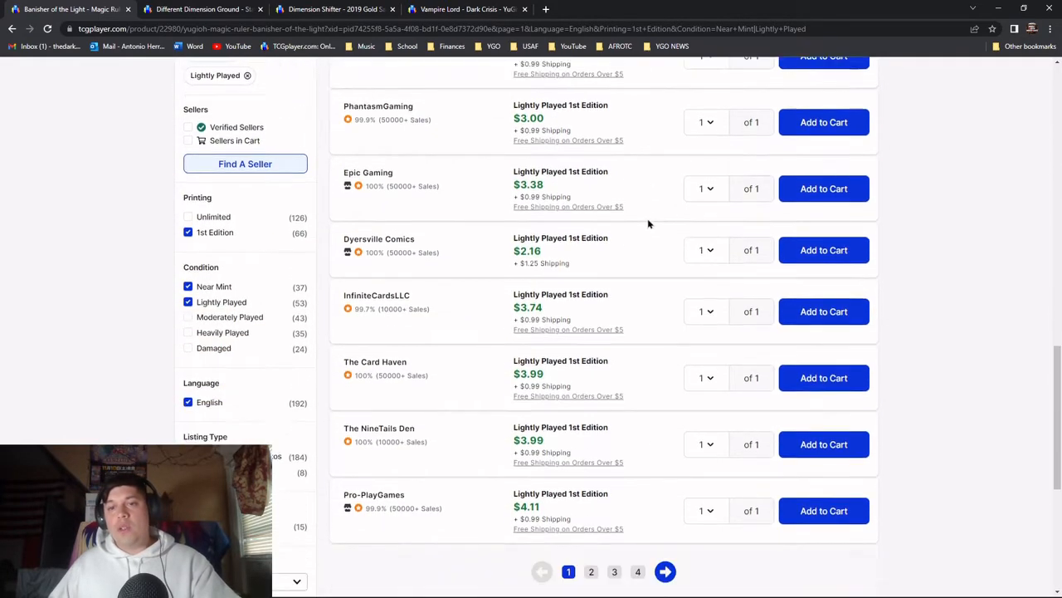
pyautogui.scroll(-3)
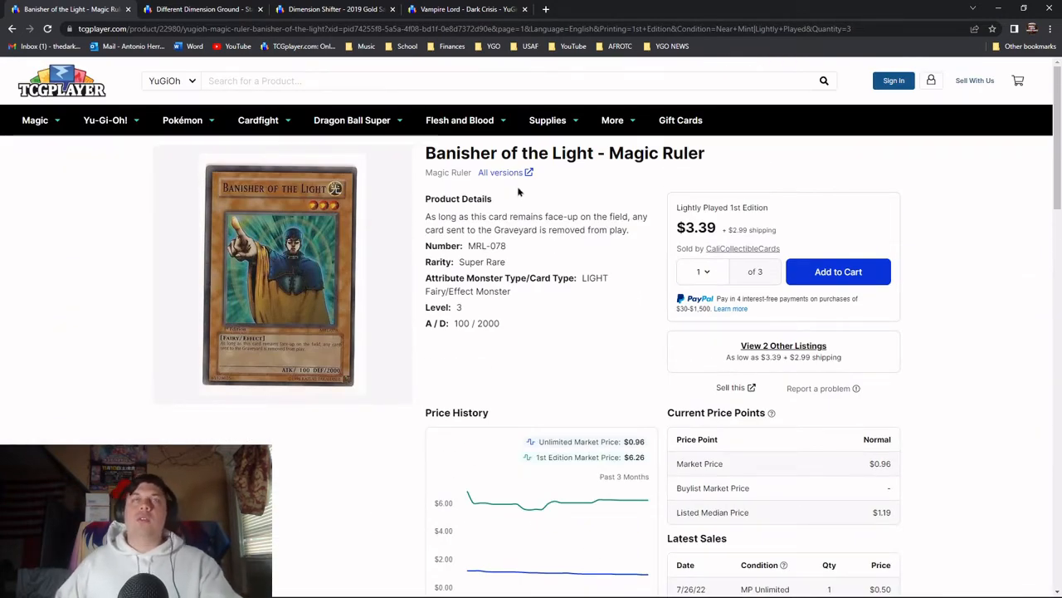
pyautogui.click(70, 9)
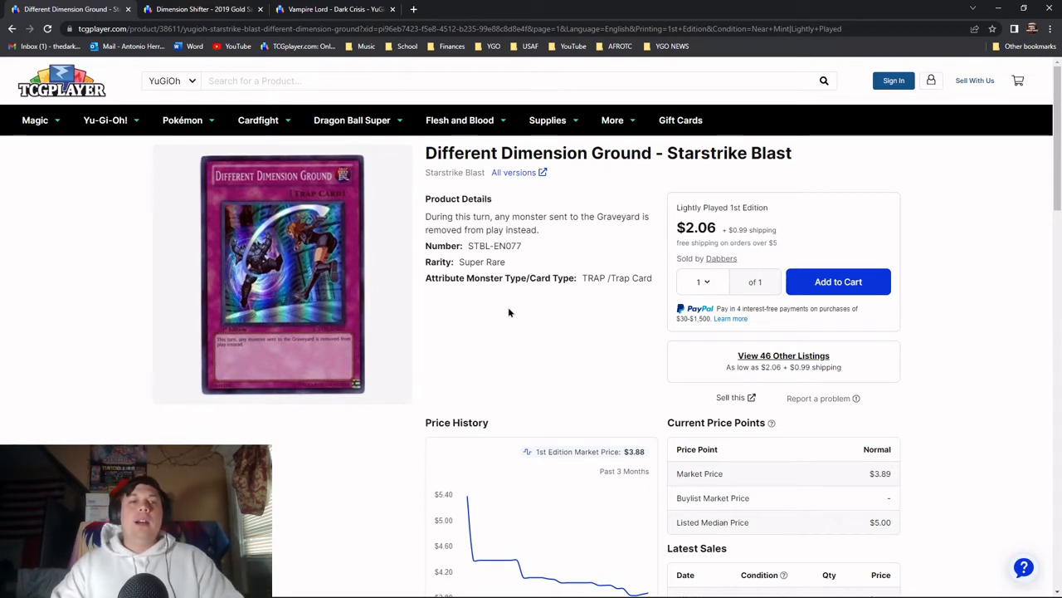
pyautogui.moveTo(494, 303)
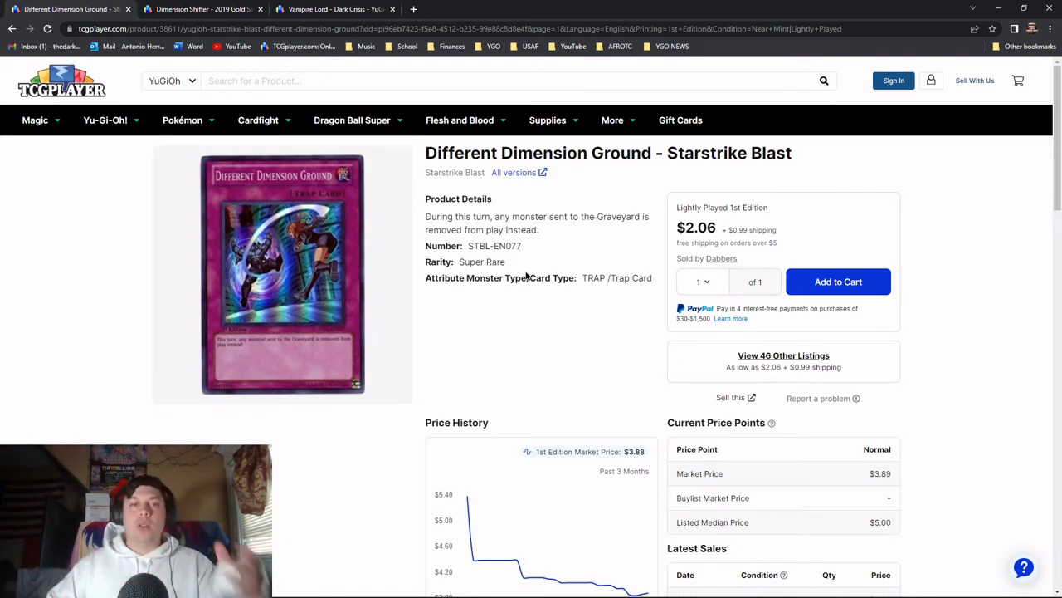
# Scroll through all 46 Different Dimension Ground listings down to the page numbers
pyautogui.scroll(-3)
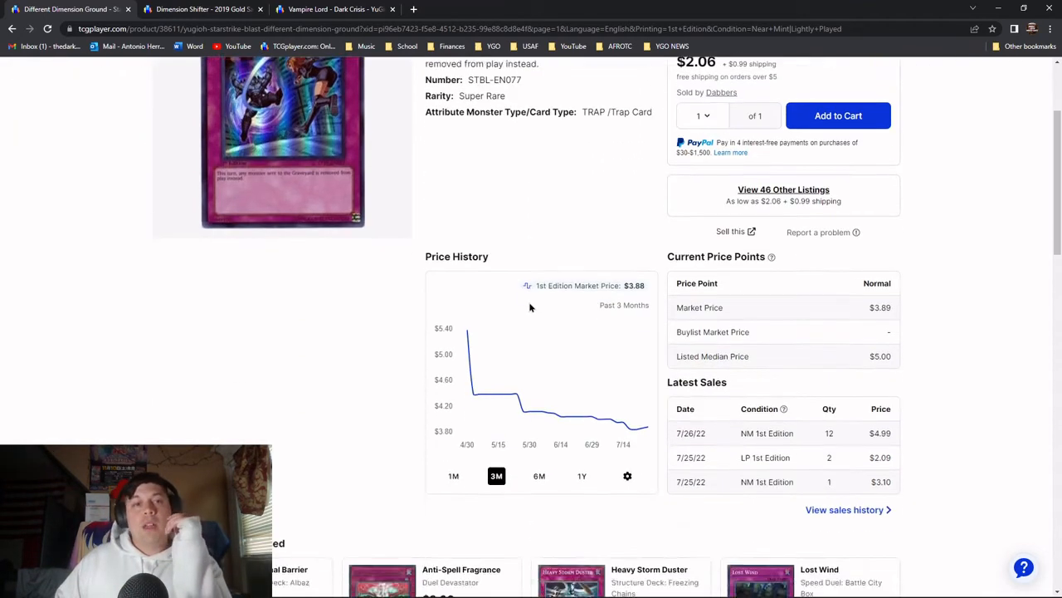
pyautogui.scroll(3)
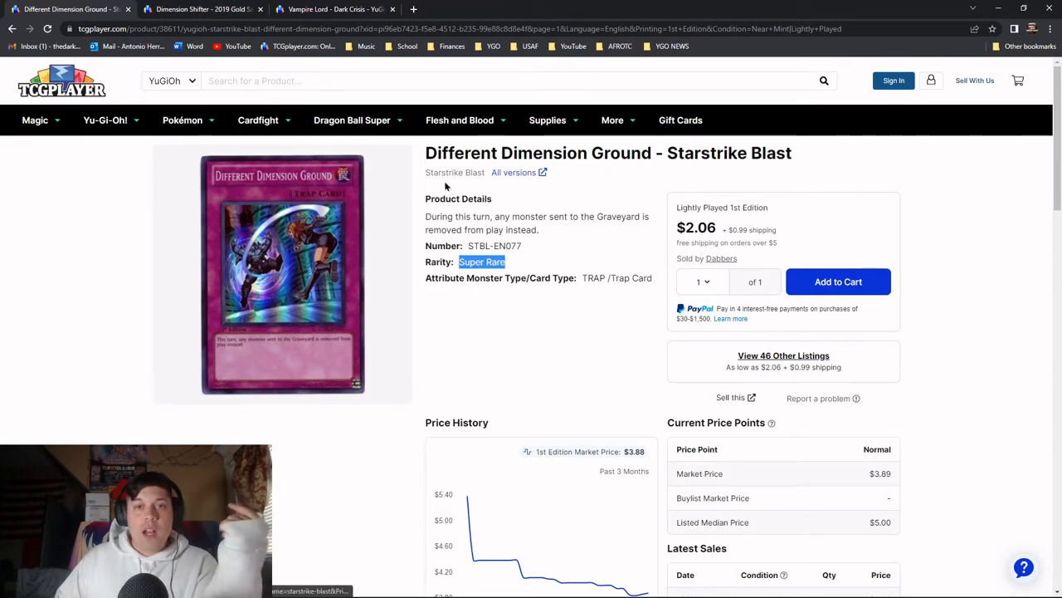
pyautogui.scroll(-3)
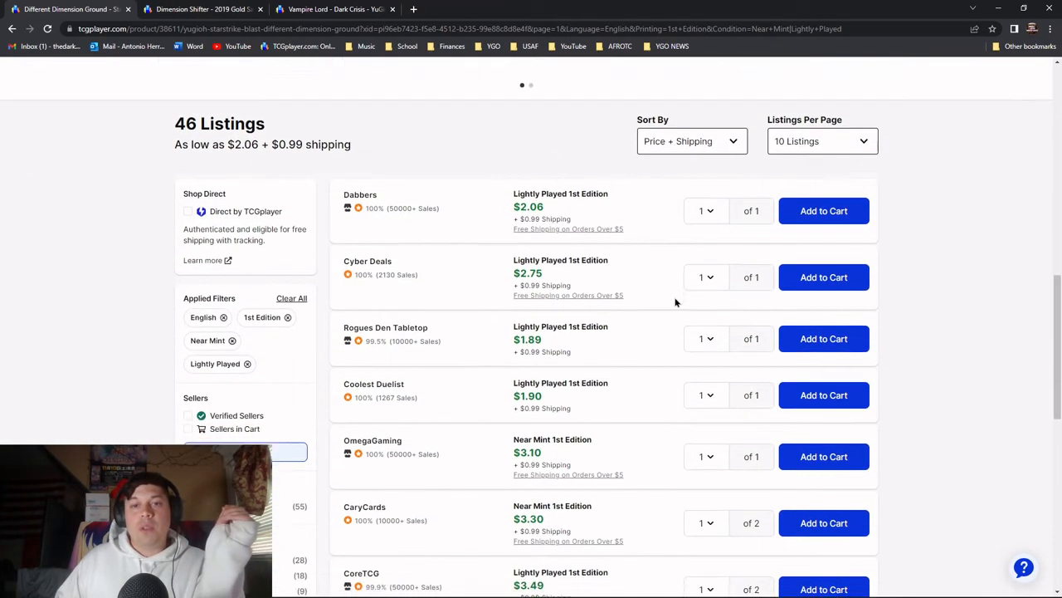
pyautogui.scroll(-3)
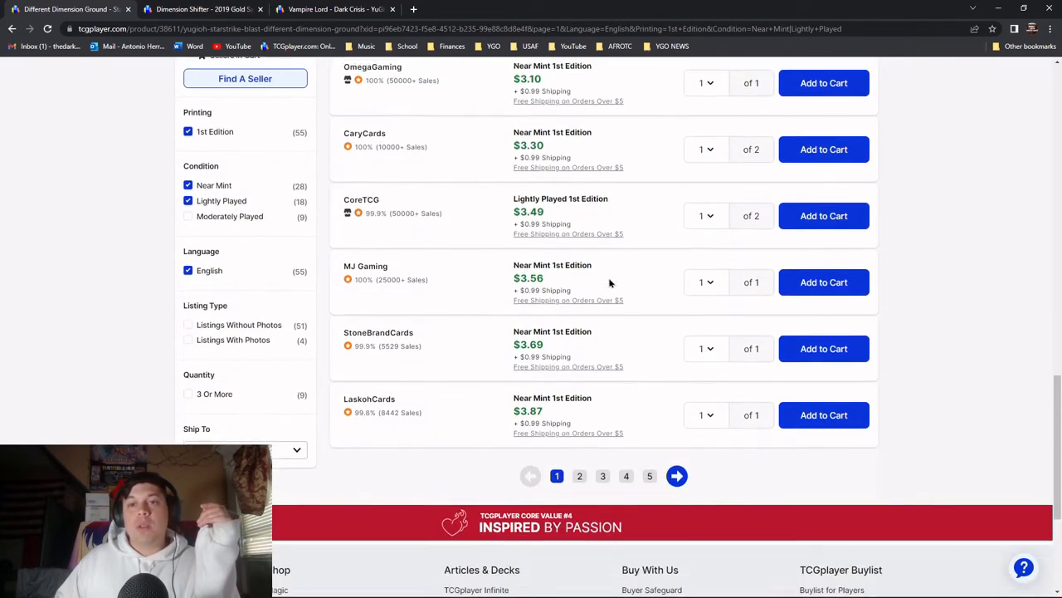
pyautogui.scroll(-3)
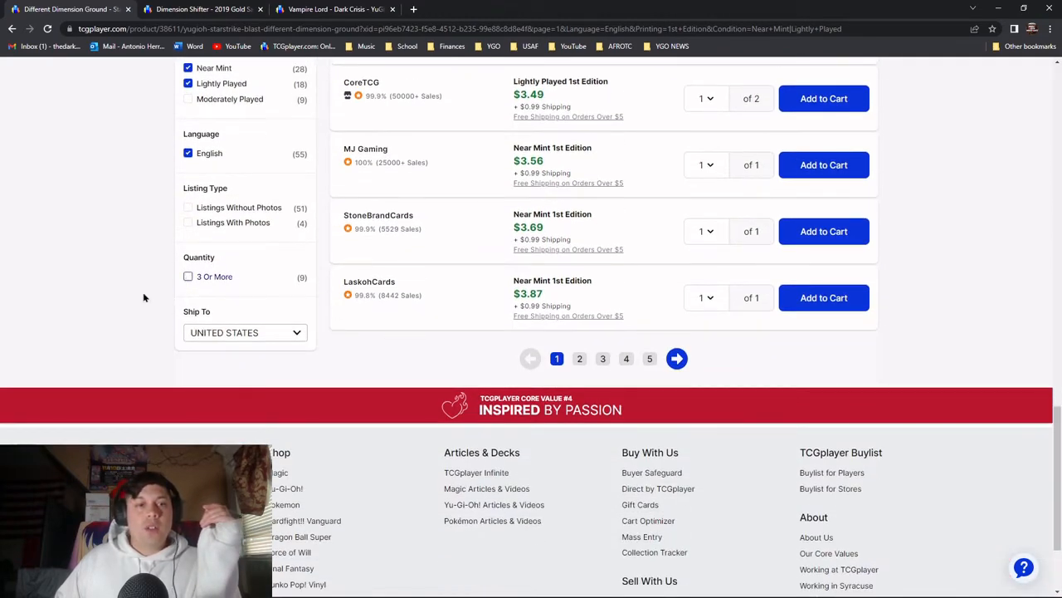
pyautogui.click(189, 276)
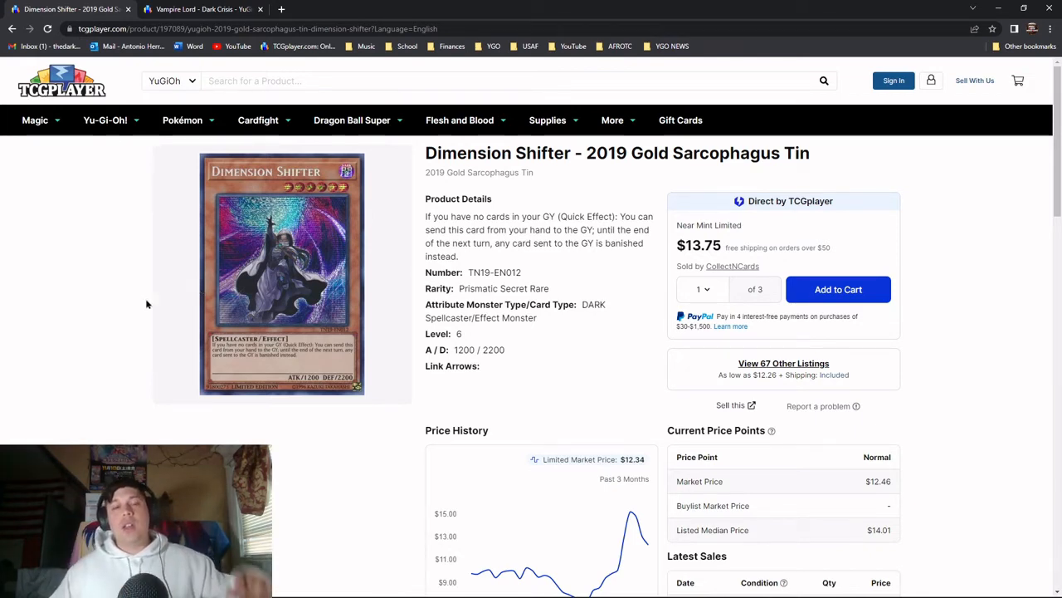
pyautogui.moveTo(394, 251)
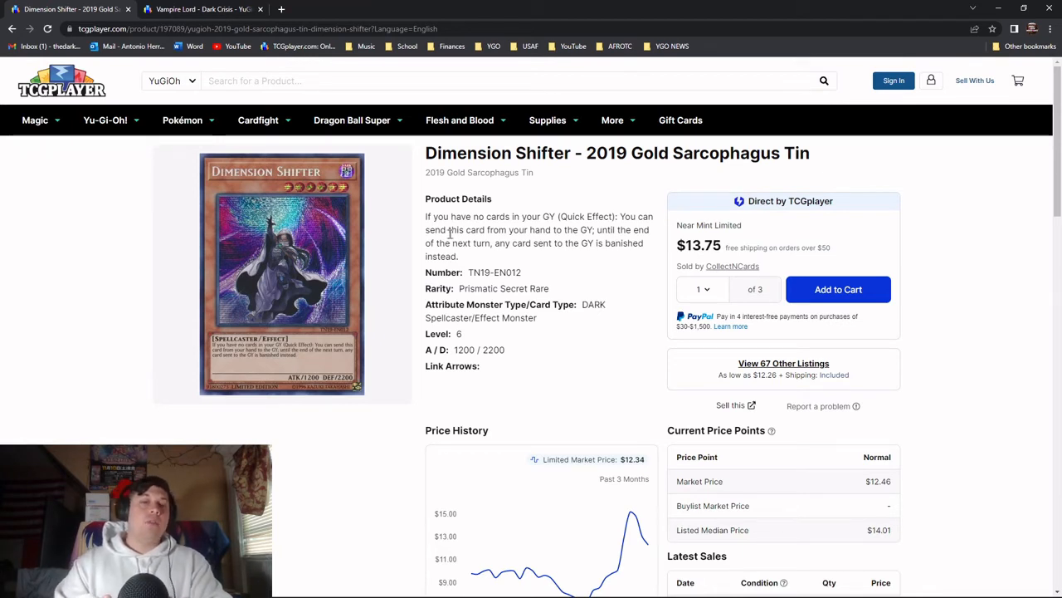
pyautogui.moveTo(547, 213)
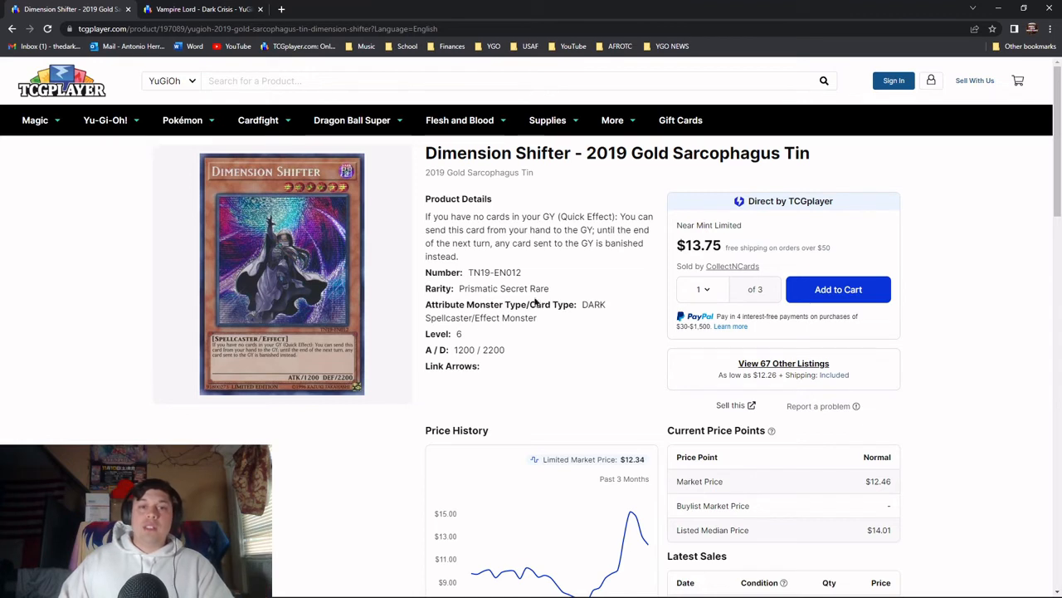
# Open all 67 Prismatic Secret Rare Dimension Shifter listings, cheapest $12.26 shipped
pyautogui.doubleClick(503, 288)
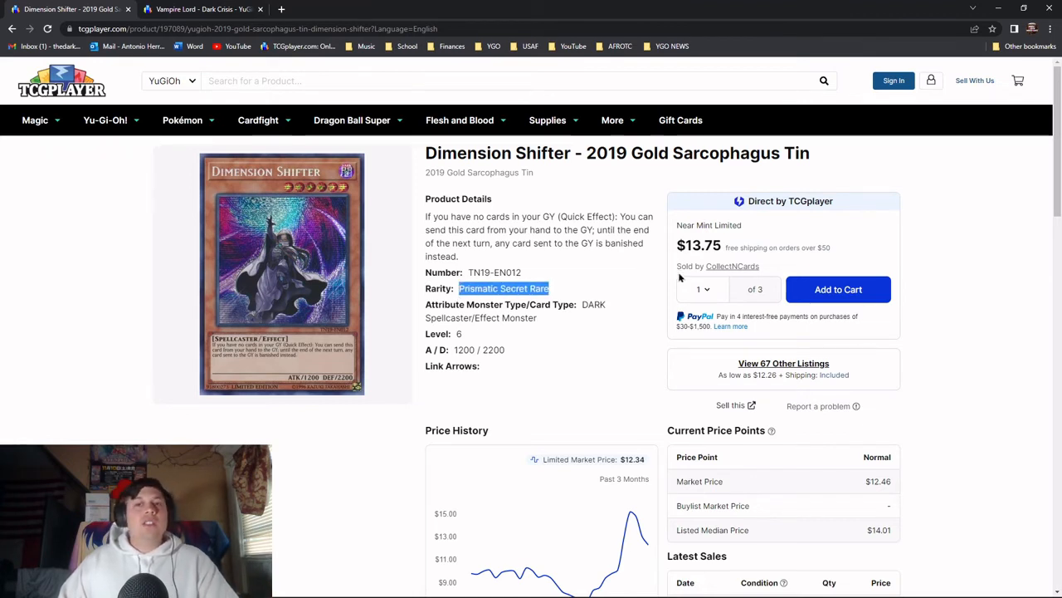
pyautogui.moveTo(745, 307)
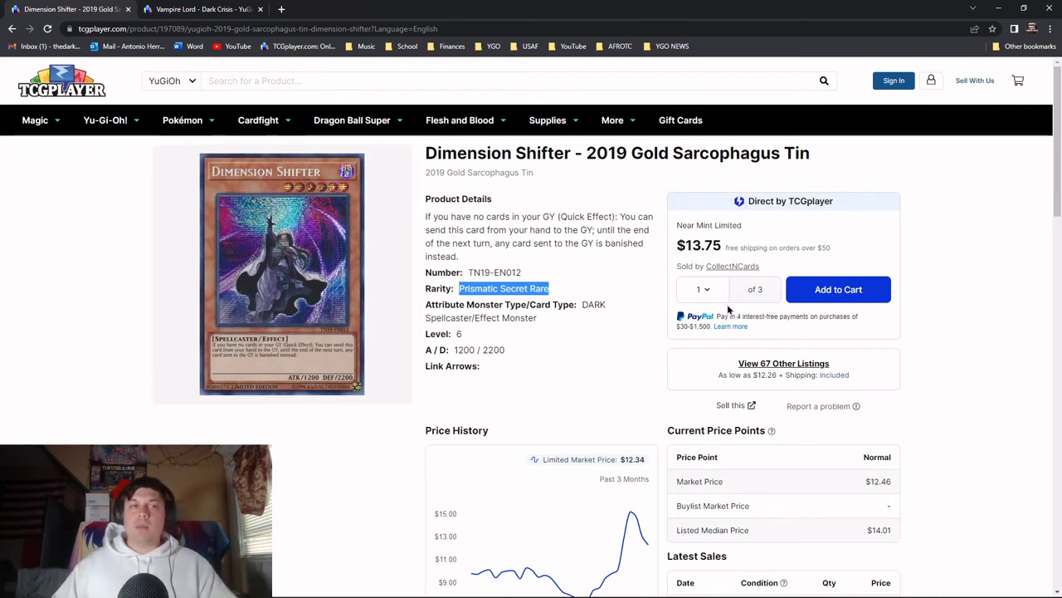
pyautogui.click(784, 363)
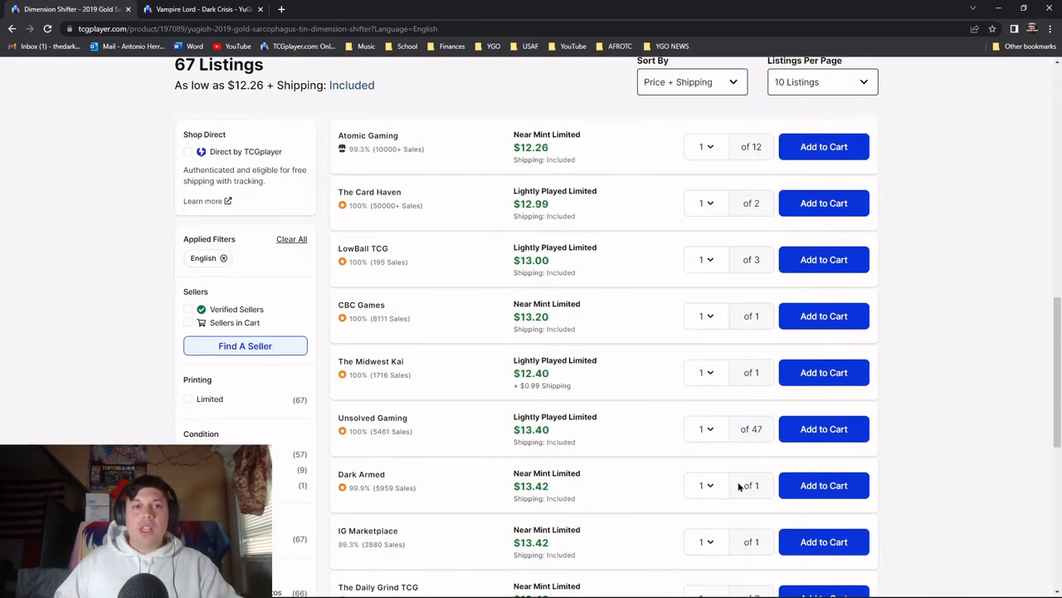
pyautogui.moveTo(632, 460)
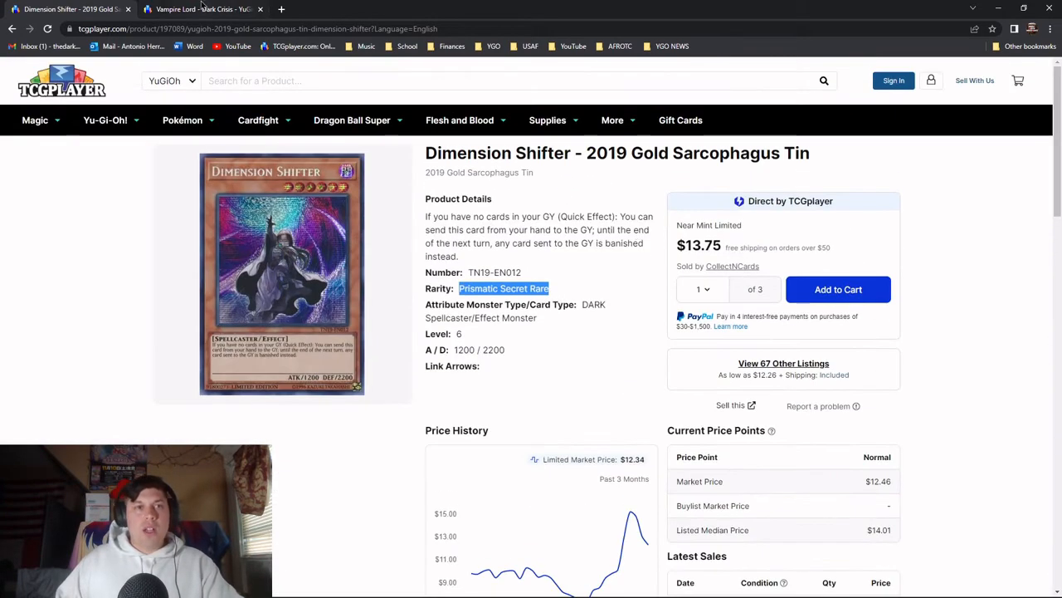
pyautogui.click(203, 9)
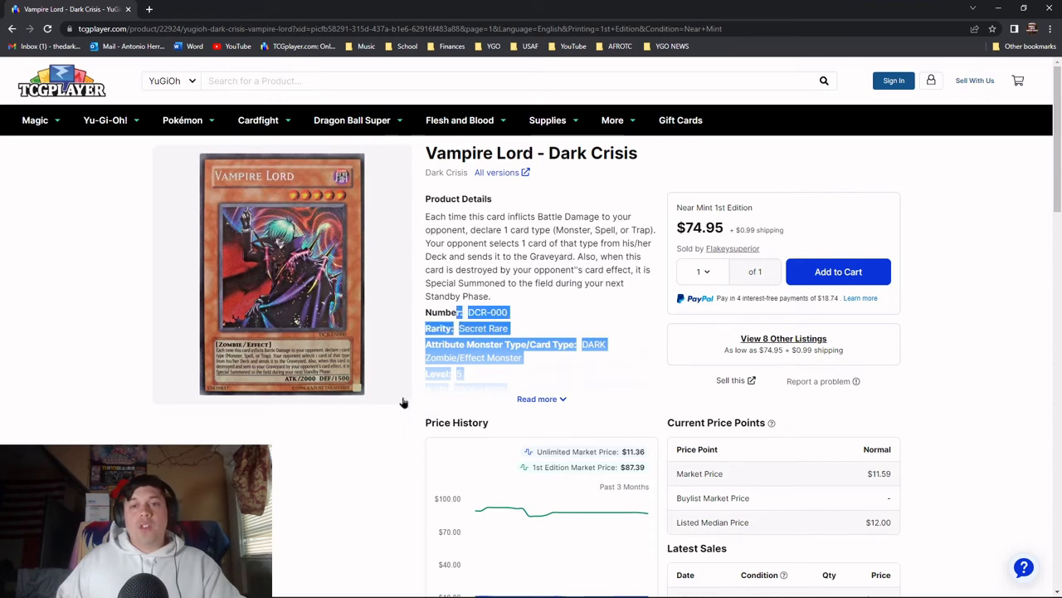
# Scroll past Price History through all eight Vampire Lord listings, $74.95 to $499.99
pyautogui.scroll(-3)
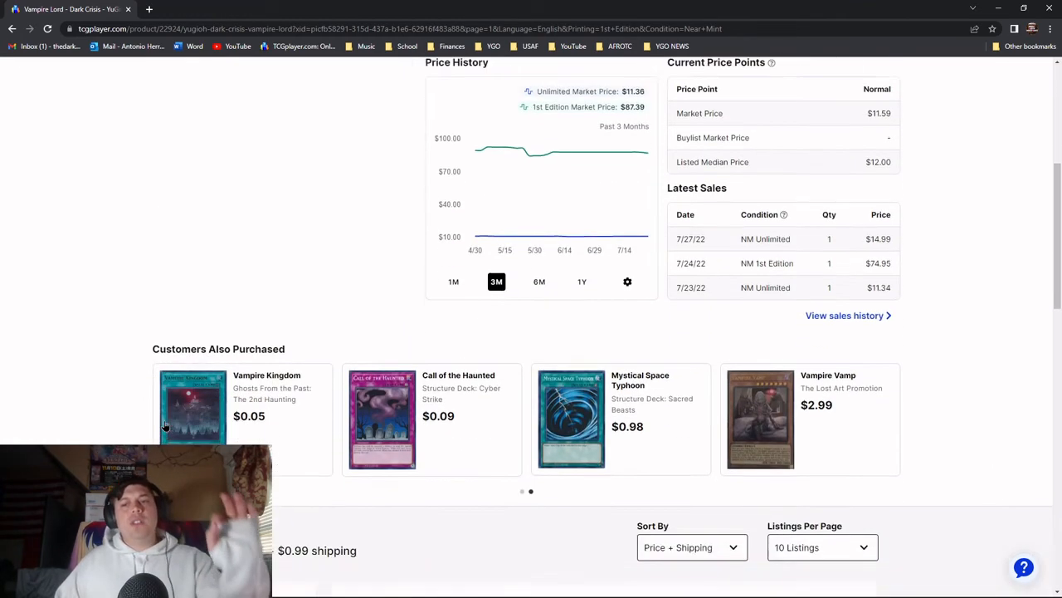
pyautogui.scroll(-3)
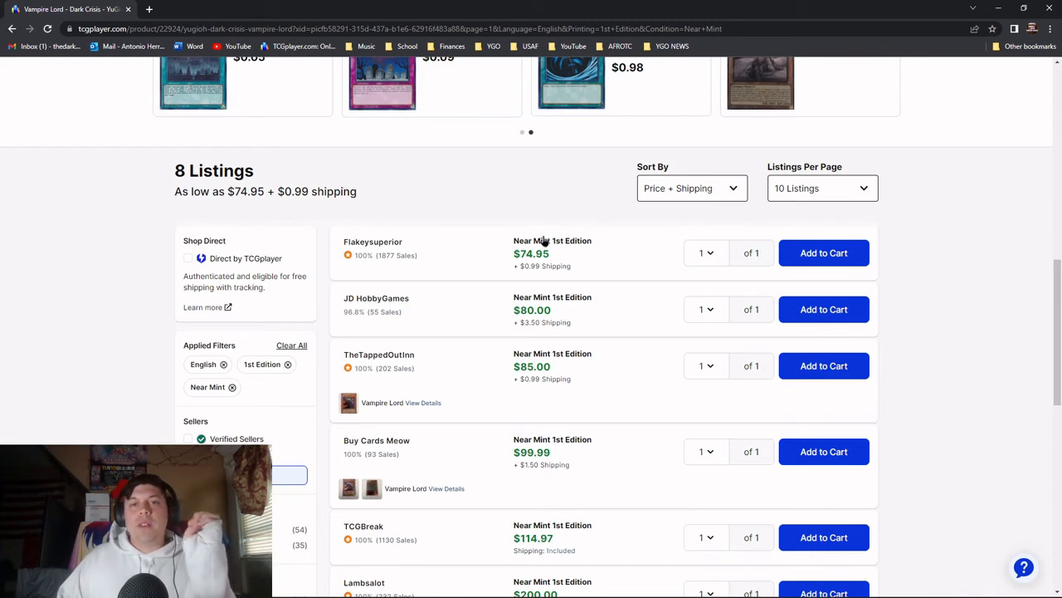
pyautogui.moveTo(560, 348)
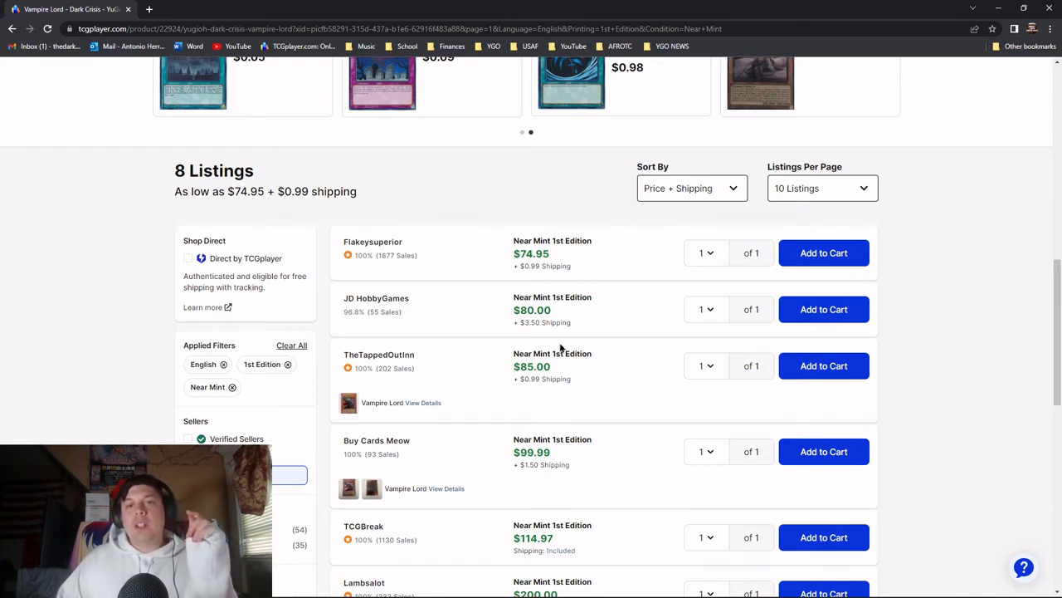
pyautogui.scroll(-3)
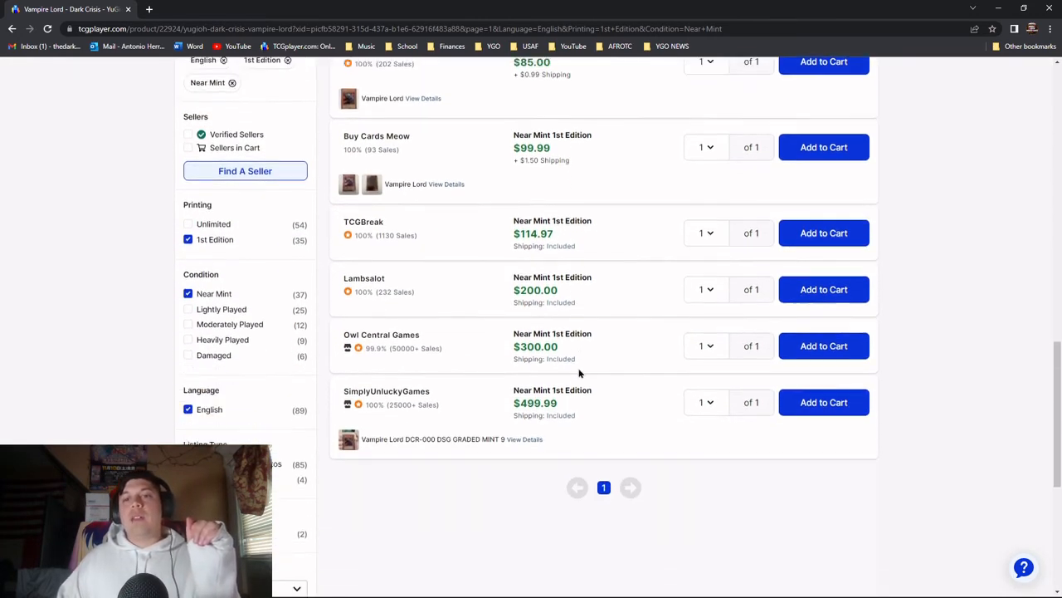
pyautogui.scroll(-3)
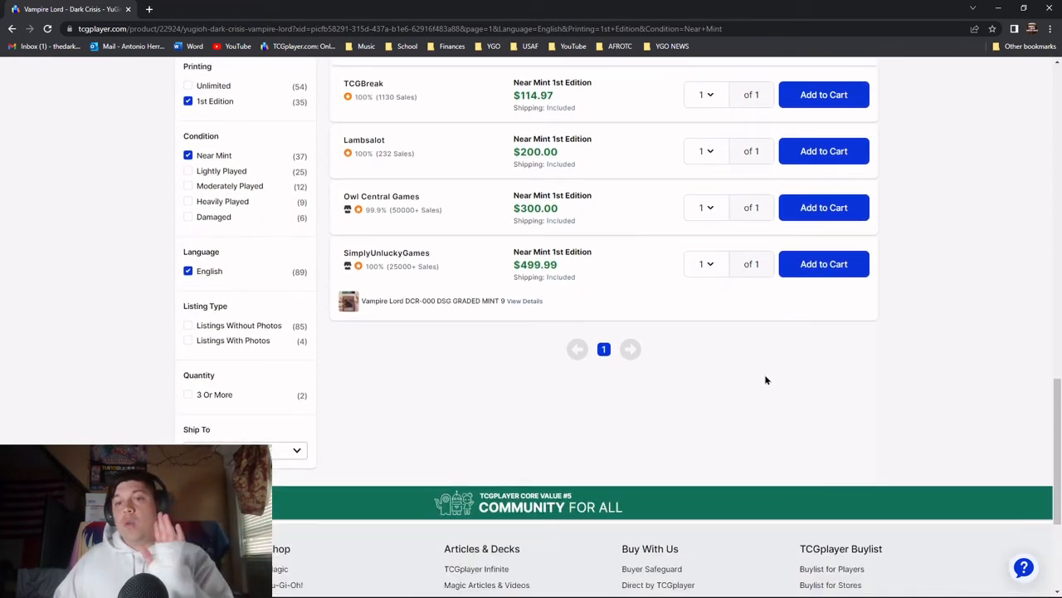